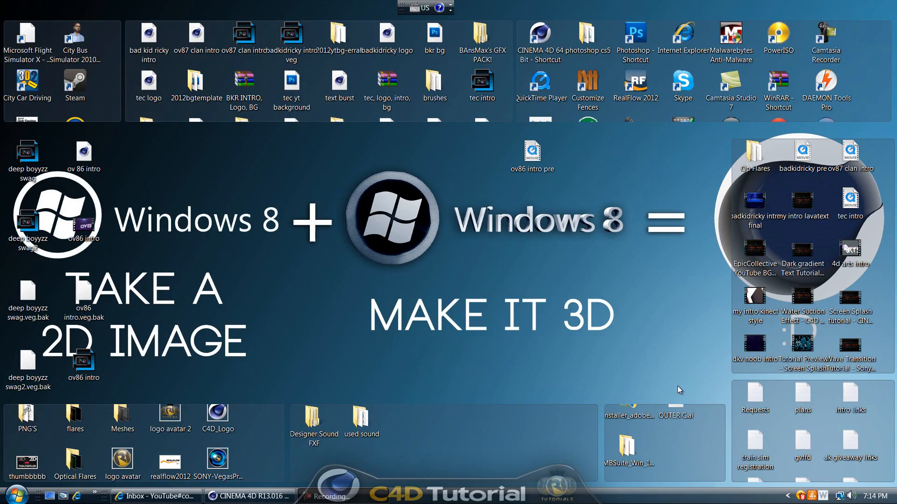
mouse_move(416, 315)
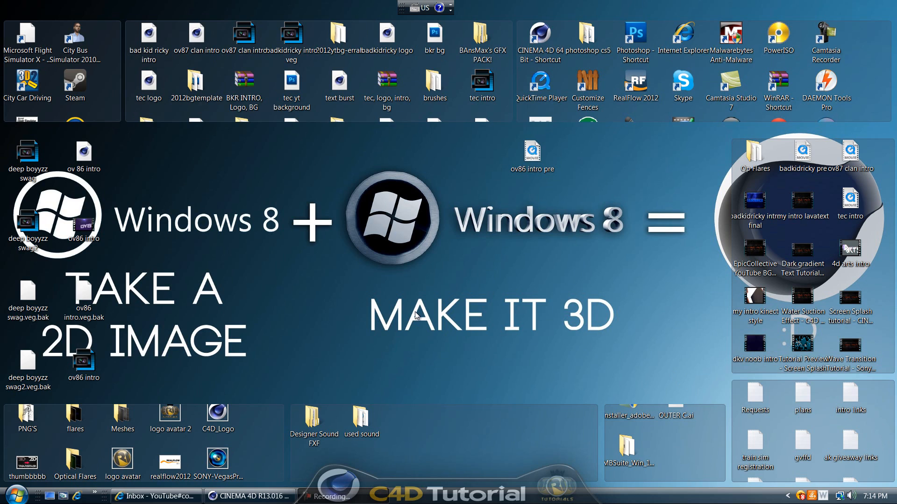
mouse_move(344, 337)
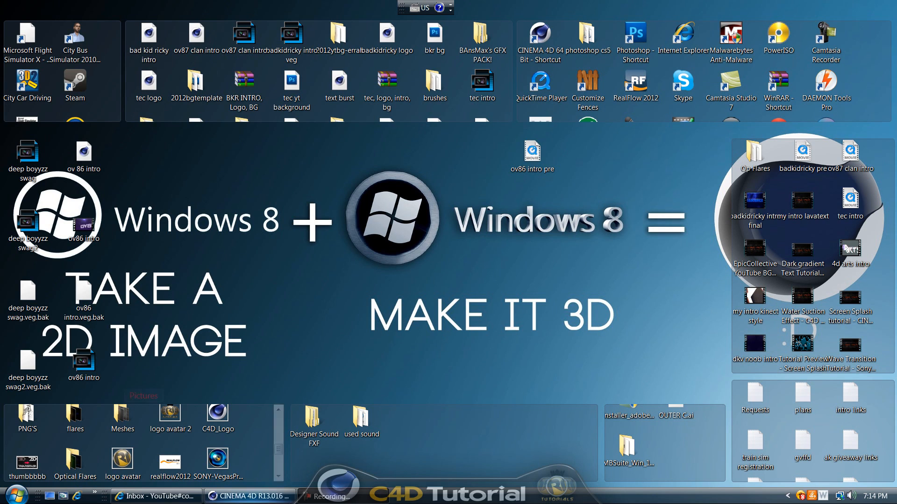
mouse_move(248, 495)
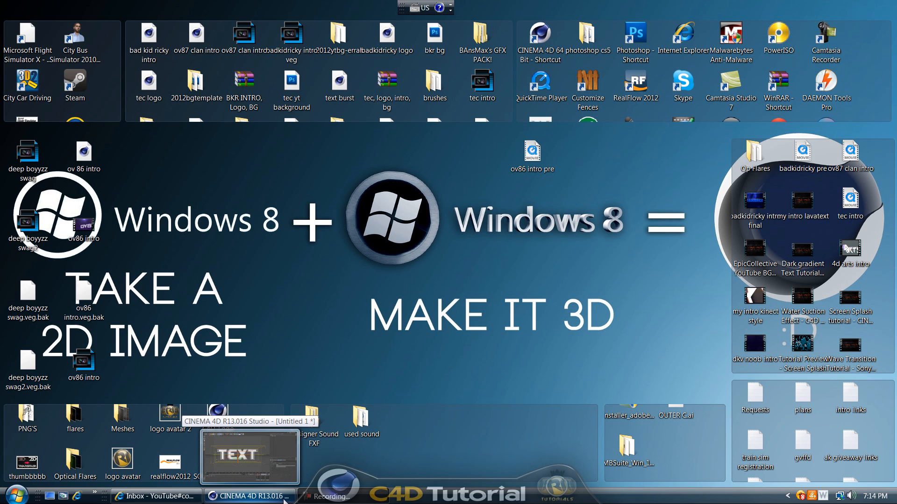
Step: Preview the finished TEXT intro animation, playing and rewinding it
click(249, 496)
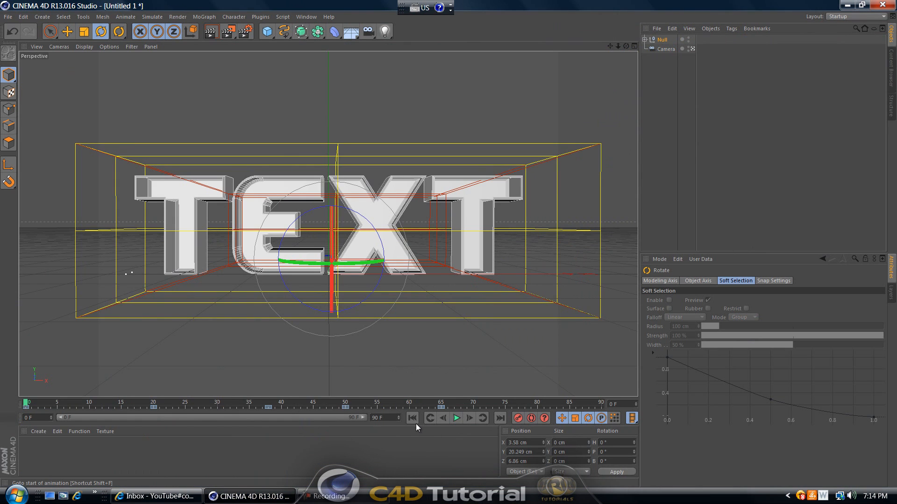
mouse_move(456, 420)
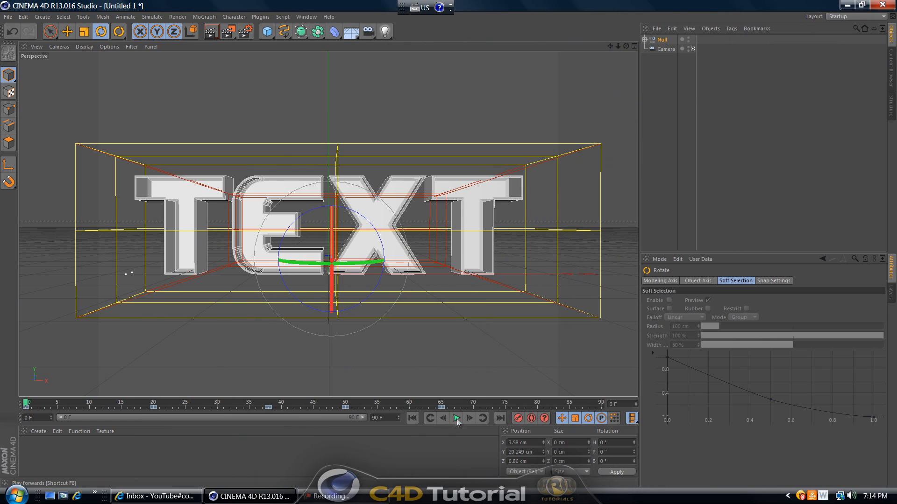
mouse_move(457, 419)
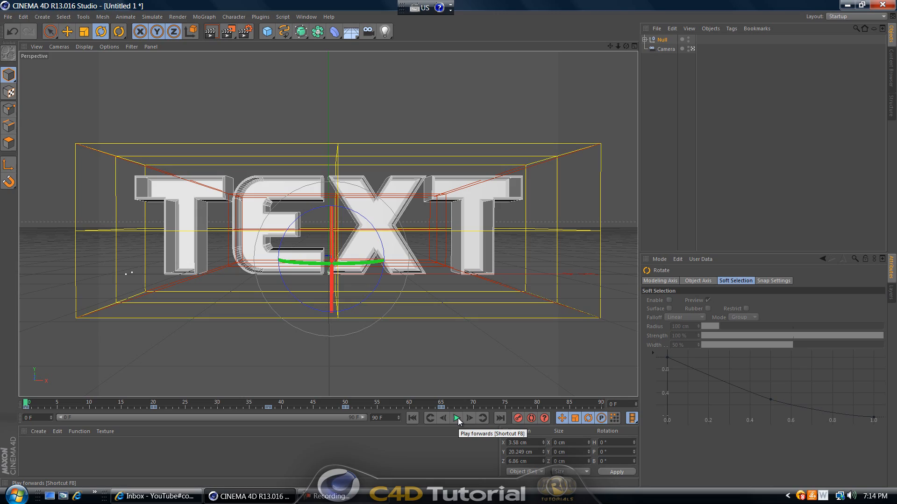
click(456, 419)
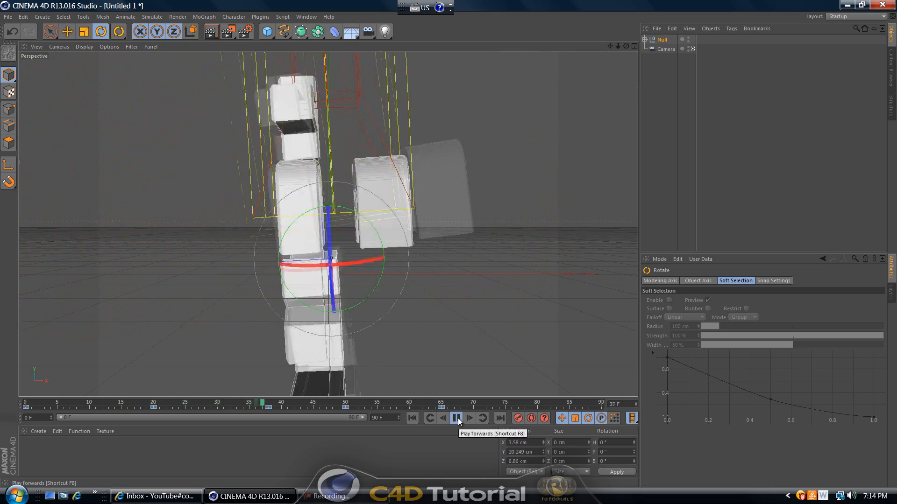
click(457, 419)
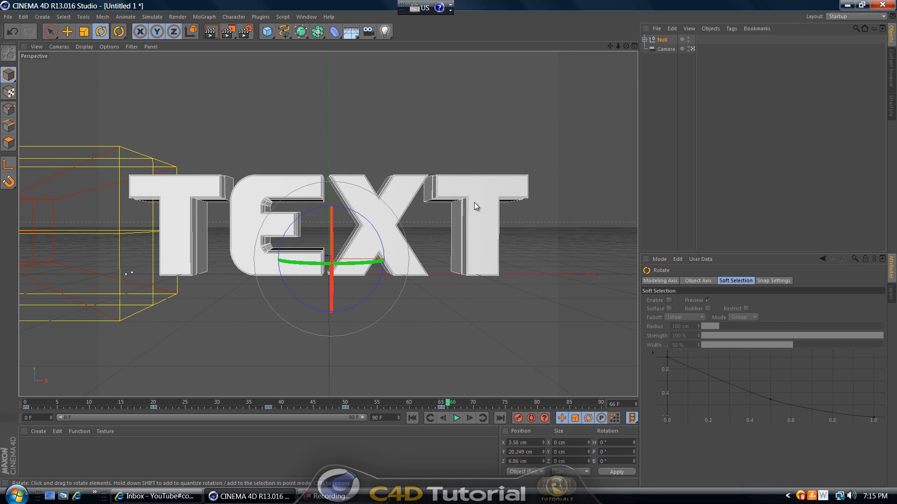
mouse_move(458, 237)
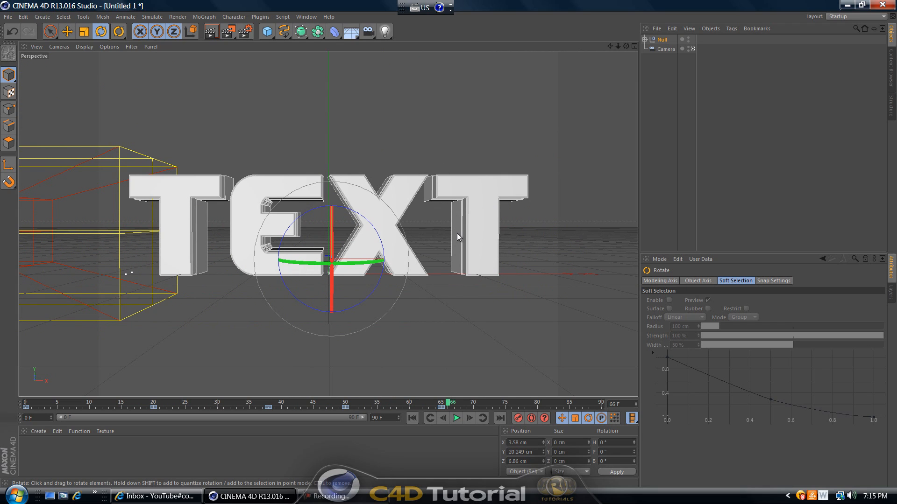
mouse_move(437, 221)
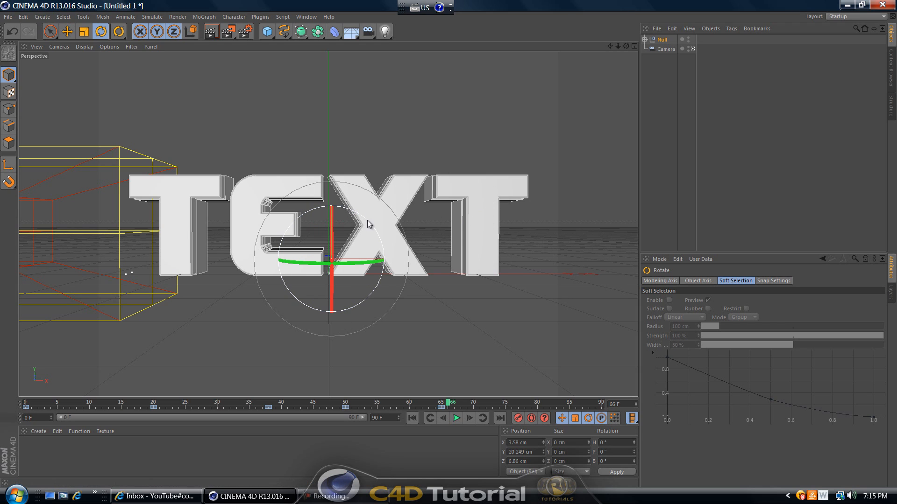
mouse_move(376, 221)
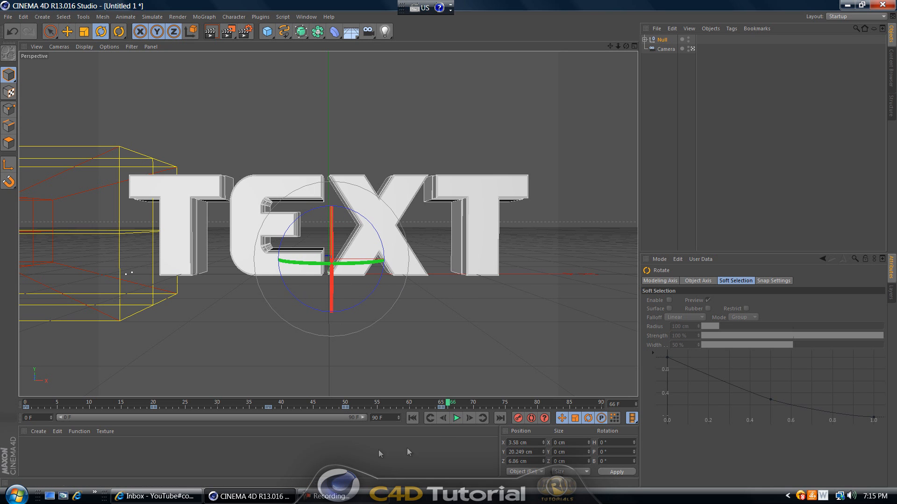
click(456, 418)
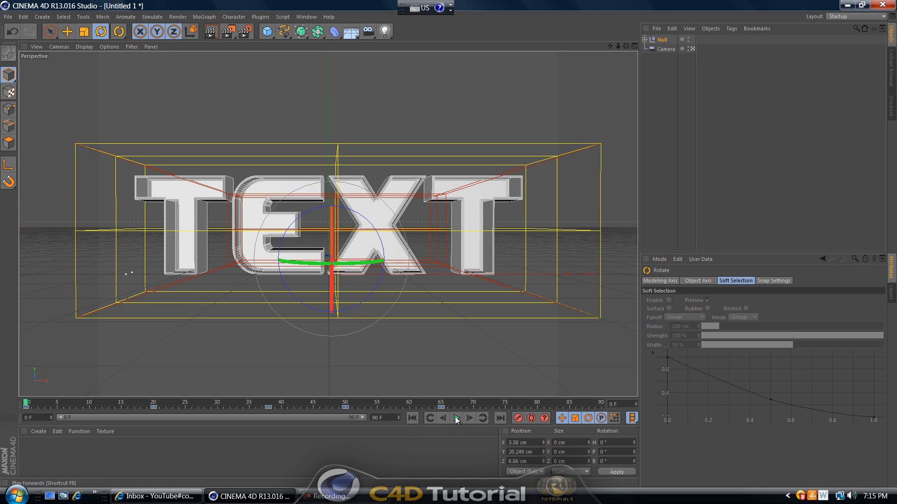
click(455, 418)
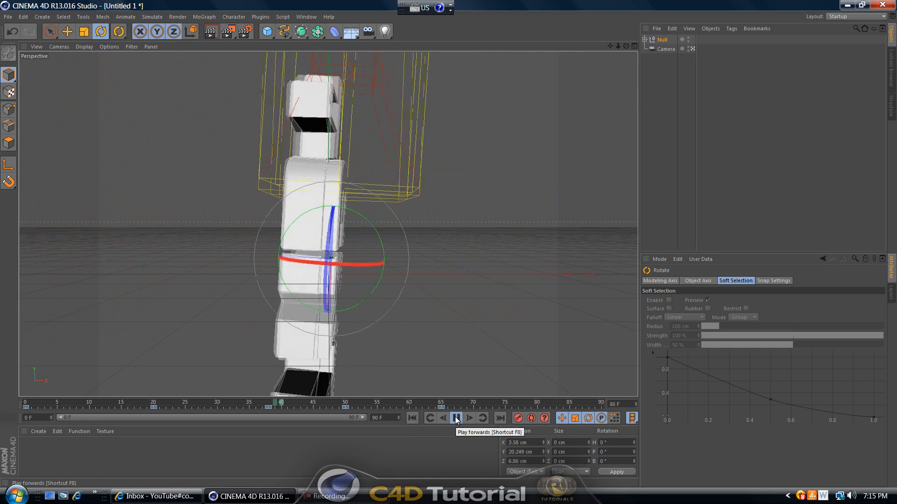
click(456, 418)
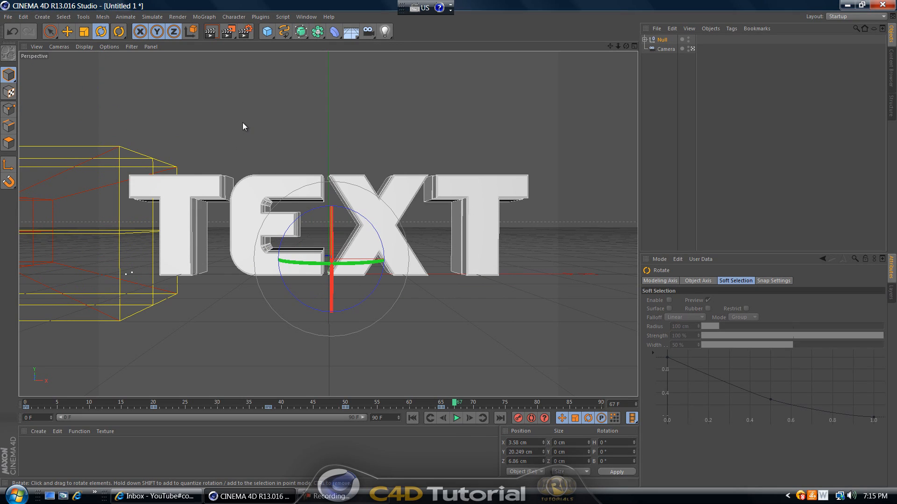
Step: Start a new scene with a MoText object extruded to depth 60
click(8, 17)
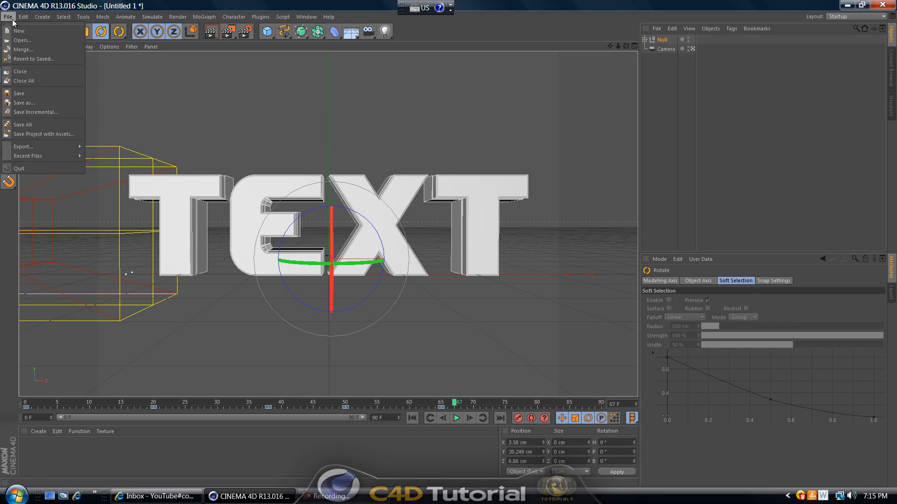
mouse_move(32, 59)
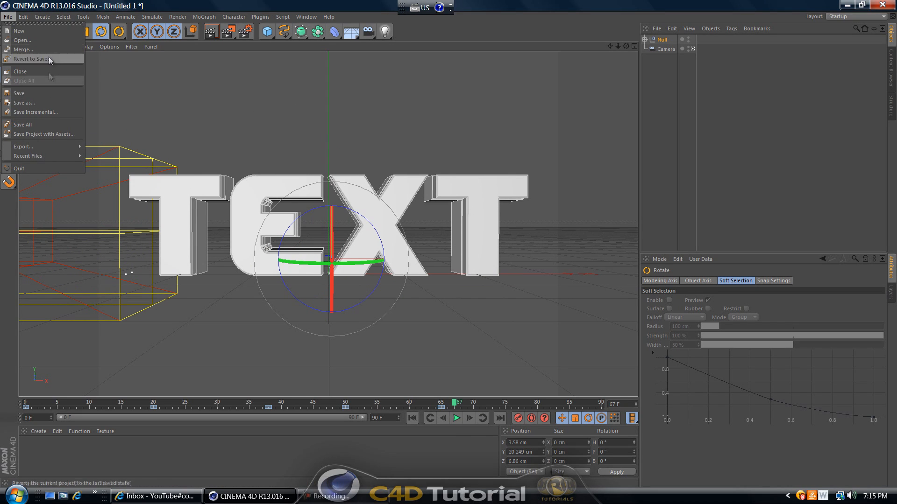
click(18, 30)
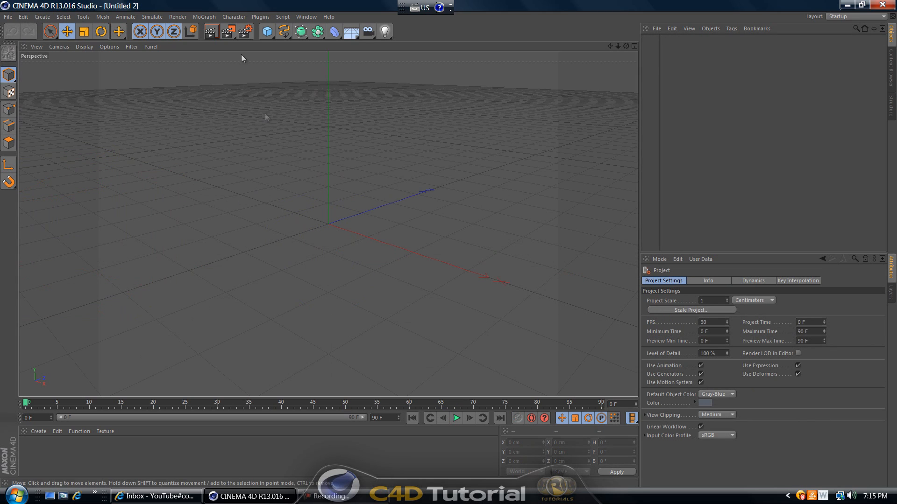
mouse_move(210, 19)
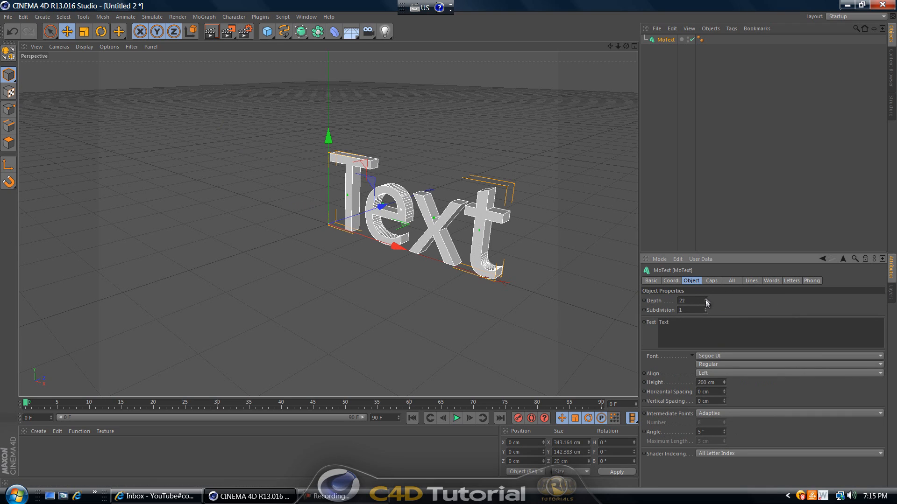
drag(692, 300, 709, 300)
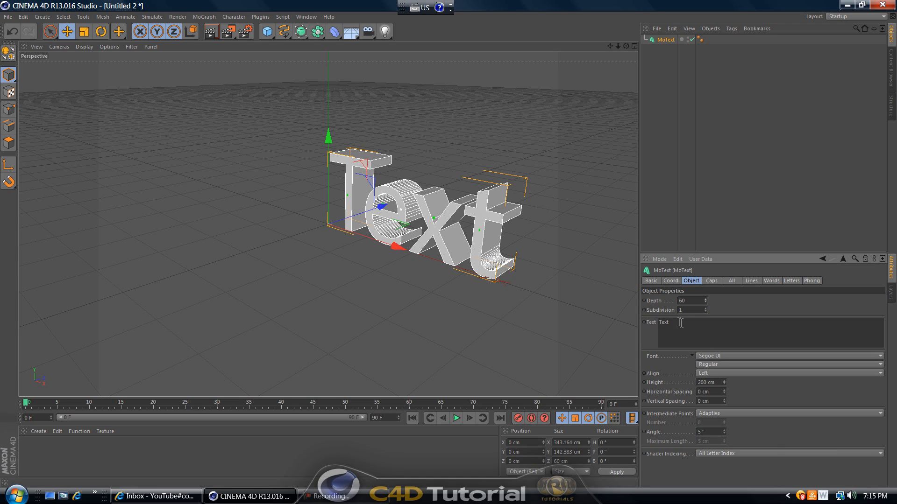
mouse_move(659, 330)
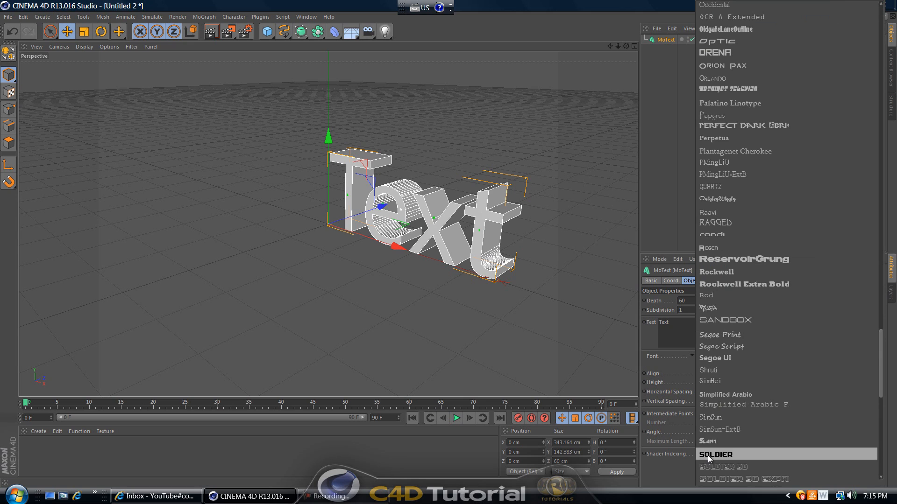
Step: Set the MoText to the Soldier font with Middle alignment
click(714, 454)
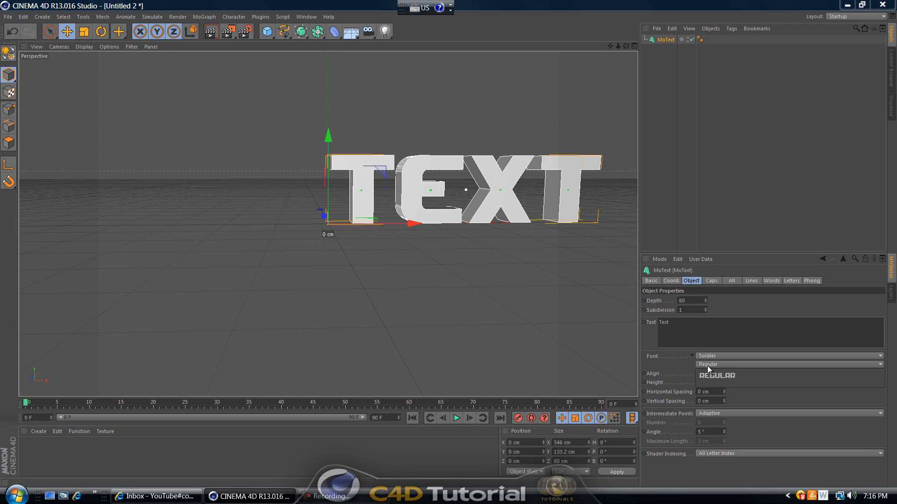
click(789, 372)
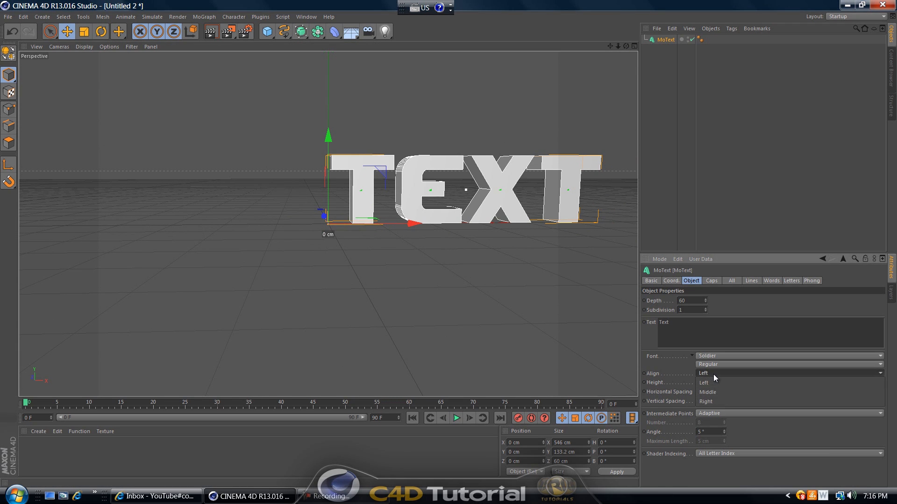
mouse_move(662, 377)
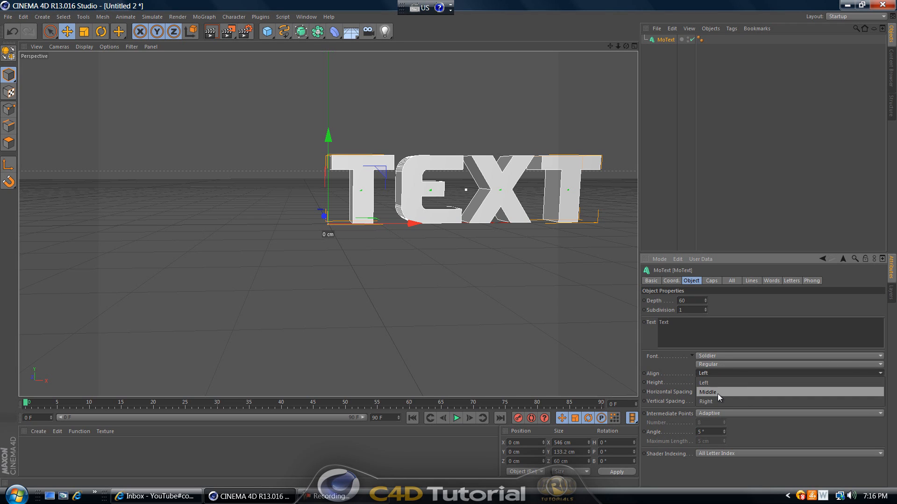
click(708, 391)
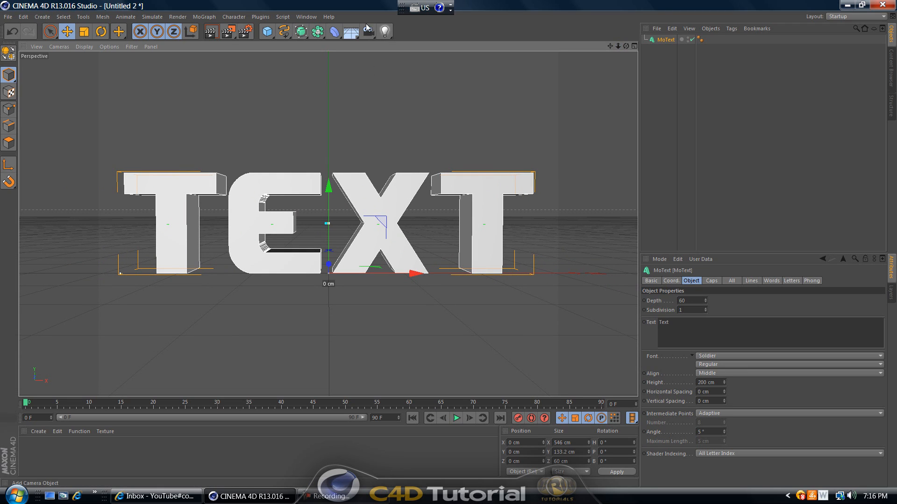
Step: Add a standard Camera object facing the TEXT
click(366, 32)
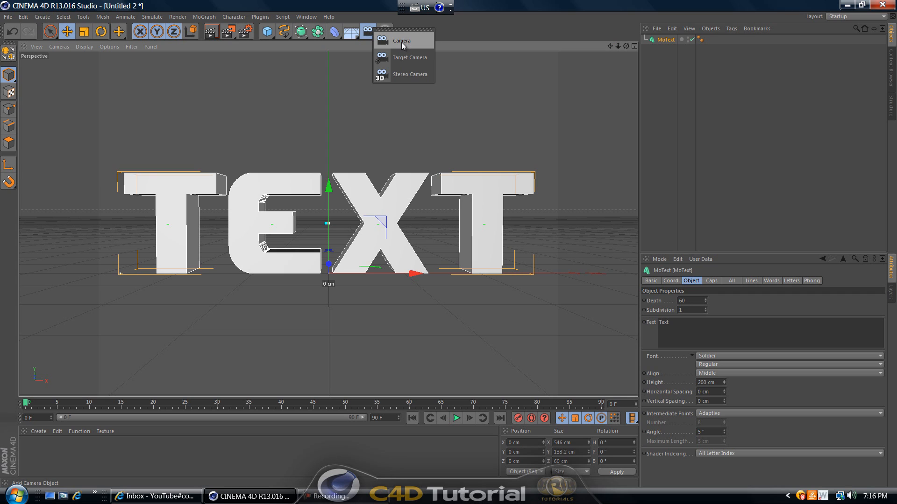
click(401, 40)
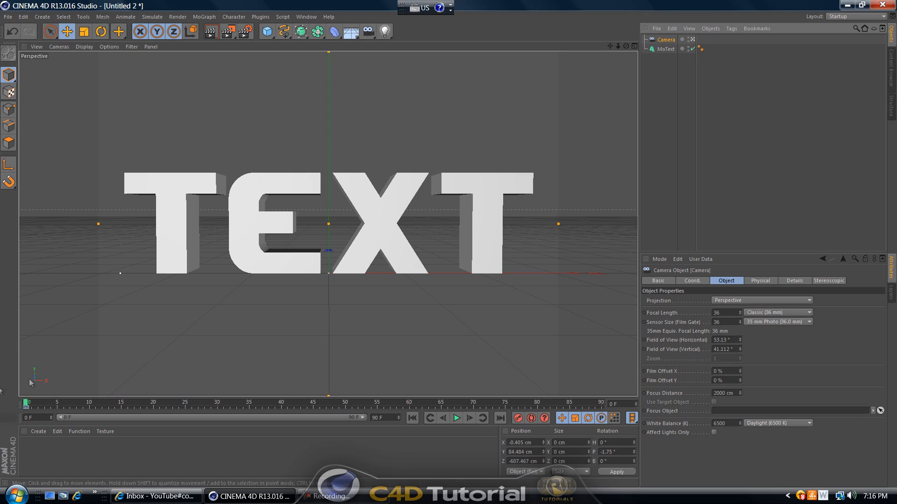
mouse_move(294, 279)
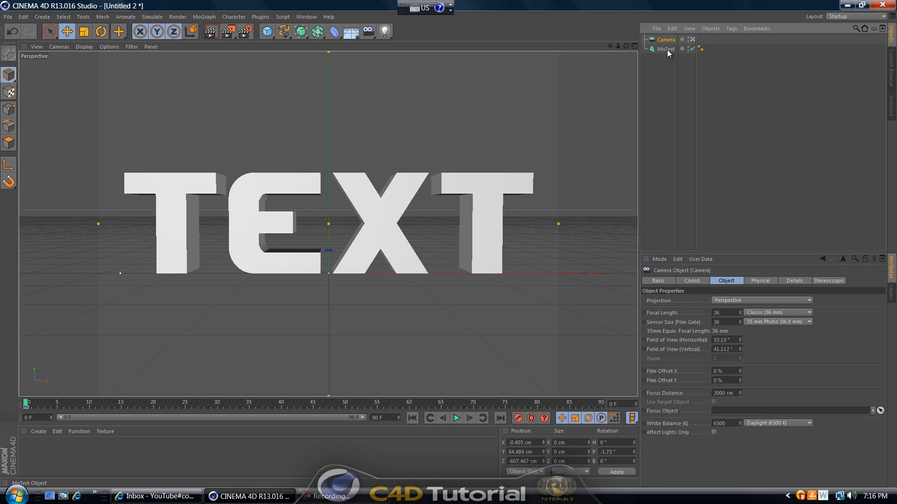
Step: Set the MoText's Start and End caps to Fillet Cap with 2 cm radius
click(665, 50)
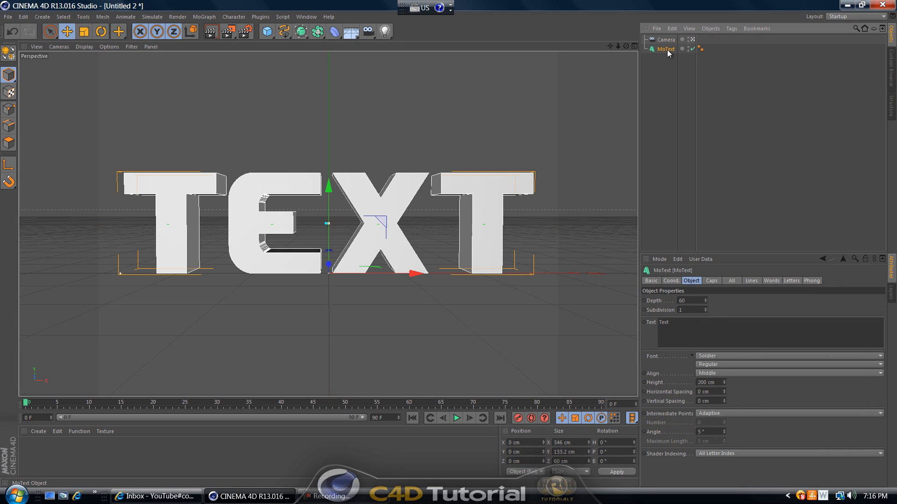
mouse_move(665, 53)
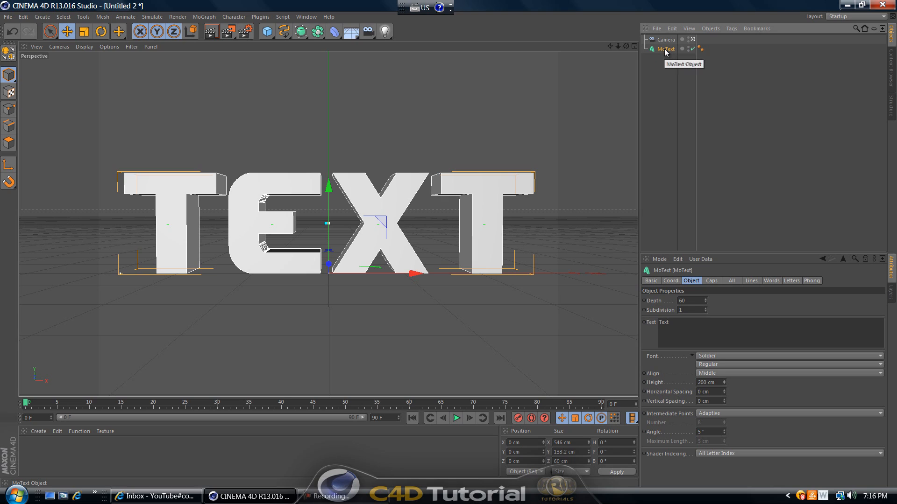
mouse_move(649, 86)
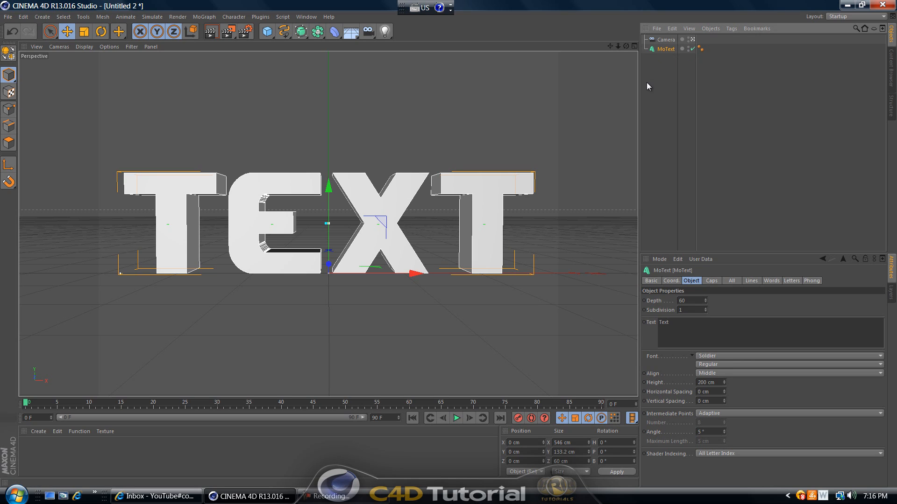
mouse_move(667, 56)
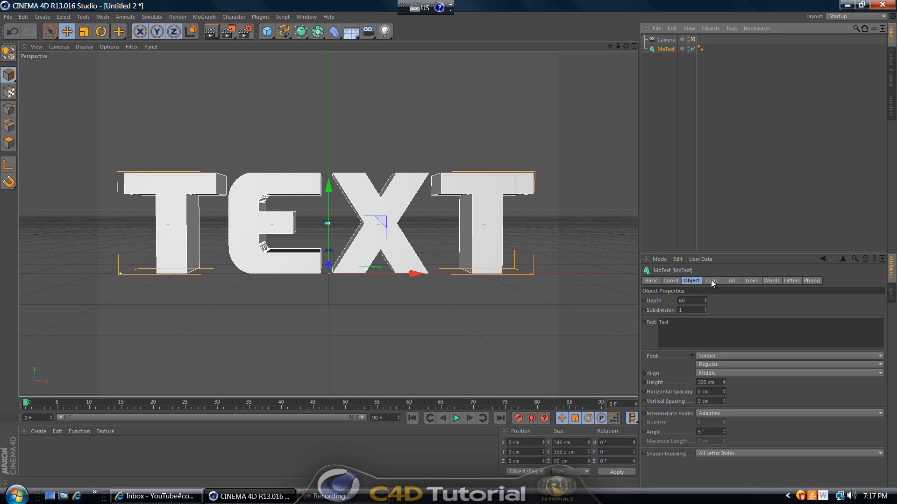
mouse_move(714, 284)
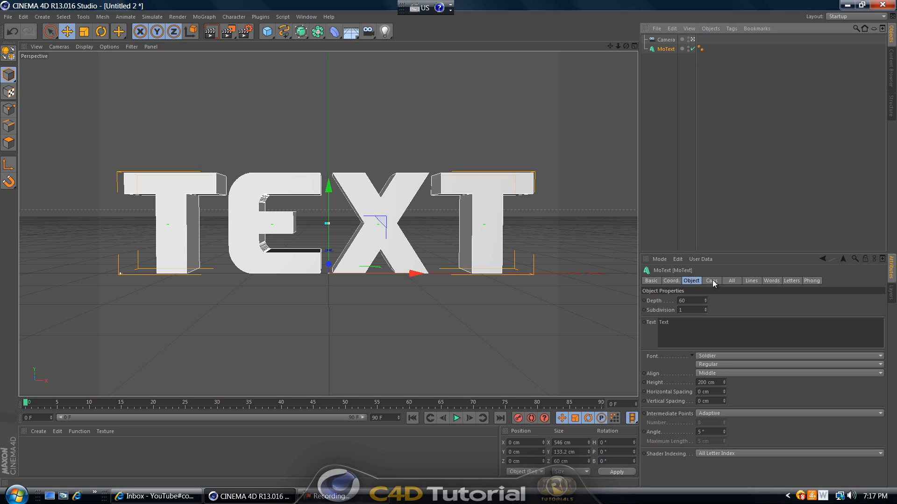
click(711, 281)
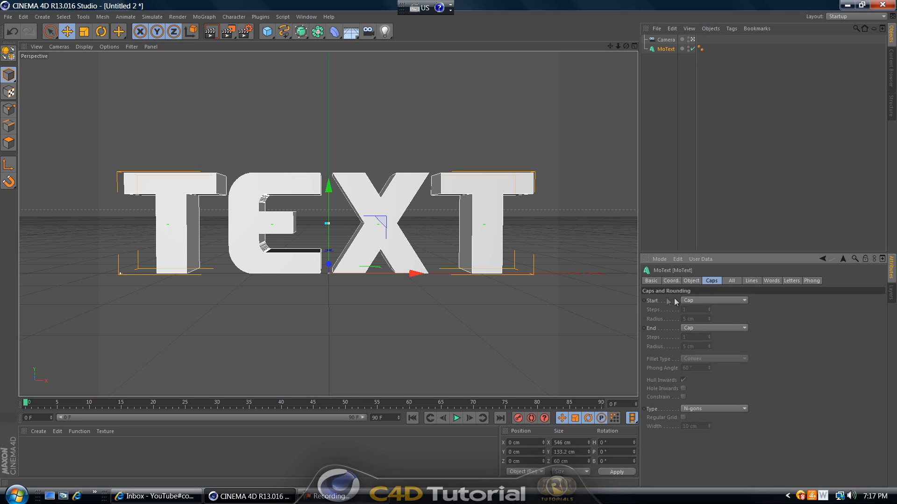
click(712, 300)
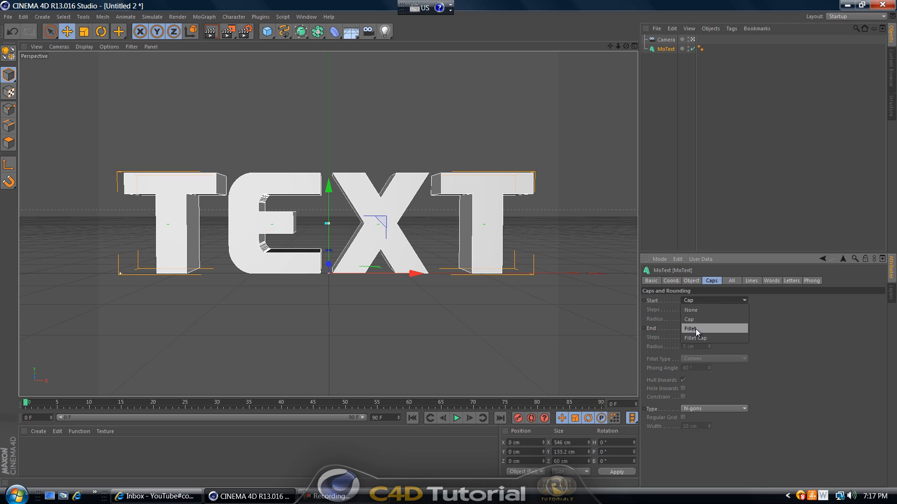
click(695, 337)
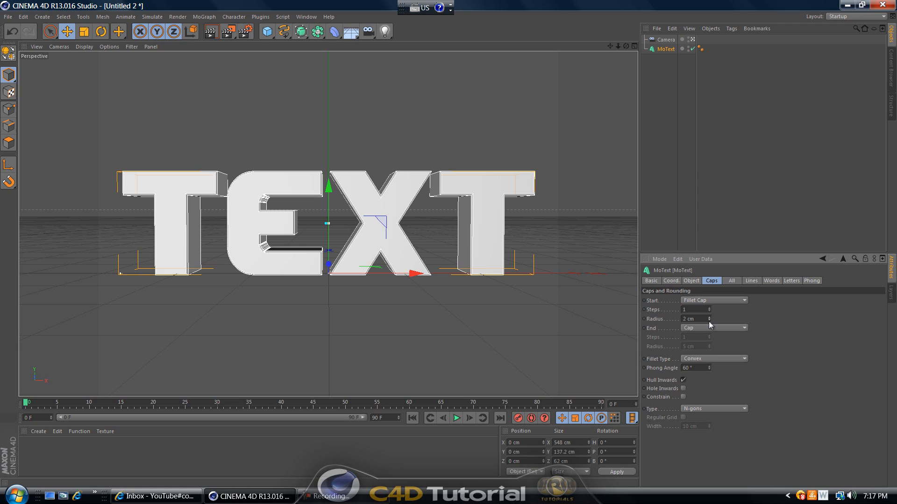
click(714, 328)
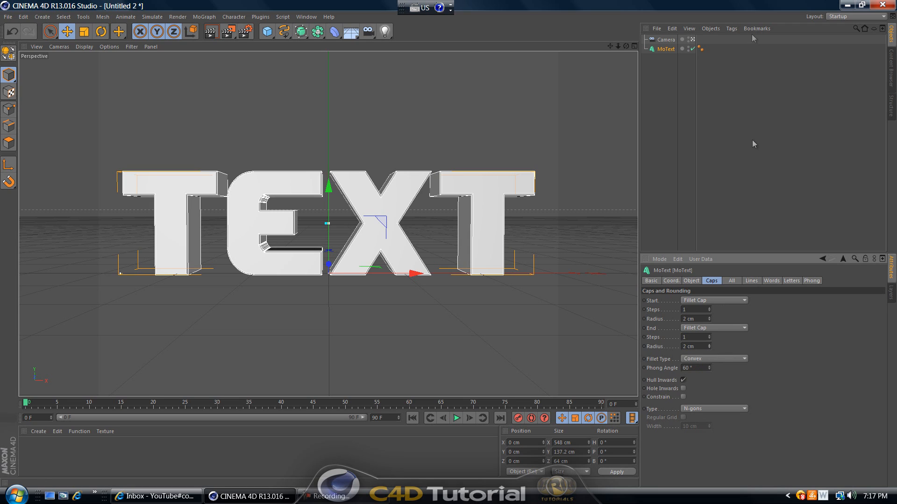
mouse_move(656, 52)
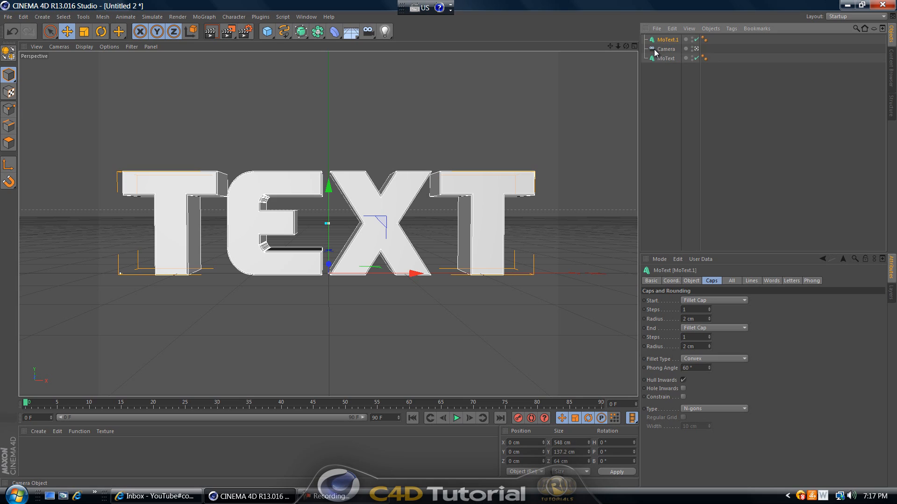
mouse_move(664, 40)
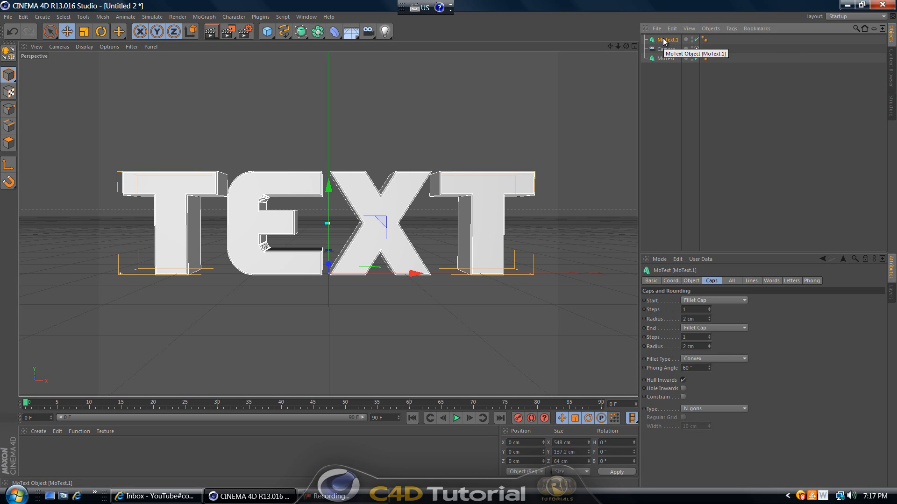
mouse_move(673, 296)
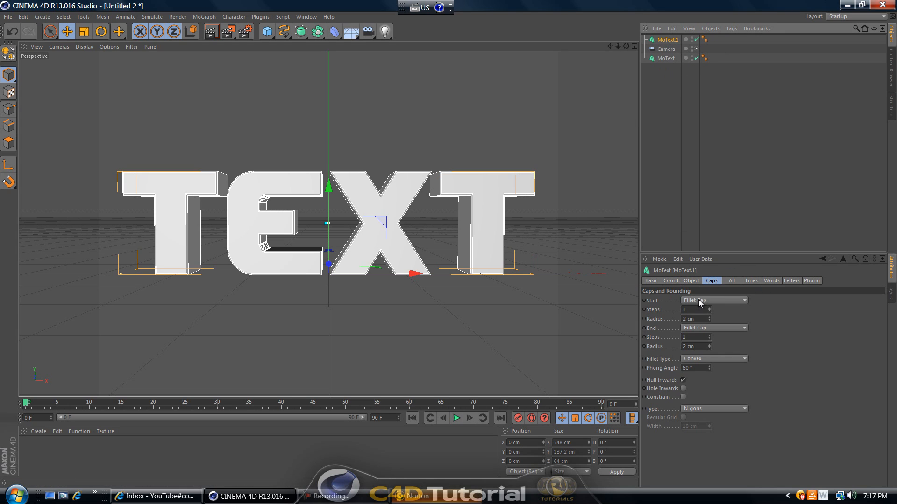
Step: Set MoText.1's Start to plain Fillet at 4 cm and End fillet cap radius to 3 cm
click(712, 300)
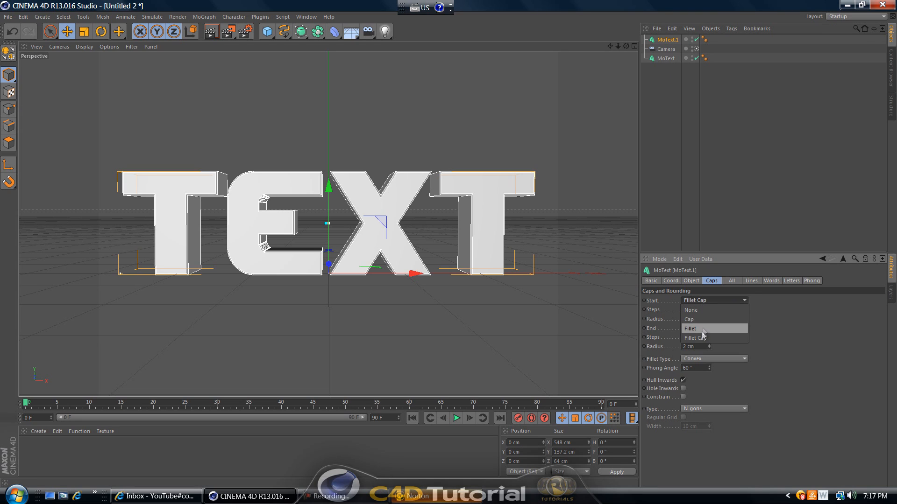
mouse_move(705, 331)
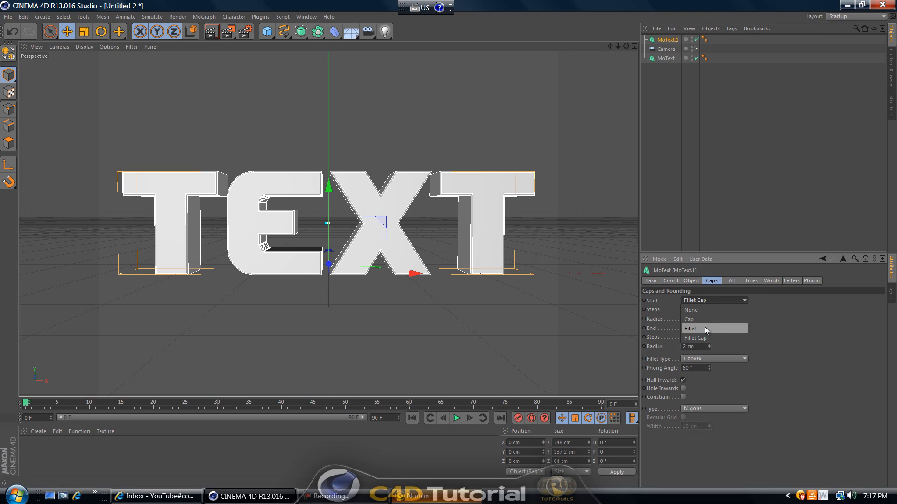
click(690, 328)
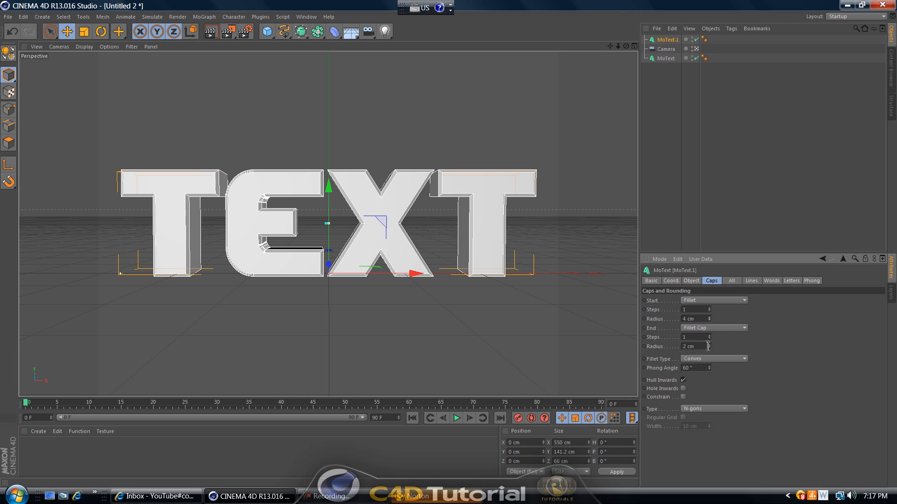
click(714, 327)
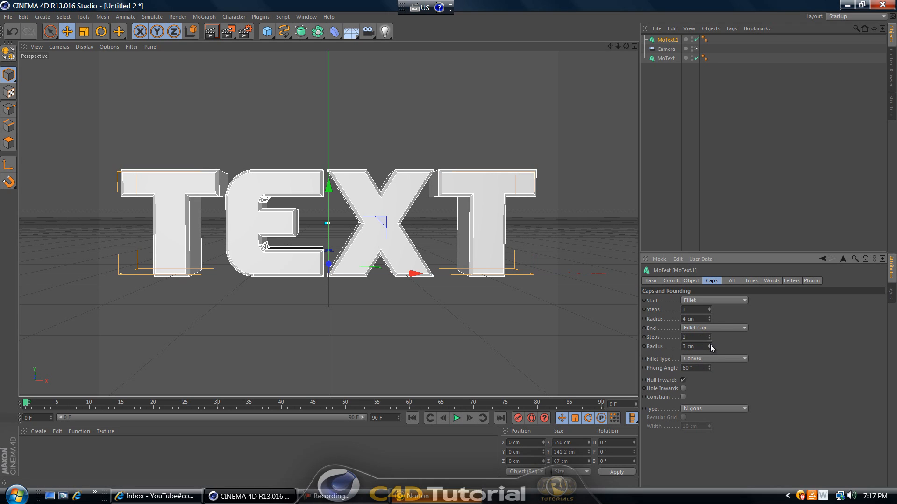
mouse_move(488, 474)
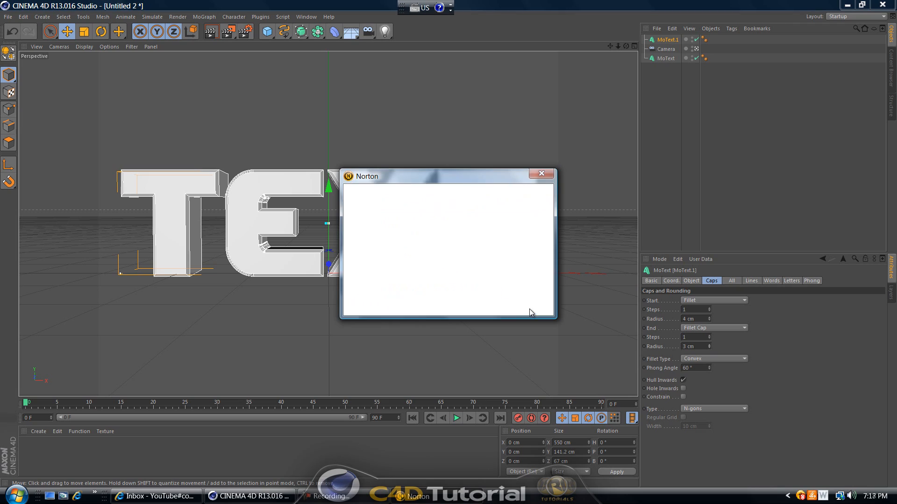
Step: Move MoText.1 along its Z axis to about 19 cm
click(540, 174)
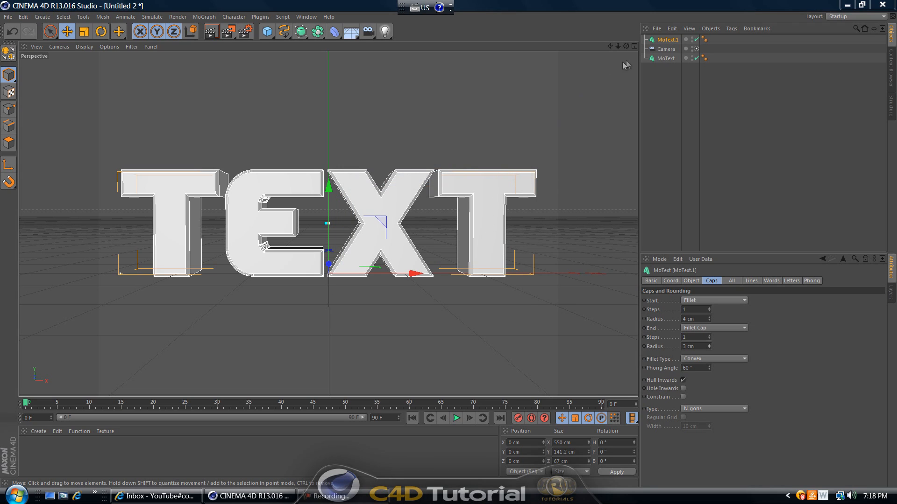
mouse_move(627, 49)
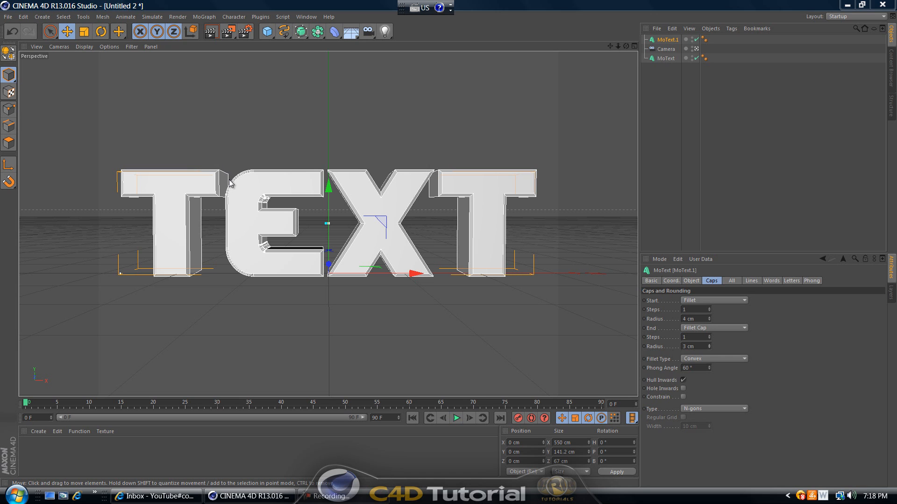
mouse_move(622, 49)
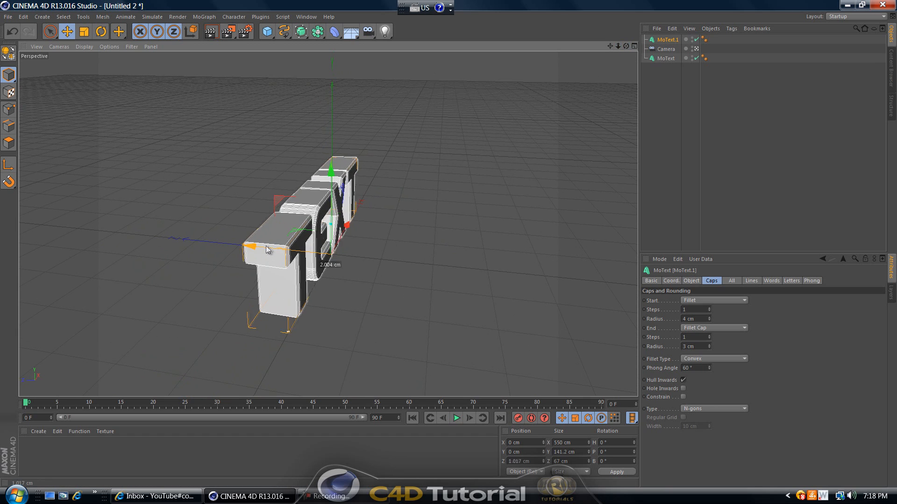
drag(266, 249, 240, 254)
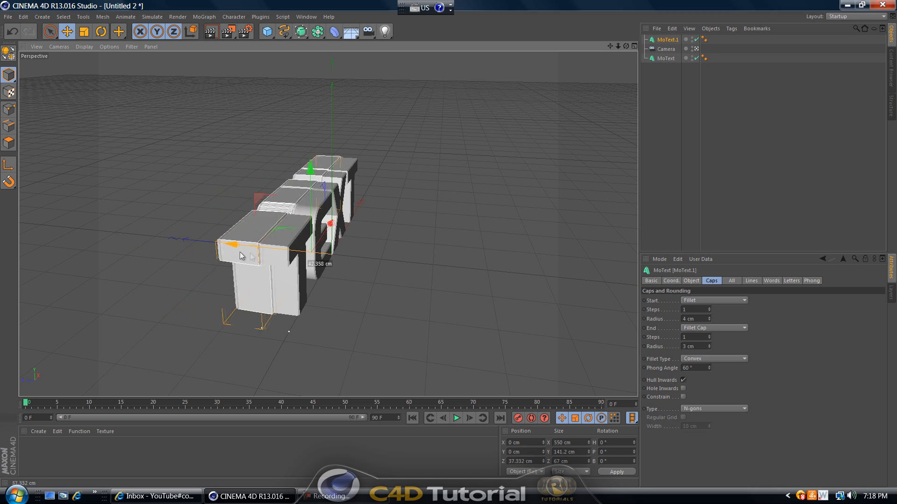
drag(240, 255, 259, 242)
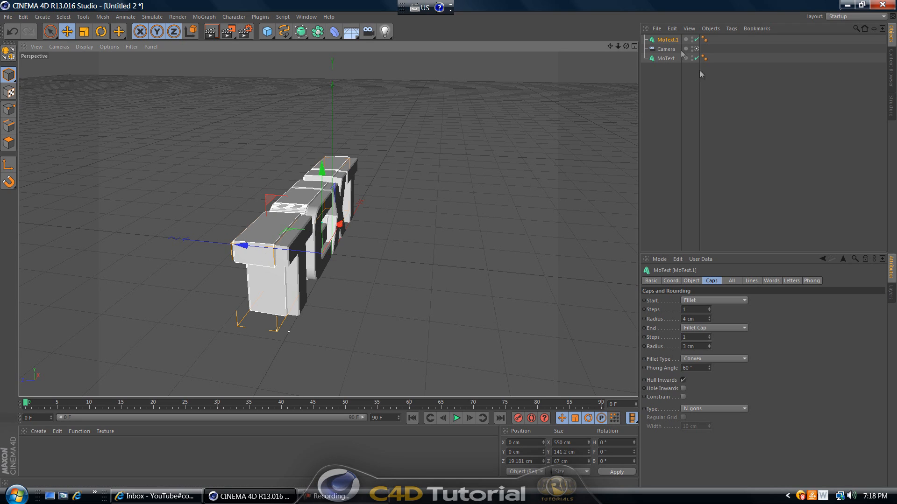
mouse_move(685, 279)
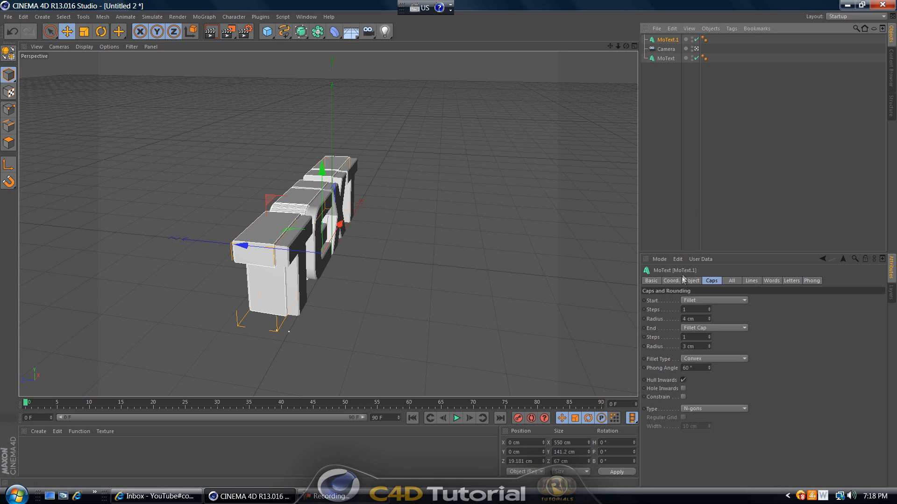
Step: Reduce MoText.1's extrusion depth from 60 to 45
click(692, 281)
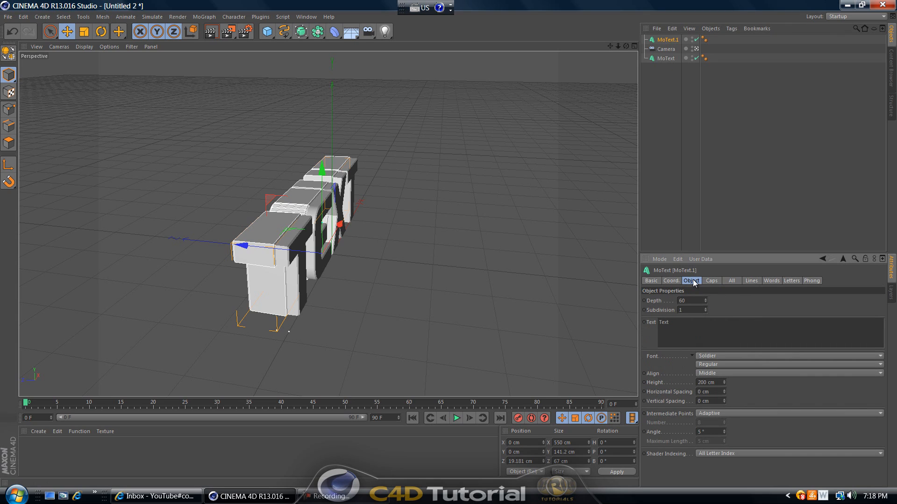
mouse_move(694, 282)
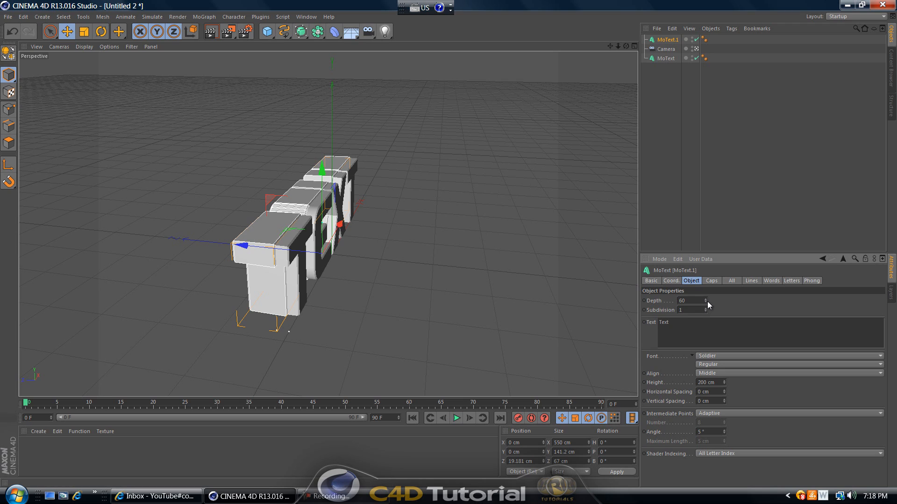
drag(707, 301, 707, 304)
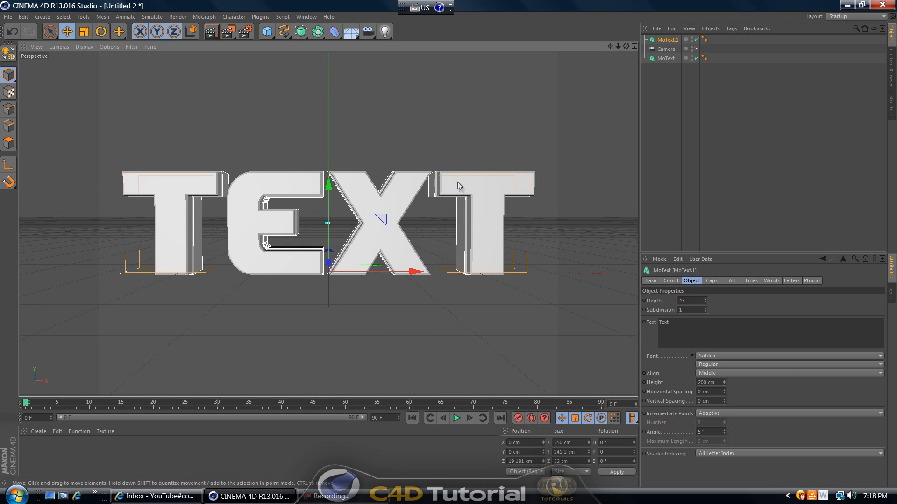
mouse_move(141, 244)
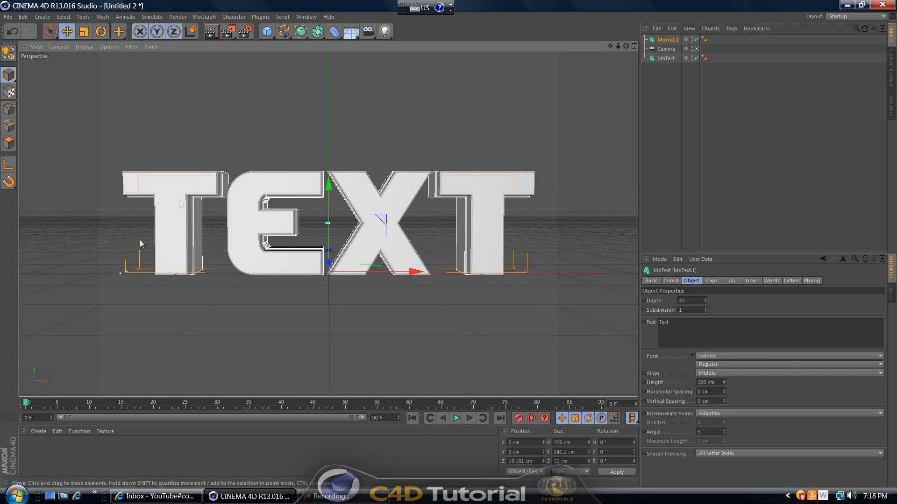
mouse_move(133, 252)
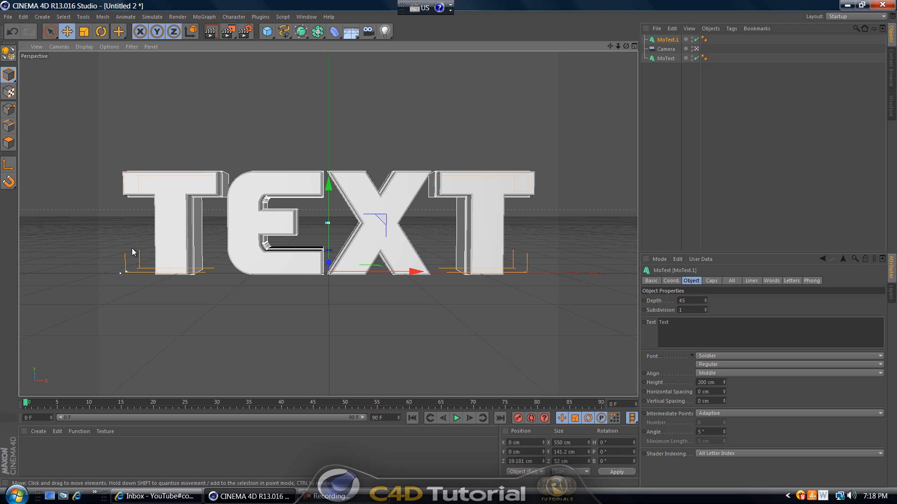
mouse_move(351, 281)
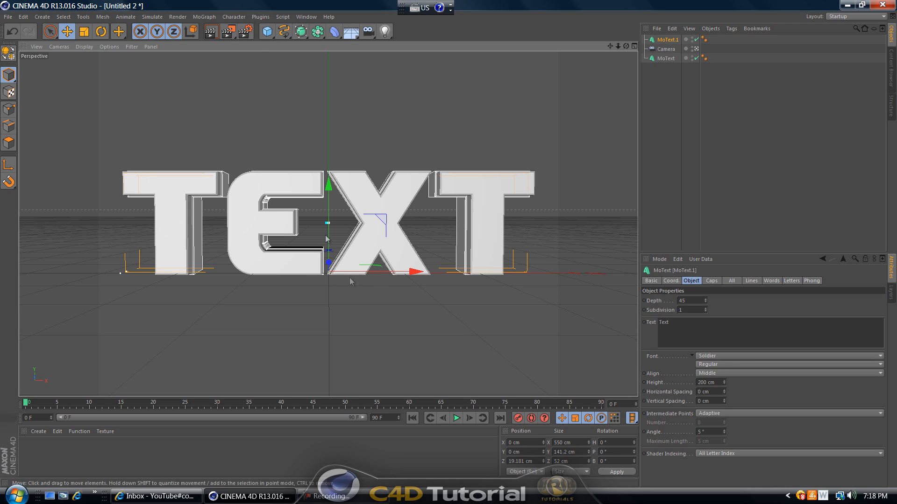
mouse_move(323, 100)
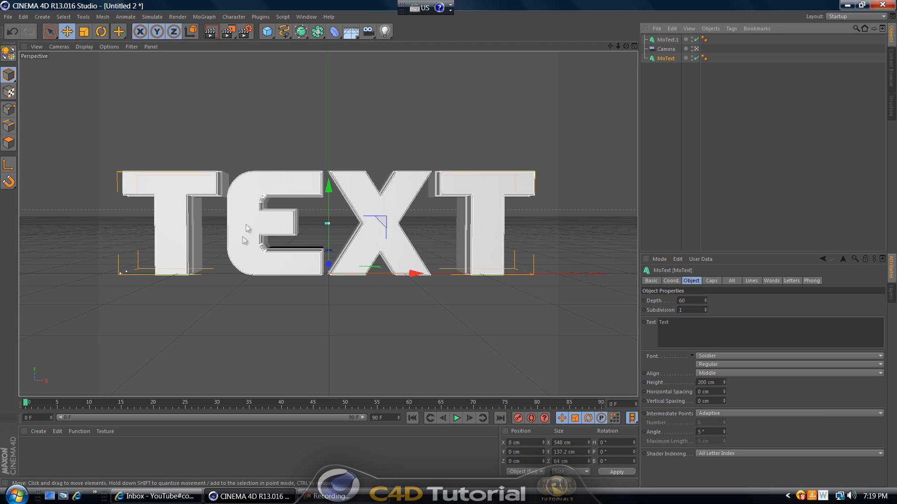
mouse_move(204, 21)
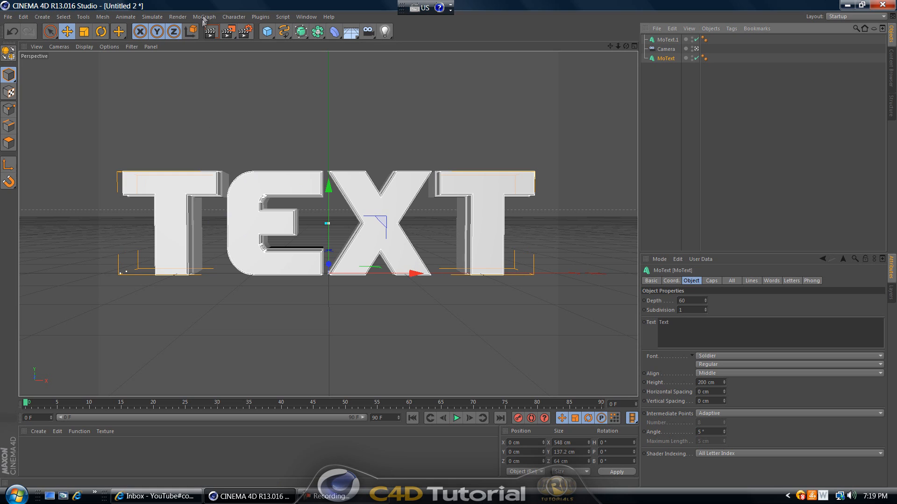
Step: Add a Plain effector from MoGraph > Effector
click(203, 16)
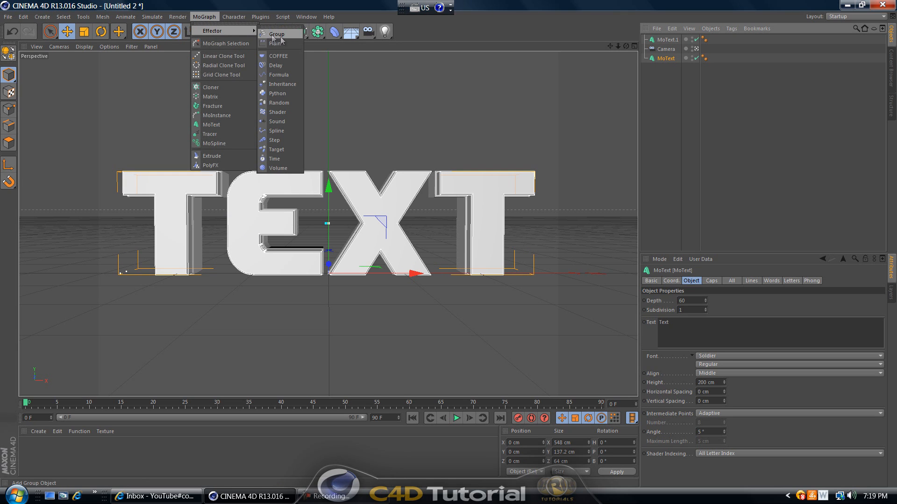
click(275, 43)
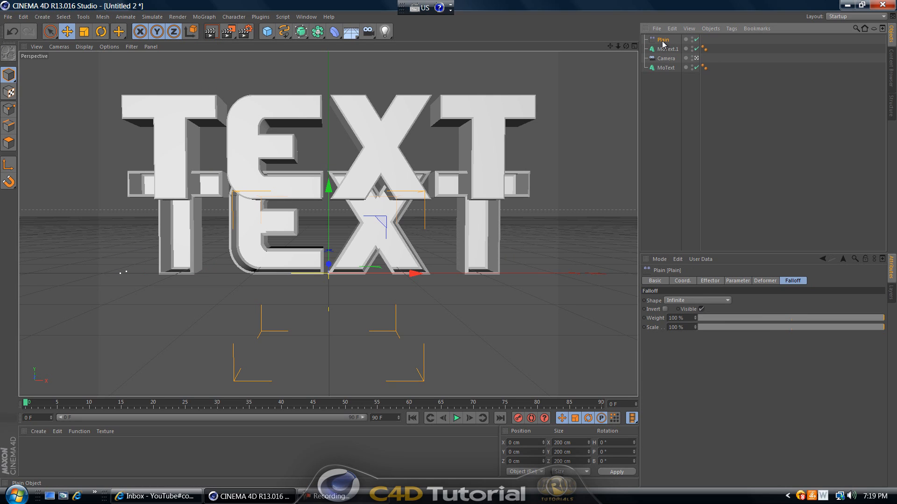
Step: Zero the effector's P.Y offset and set P.Z to -935 cm
click(709, 281)
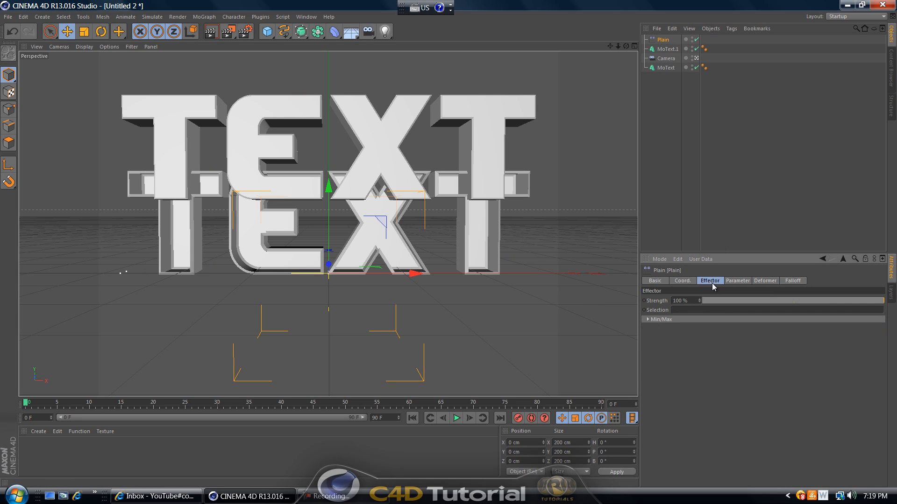
click(737, 281)
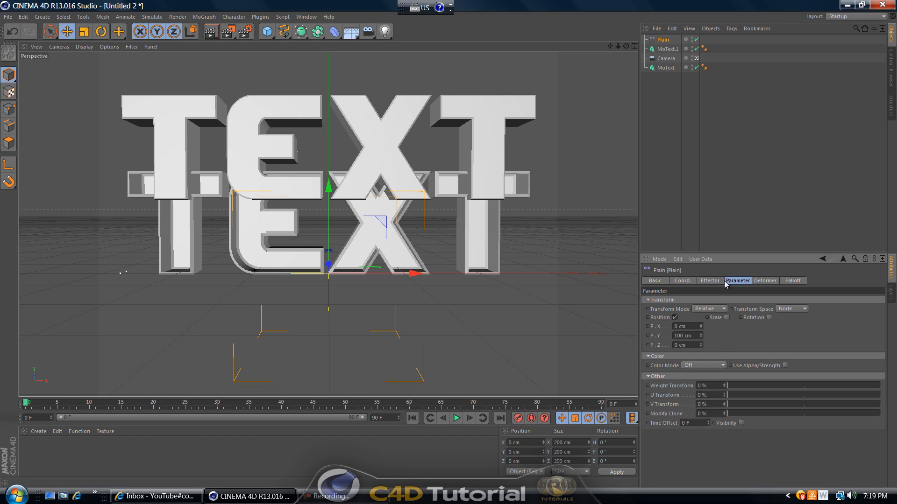
mouse_move(702, 342)
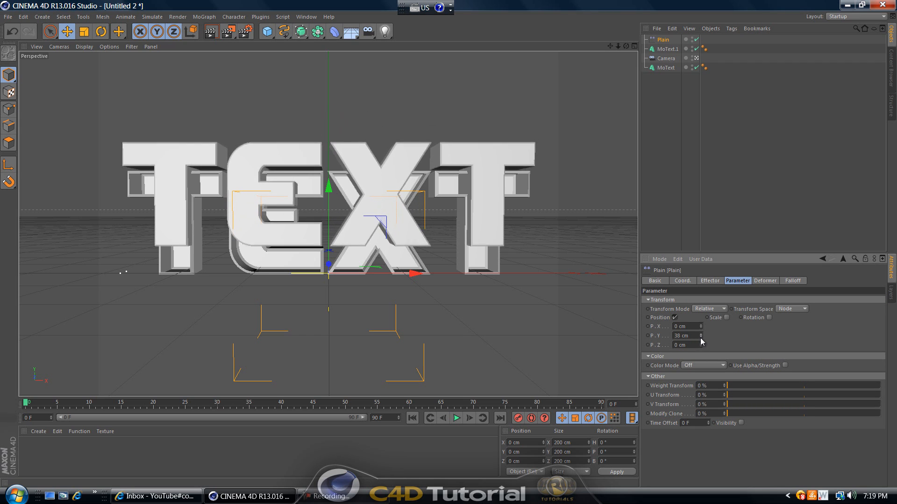
drag(701, 335, 701, 342)
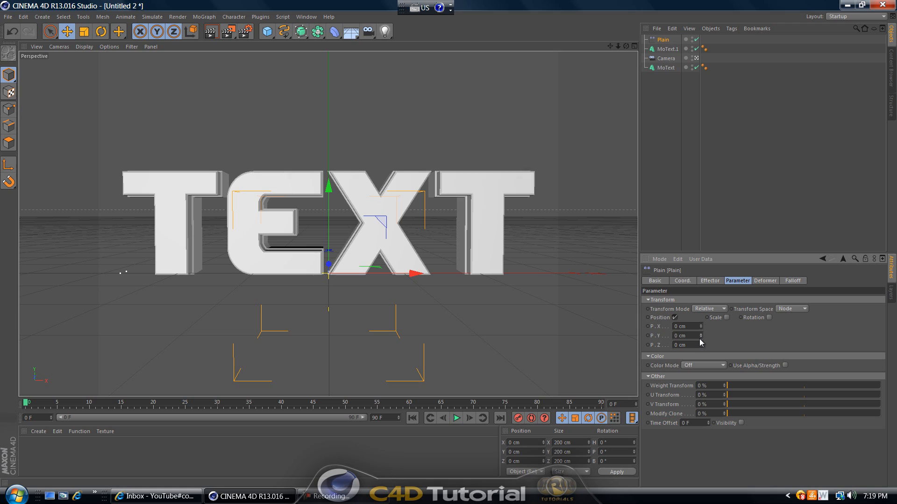
mouse_move(712, 348)
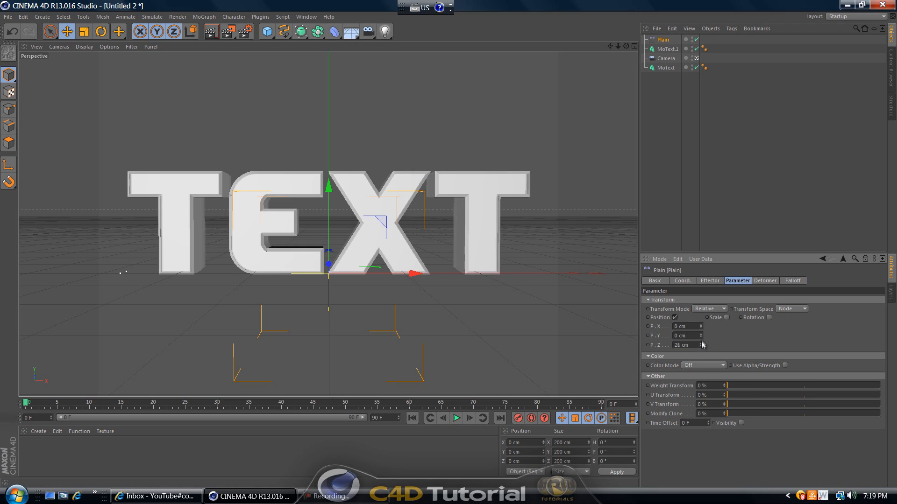
drag(701, 345, 663, 345)
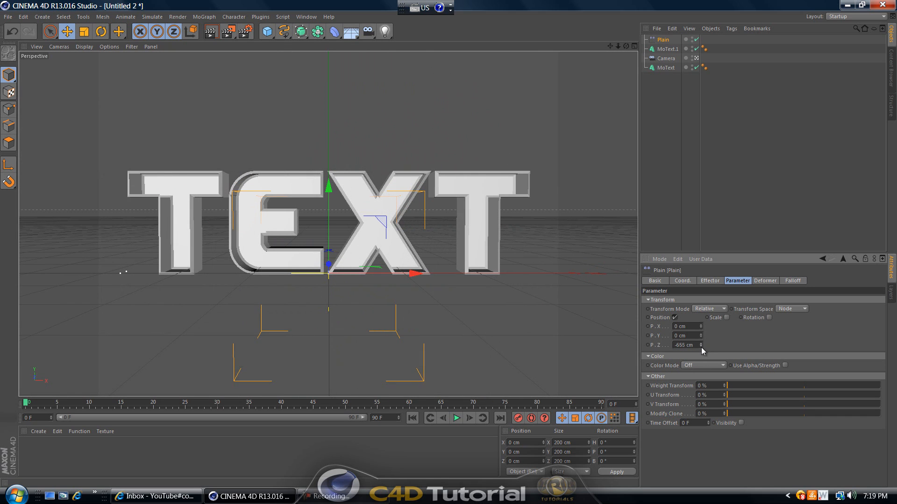
drag(702, 344, 702, 352)
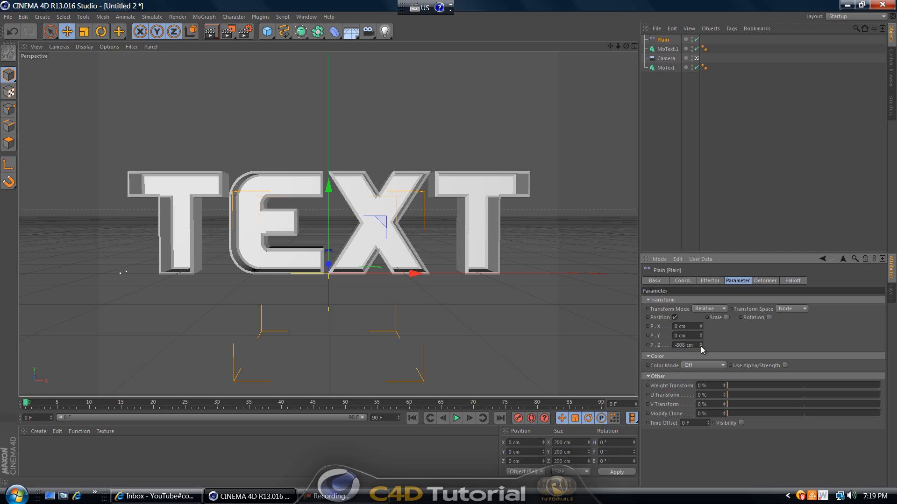
drag(693, 345, 692, 352)
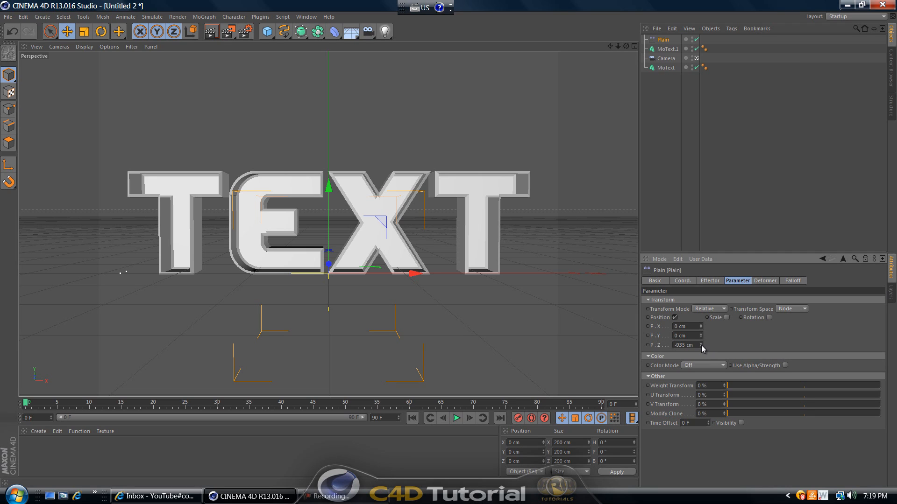
mouse_move(755, 295)
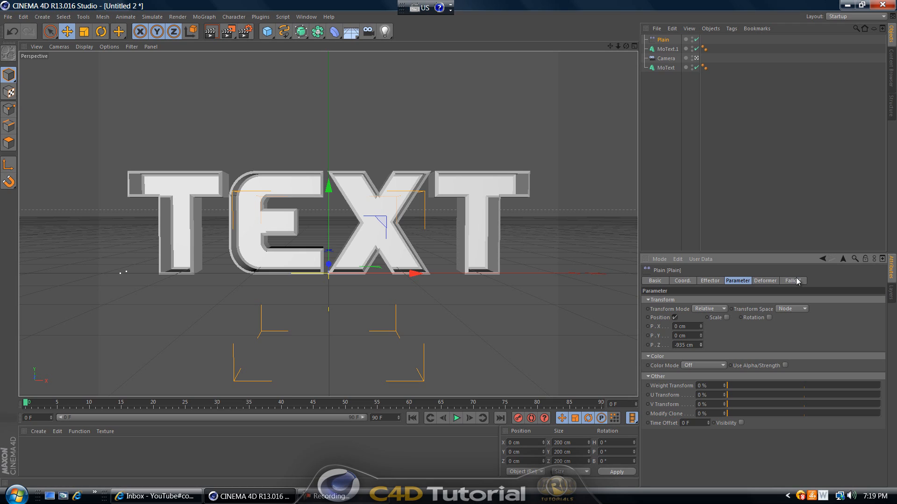
Step: Set the Plain effector's falloff Shape to Box
click(792, 281)
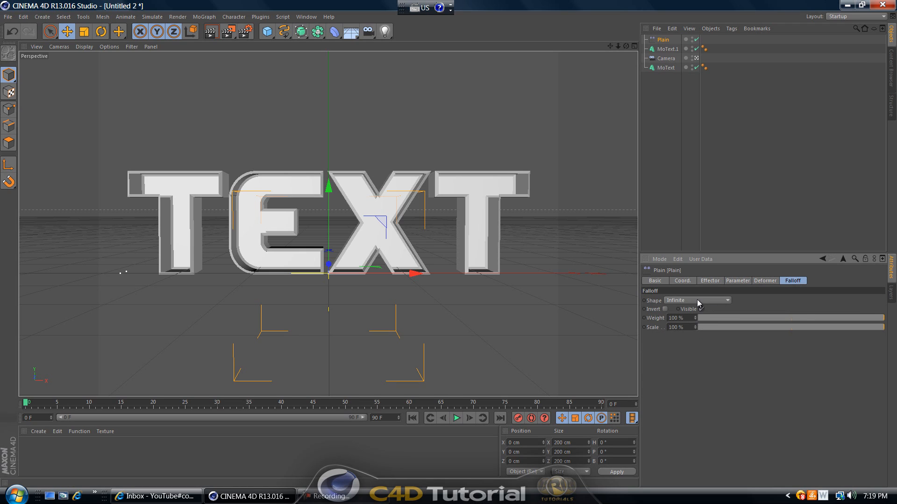
click(695, 300)
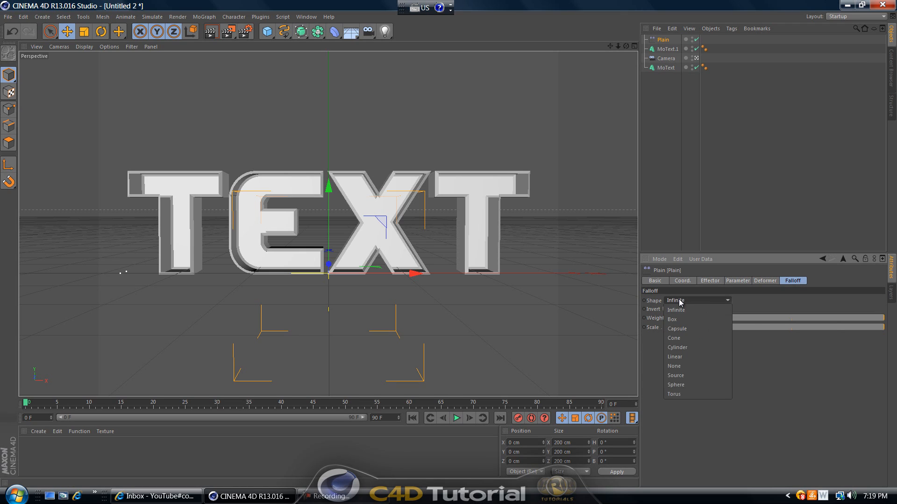
mouse_move(671, 320)
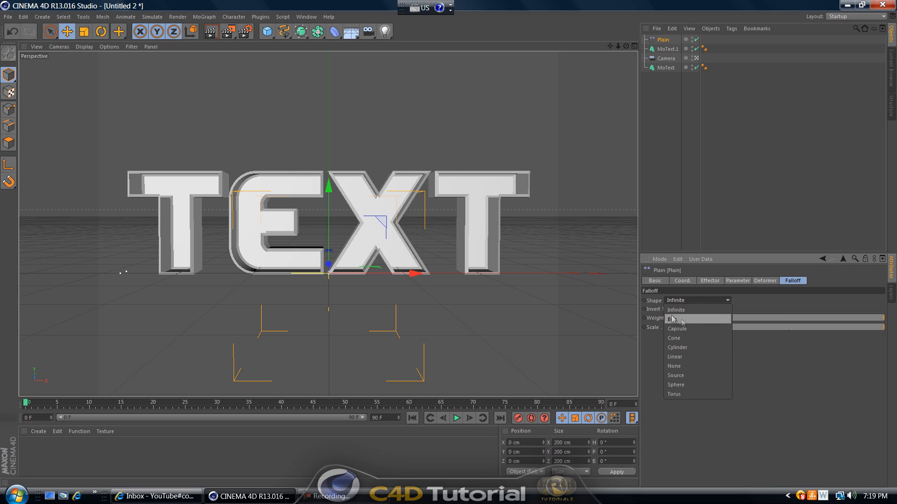
click(673, 319)
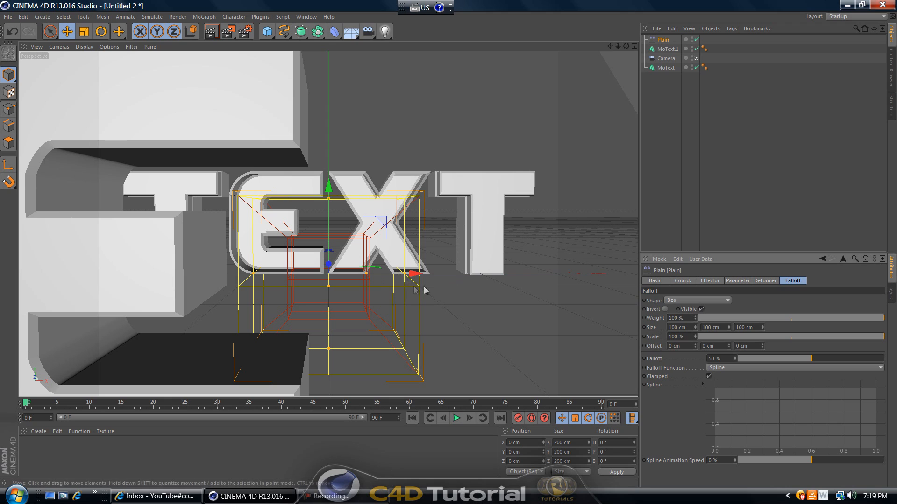
mouse_move(406, 278)
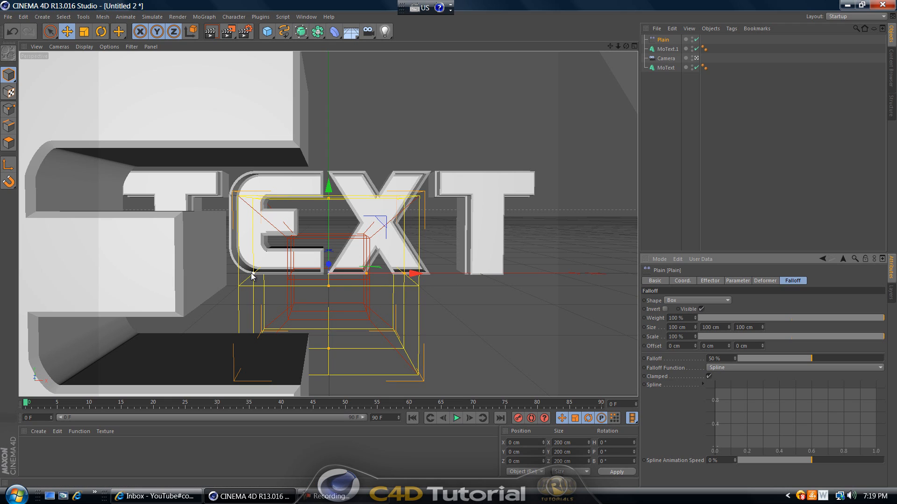
mouse_move(405, 277)
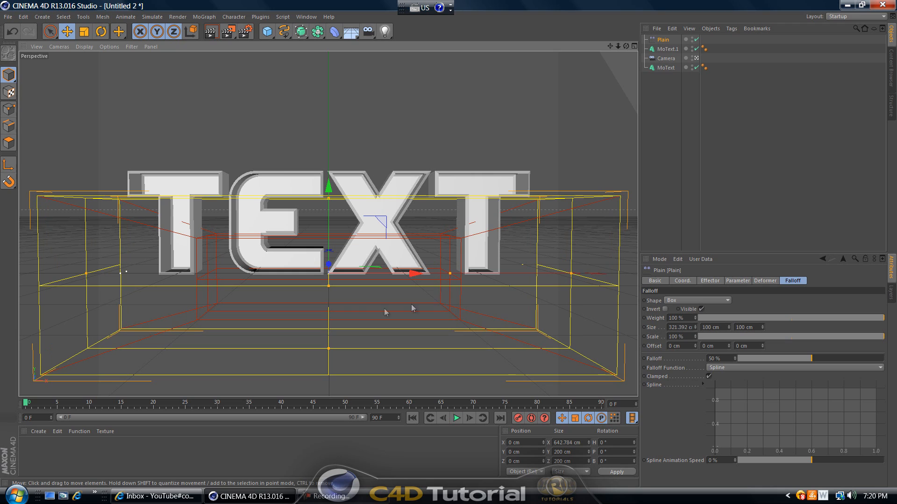
Step: Lower the falloff to about 40%, lift the falloff box level with the text, and move to frame 70
drag(411, 309, 460, 277)
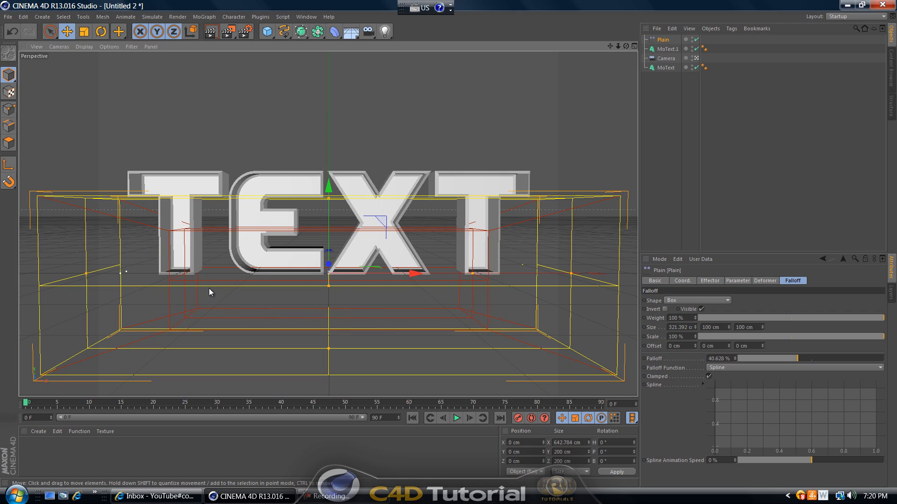
mouse_move(476, 262)
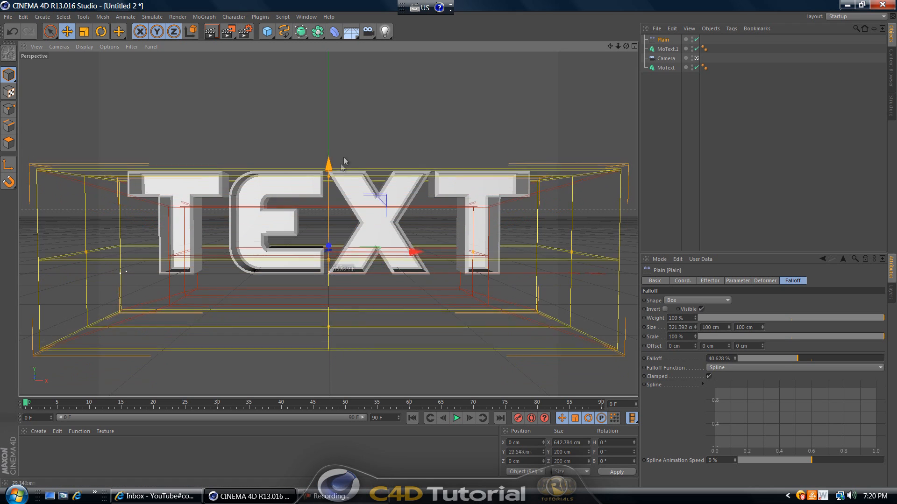
drag(328, 160, 328, 132)
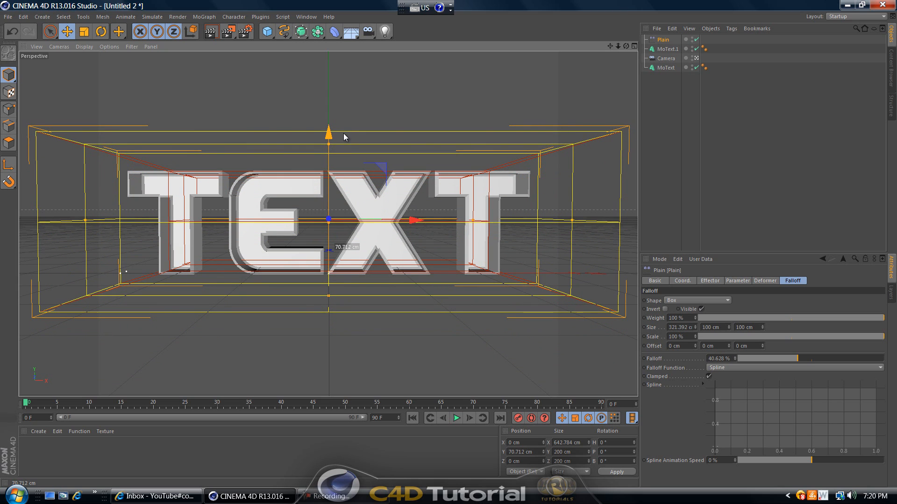
drag(328, 130, 328, 138)
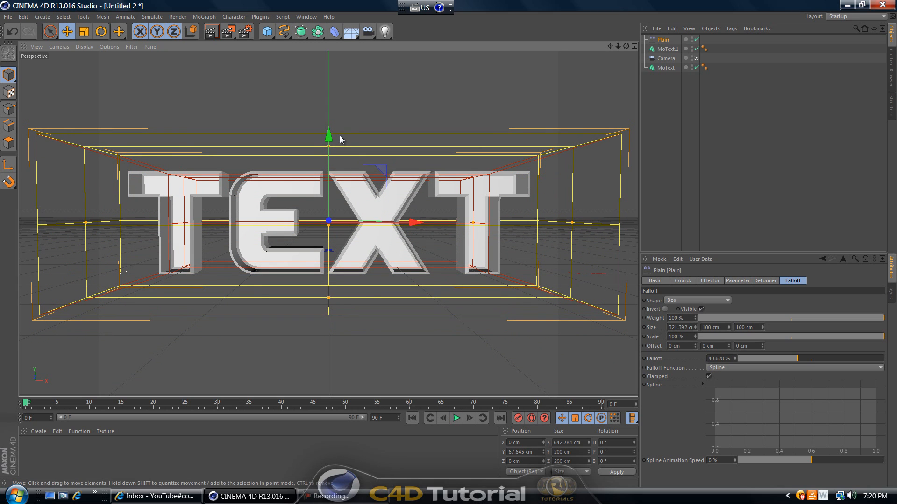
mouse_move(19, 408)
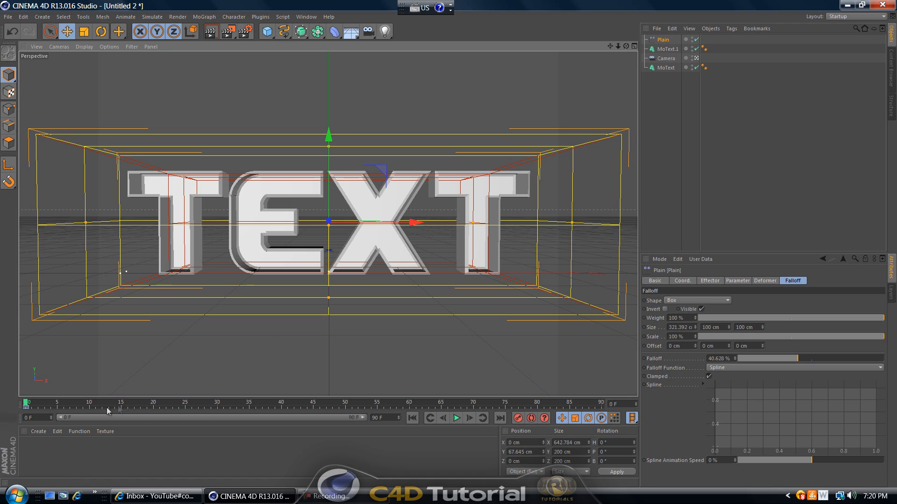
mouse_move(308, 409)
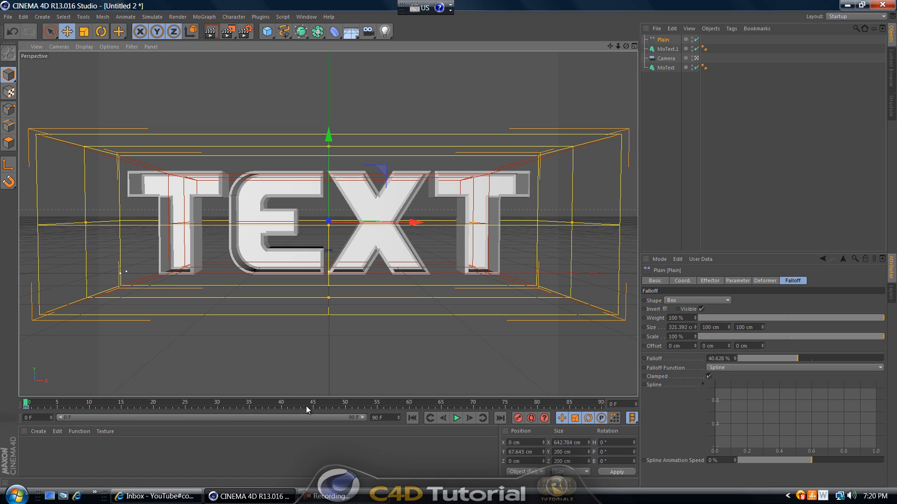
mouse_move(419, 406)
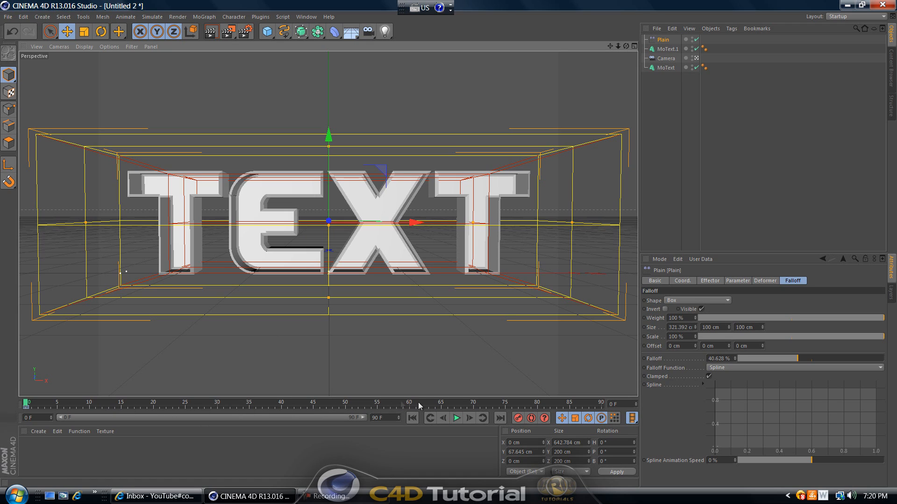
click(475, 401)
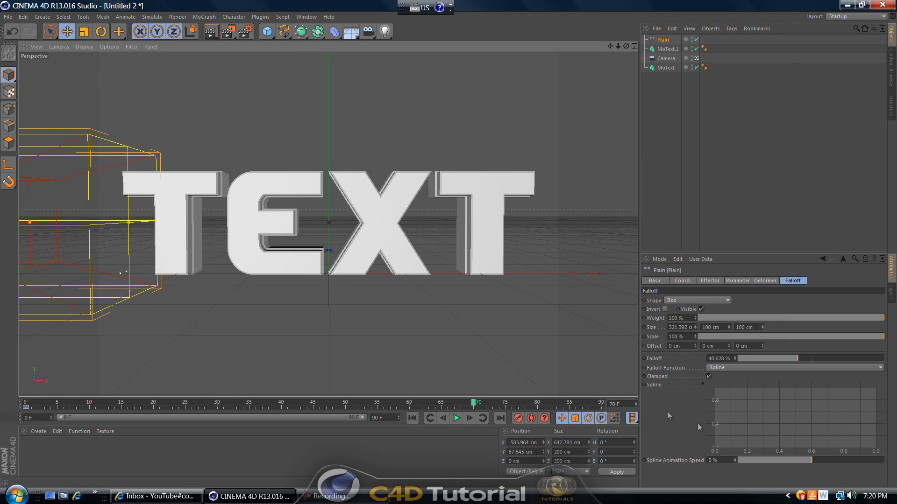
mouse_move(517, 418)
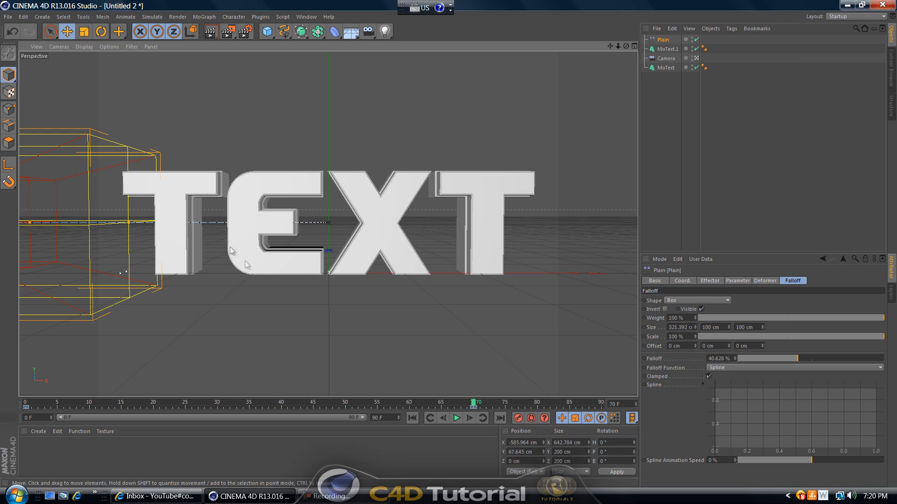
mouse_move(179, 233)
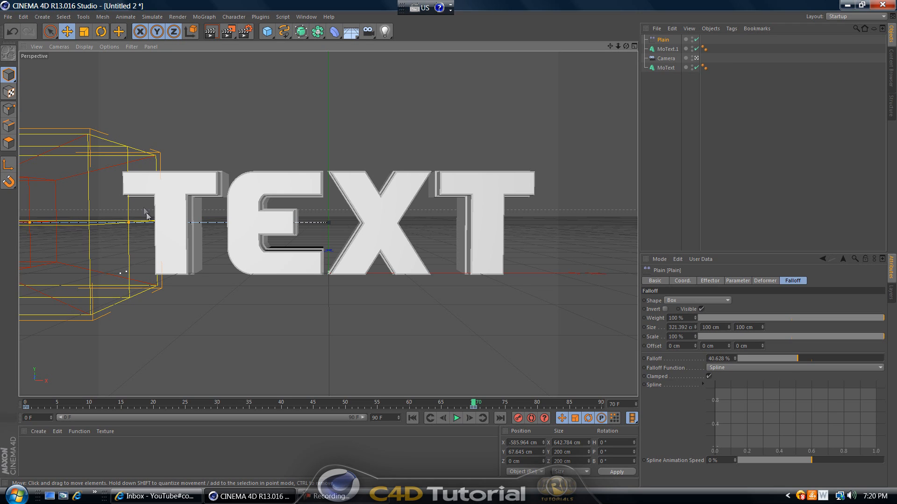
mouse_move(300, 194)
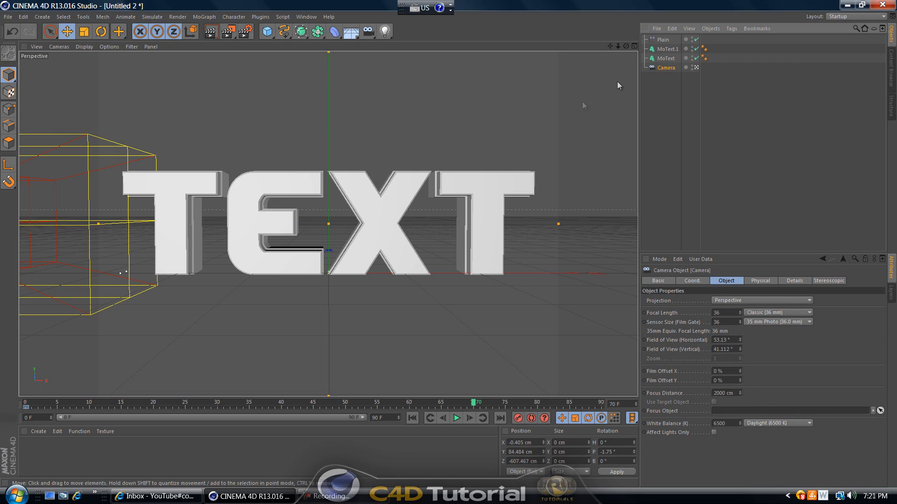
Step: Group MoText, MoText.1 and the Plain effector under a single Null via Group Objects
click(666, 58)
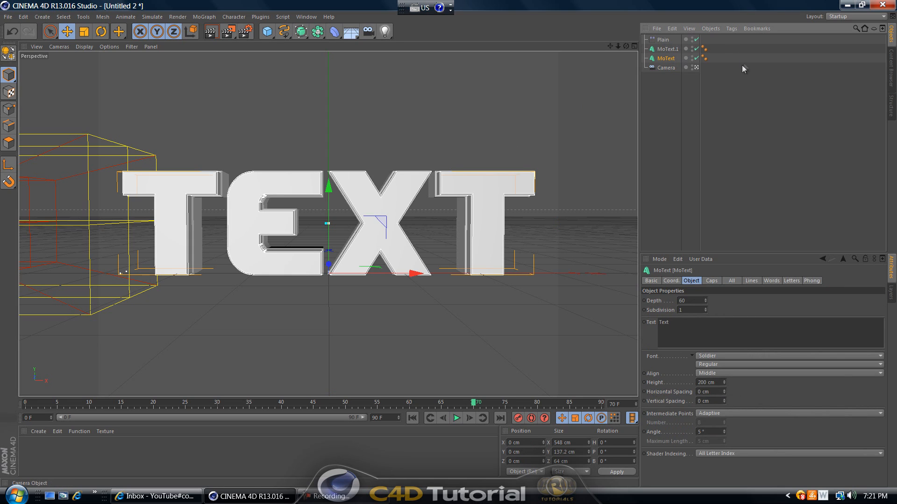
mouse_move(665, 57)
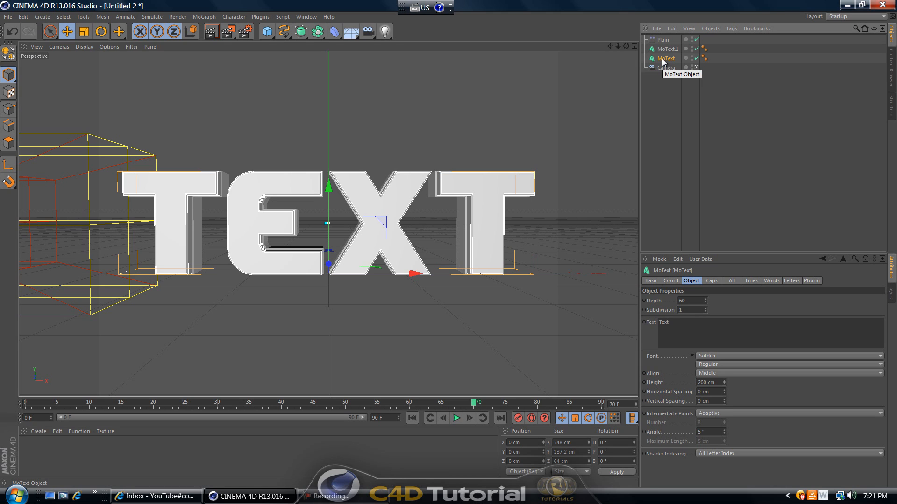
mouse_move(664, 40)
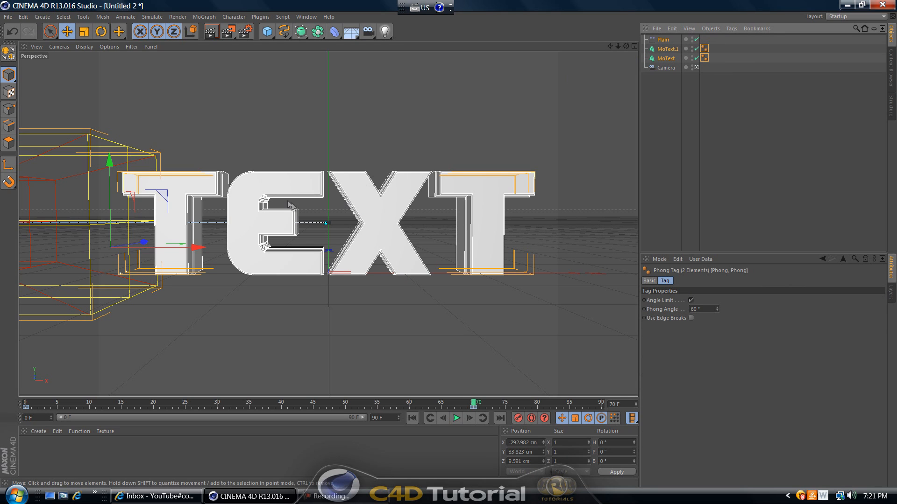
click(666, 48)
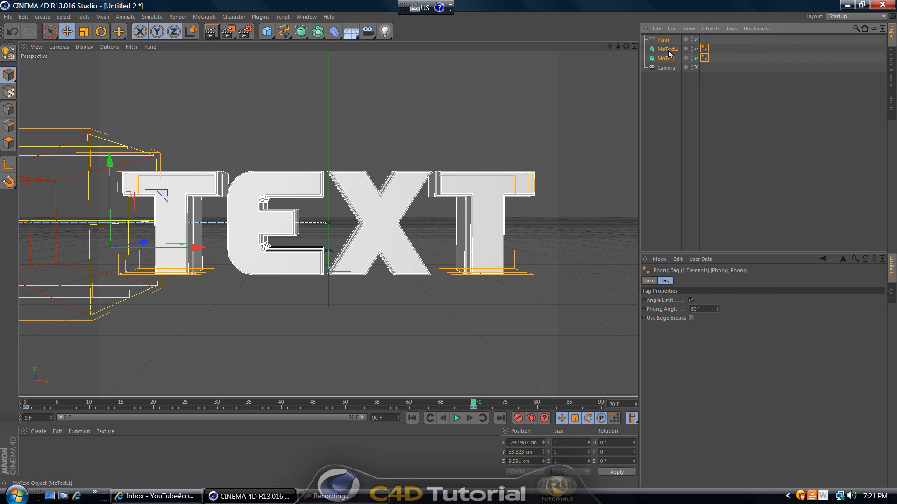
right_click(666, 53)
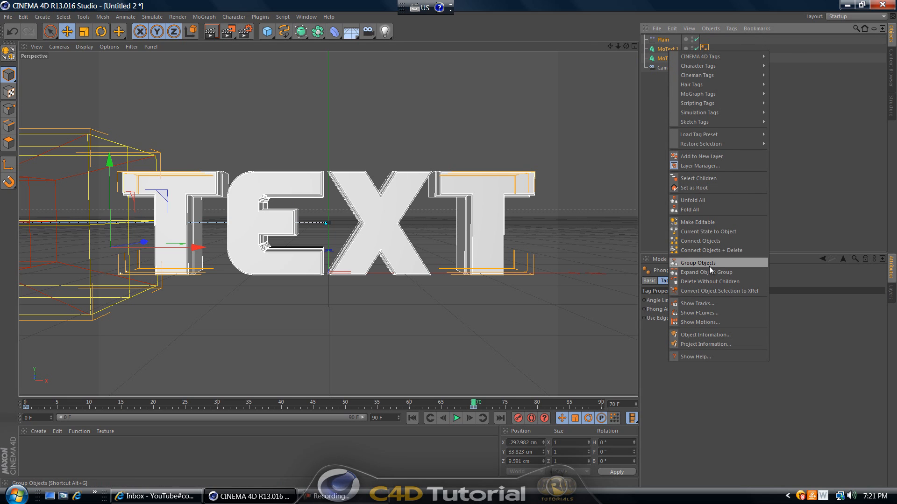
click(697, 263)
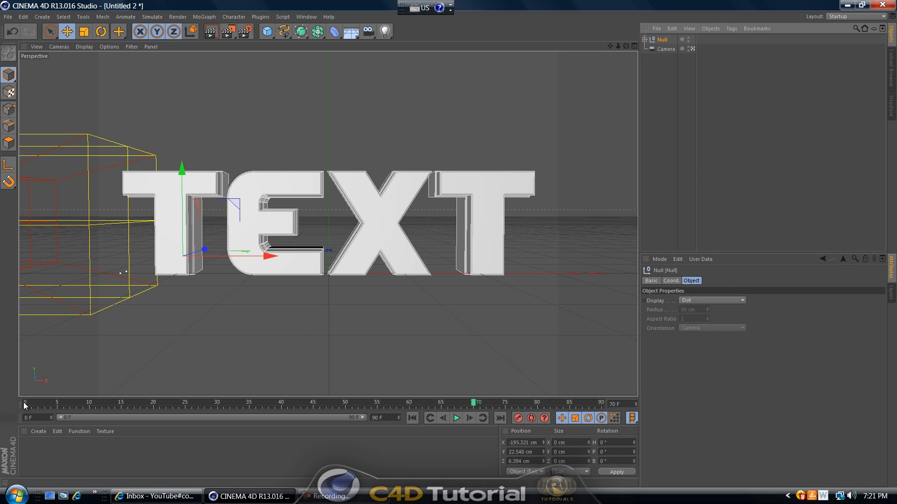
Step: At frame 20, tilt and spin the Null group sideways with the Rotate tool and key the pose
drag(477, 402, 26, 402)
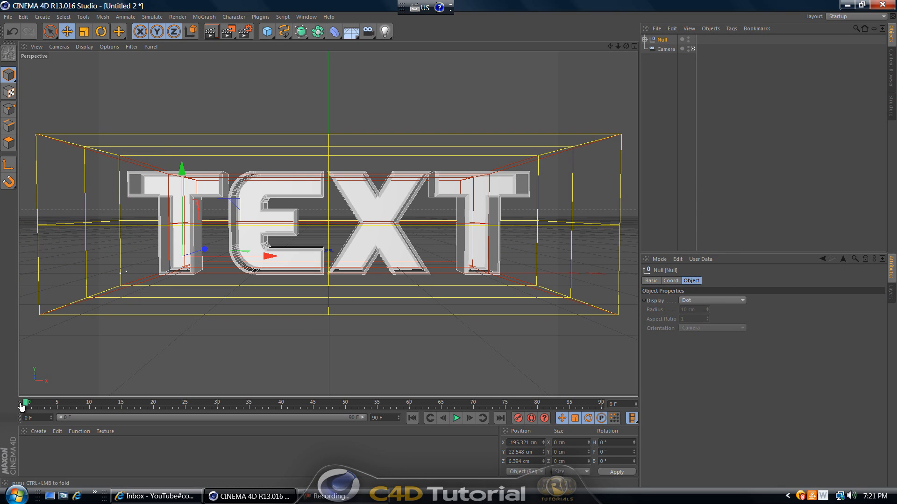
mouse_move(222, 236)
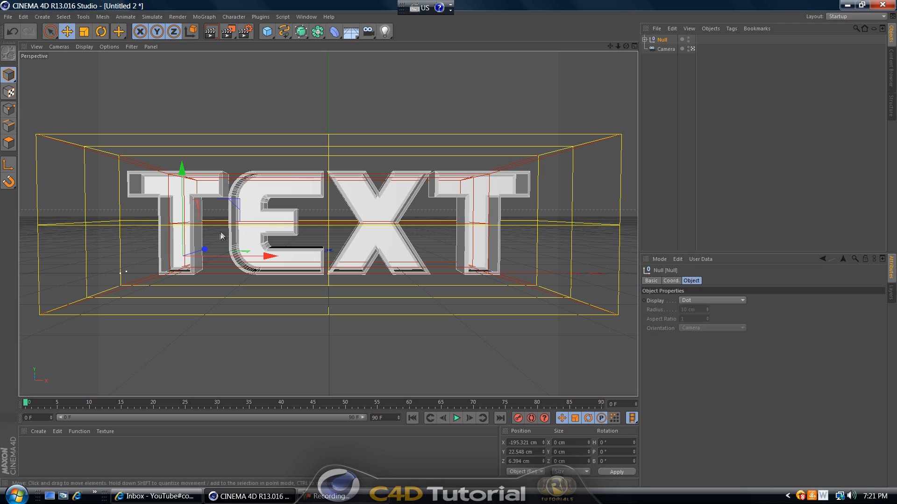
mouse_move(346, 348)
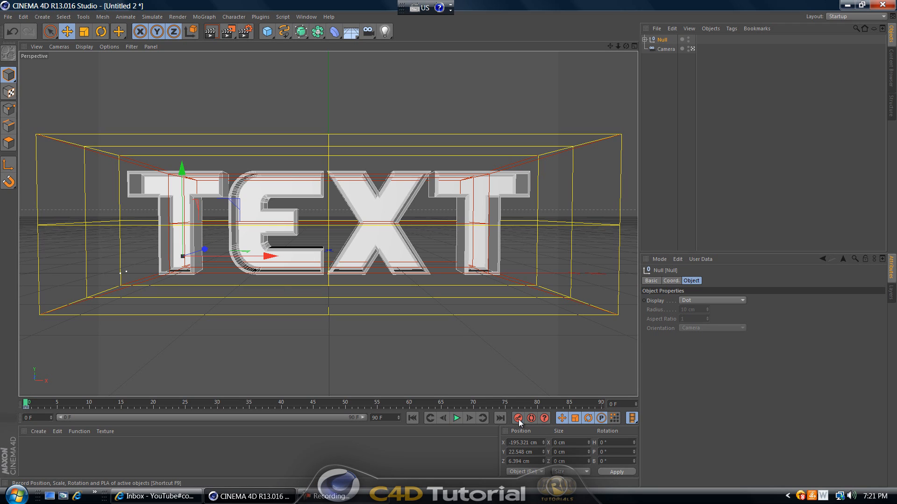
mouse_move(97, 393)
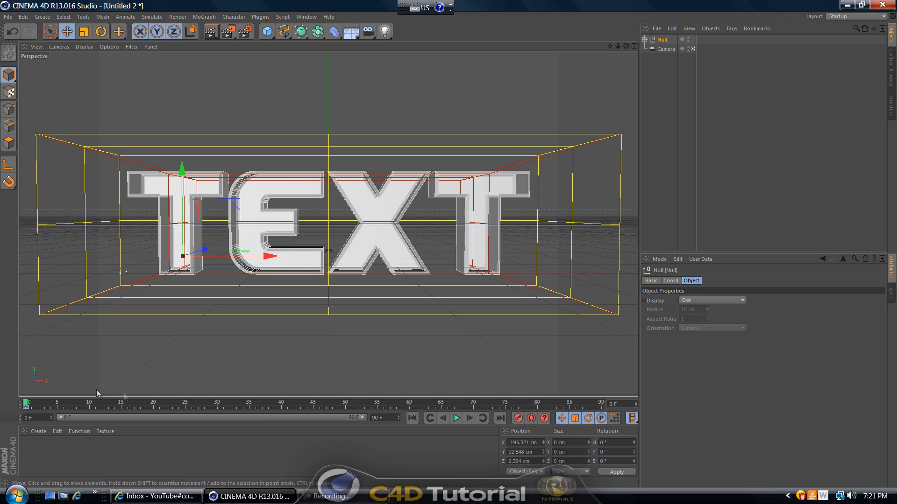
mouse_move(179, 405)
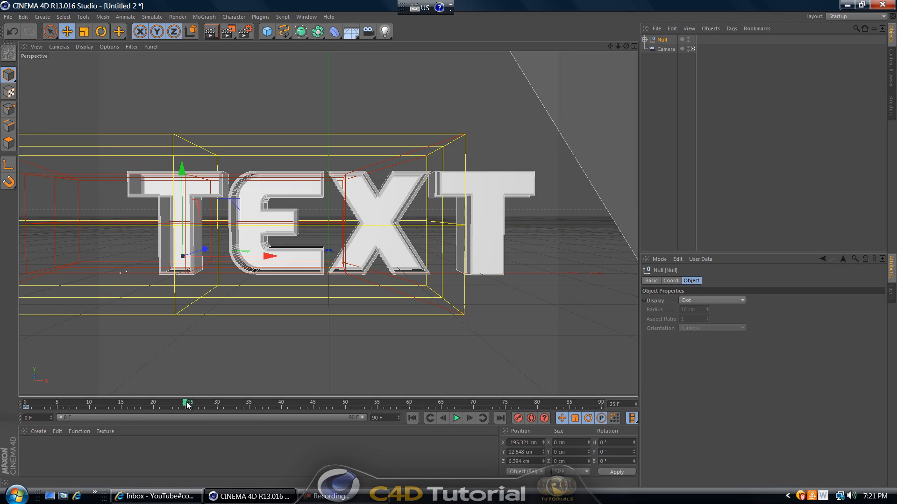
drag(188, 402, 121, 402)
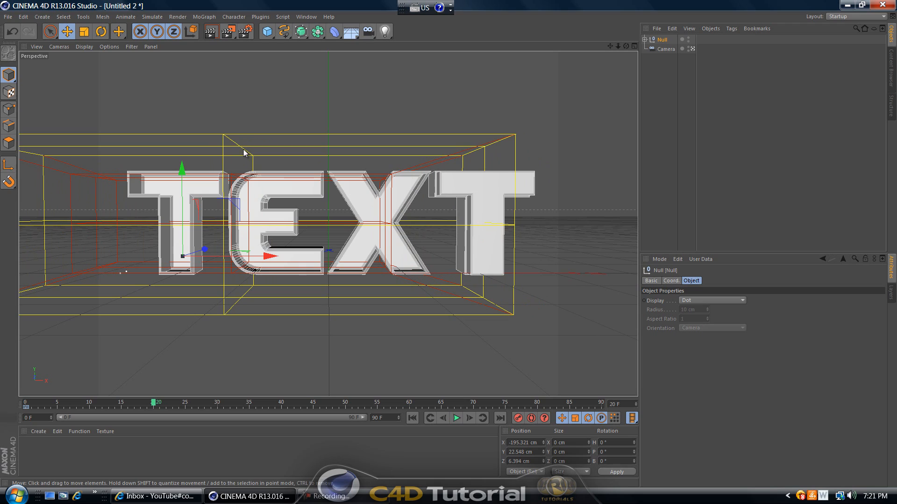
click(100, 32)
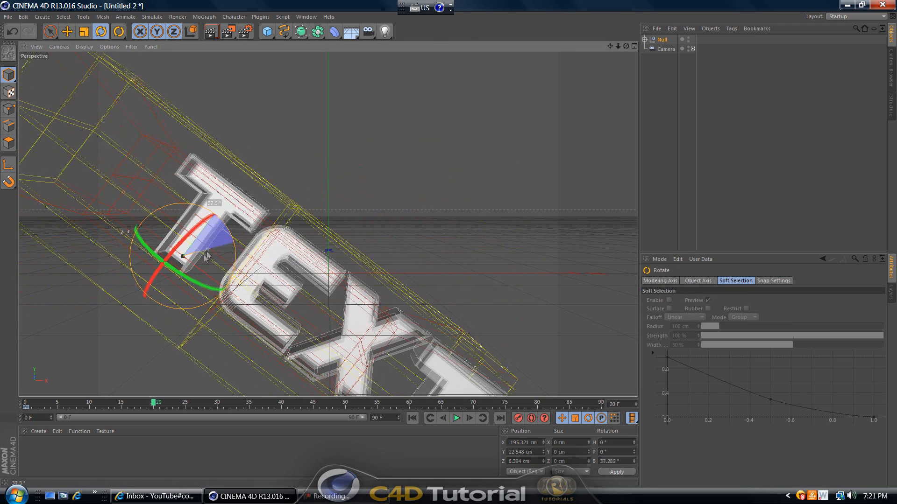
drag(206, 258, 194, 248)
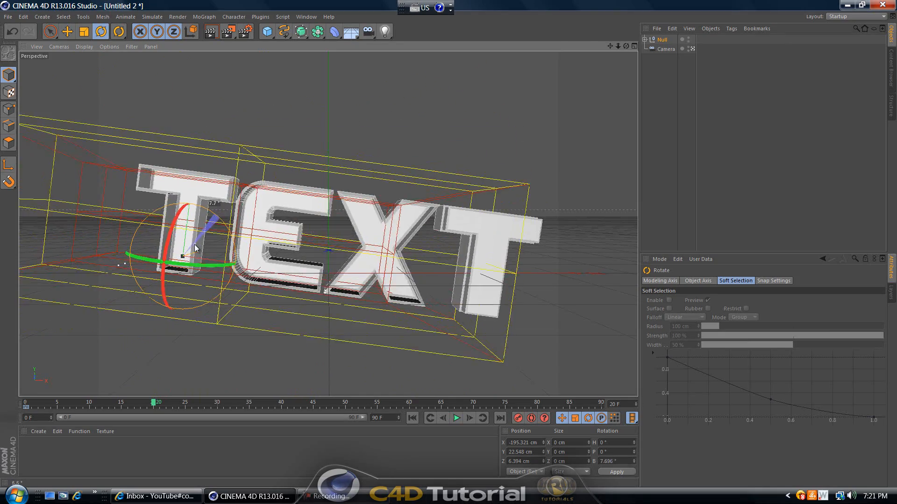
drag(195, 248, 194, 241)
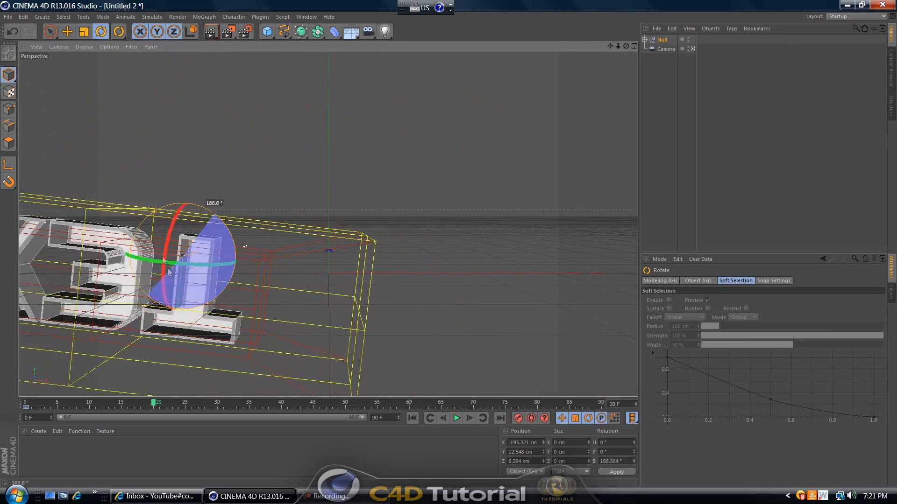
drag(166, 263, 194, 237)
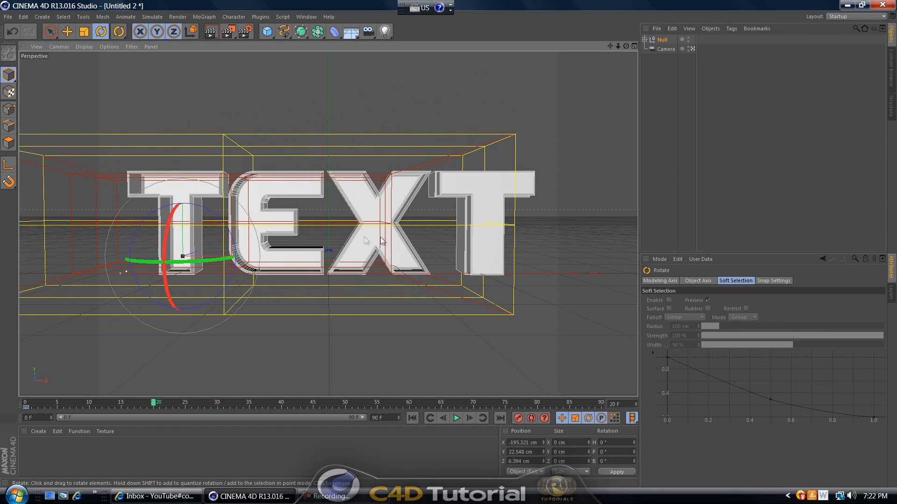
mouse_move(618, 48)
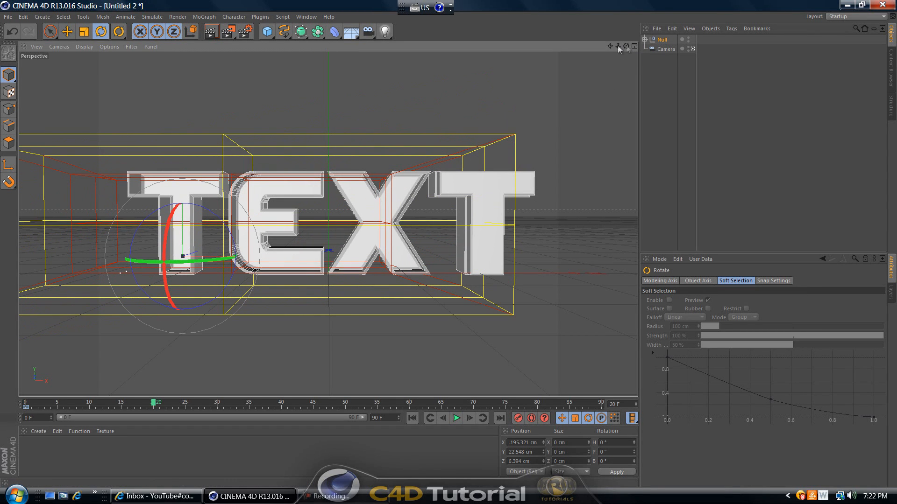
mouse_move(286, 246)
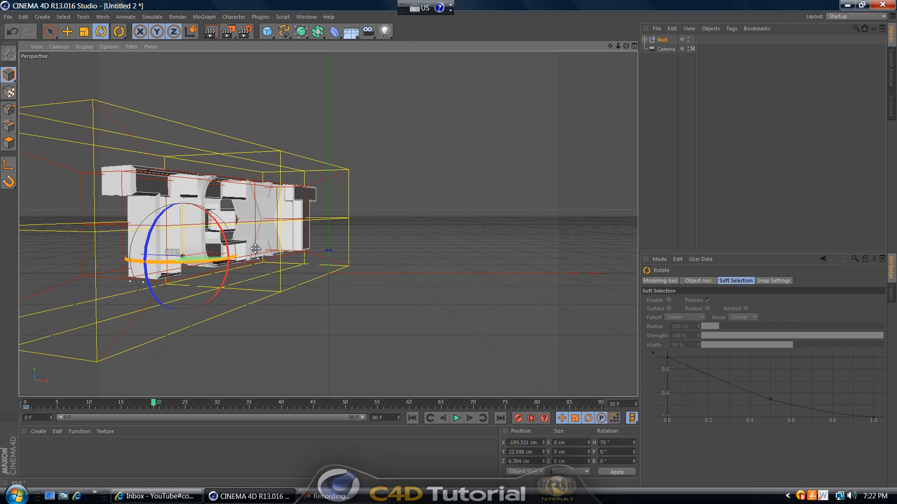
drag(256, 249, 261, 246)
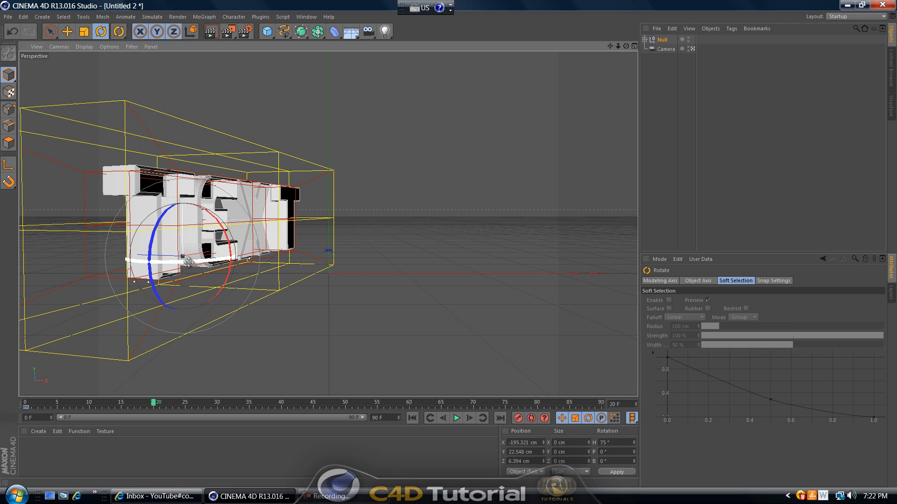
mouse_move(189, 272)
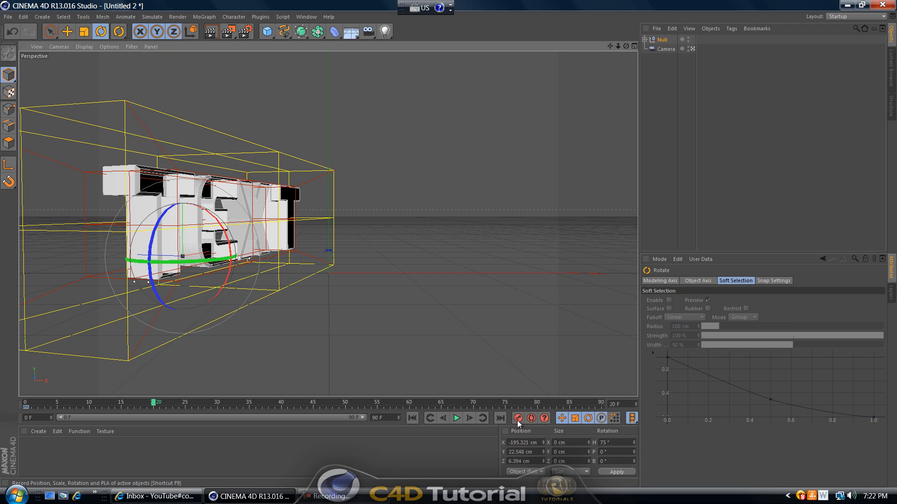
mouse_move(519, 418)
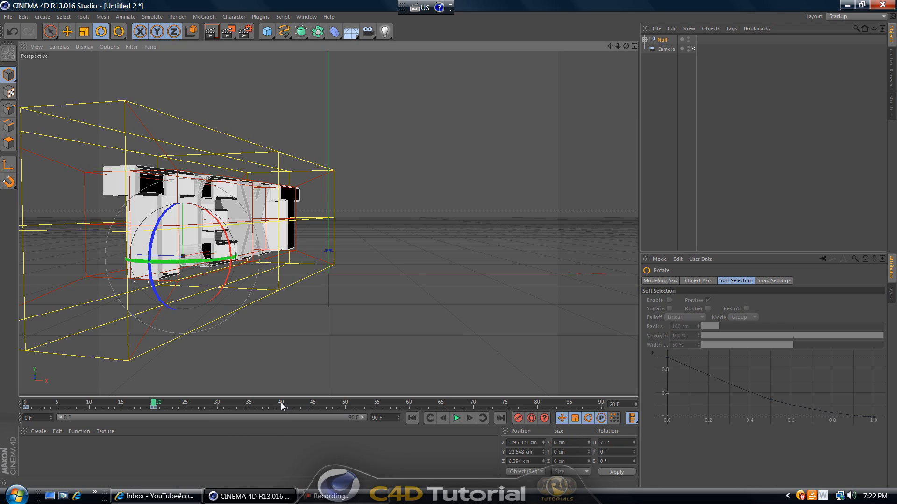
Step: At frame 40, rotate the letters to lie flat and key that pose before they settle upright
drag(153, 403, 281, 402)
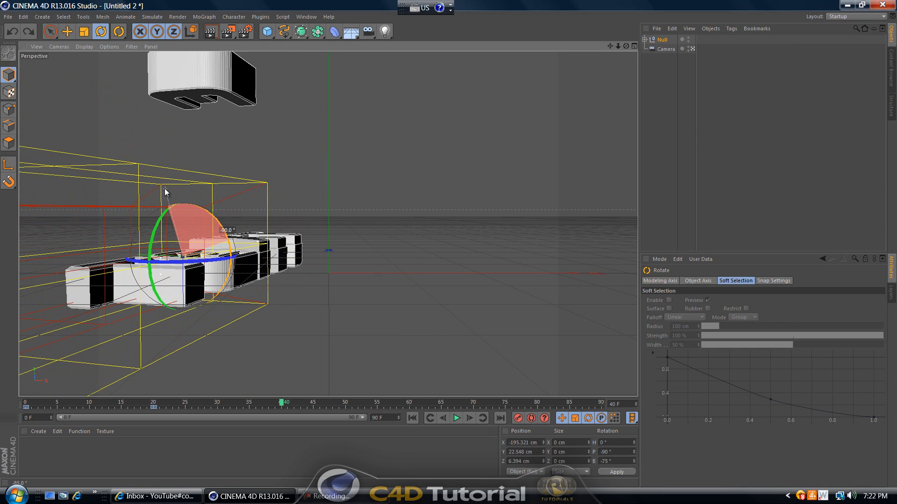
drag(167, 194, 229, 272)
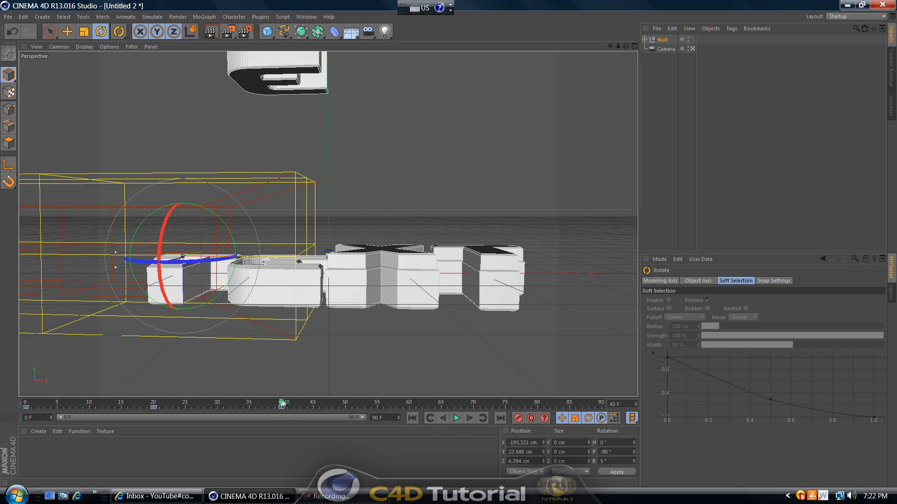
drag(283, 401, 330, 402)
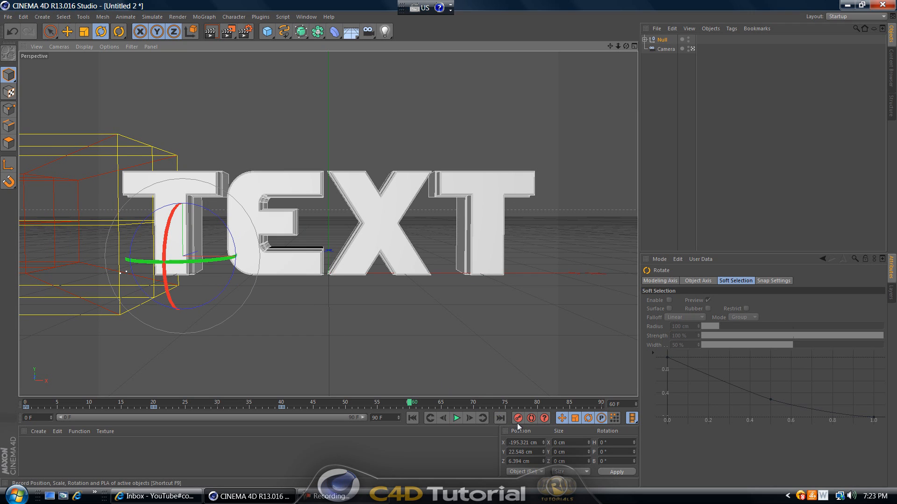
mouse_move(413, 418)
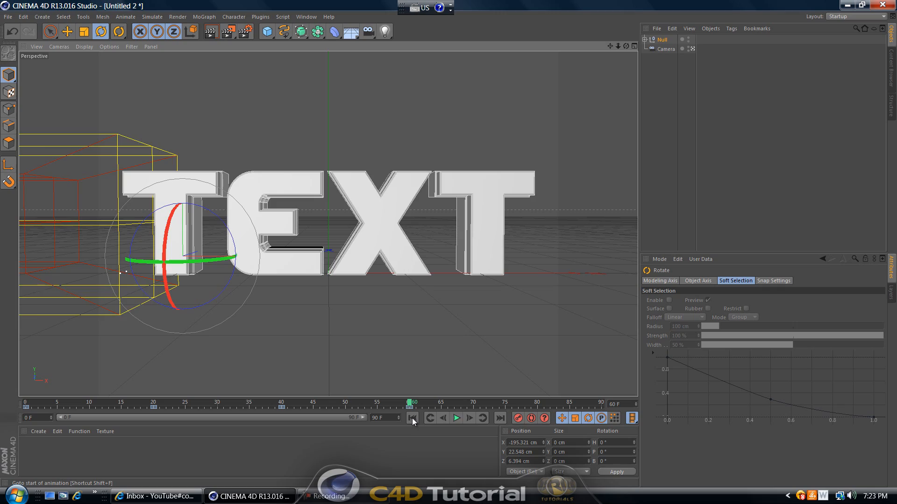
Step: Play the keyed text rotation from frame 0 through to the end, then stop playback
click(456, 419)
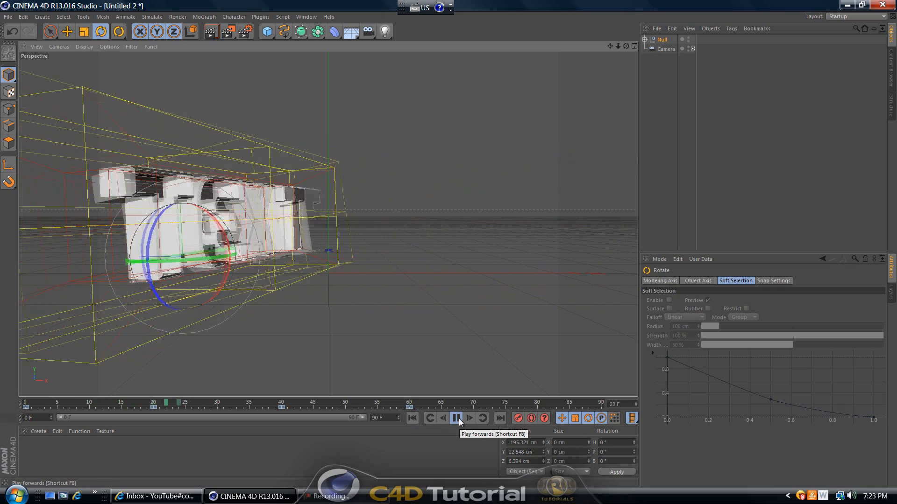
click(454, 418)
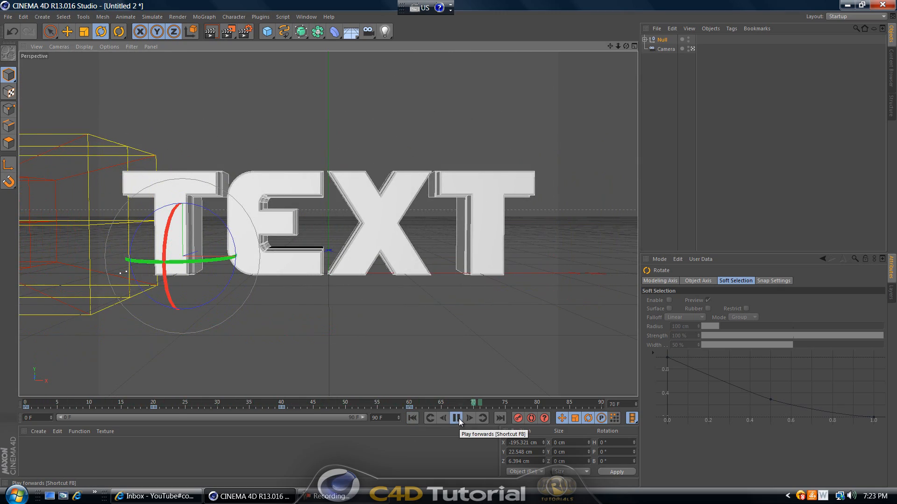
click(456, 419)
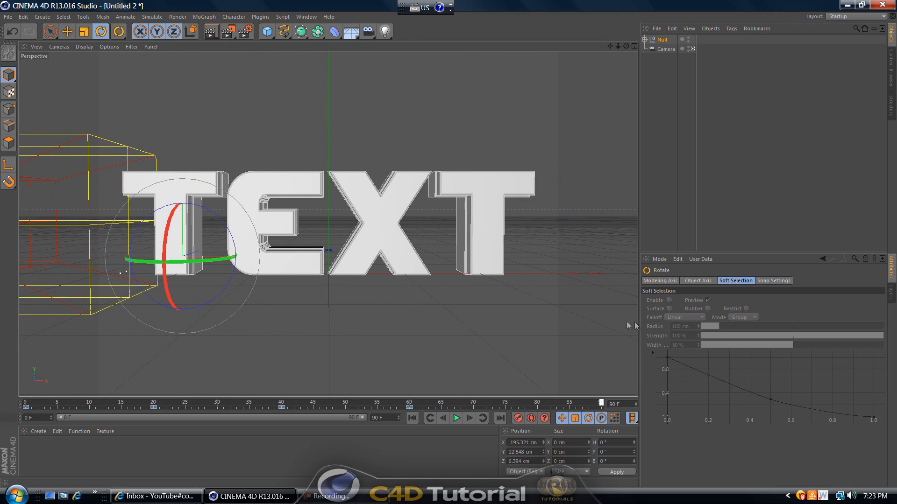
mouse_move(644, 349)
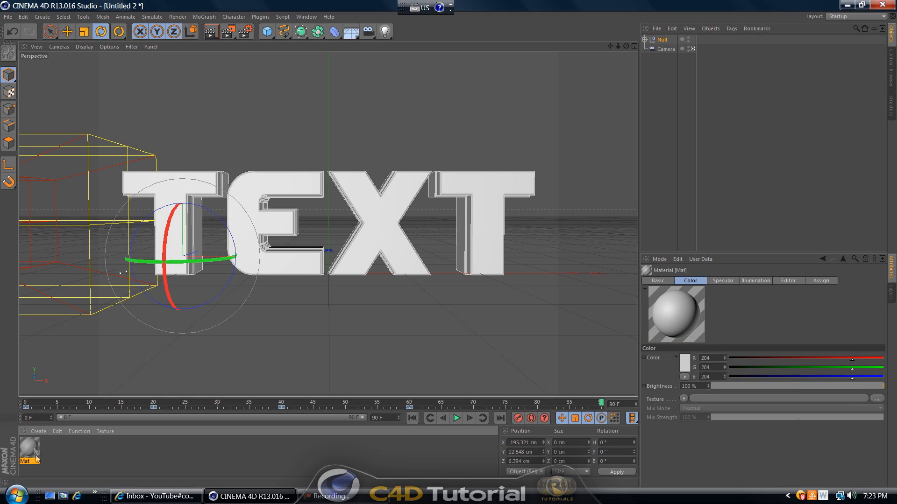
Step: Enable Reflection on the new material with a Fresnel texture at 70% mix strength
double_click(28, 452)
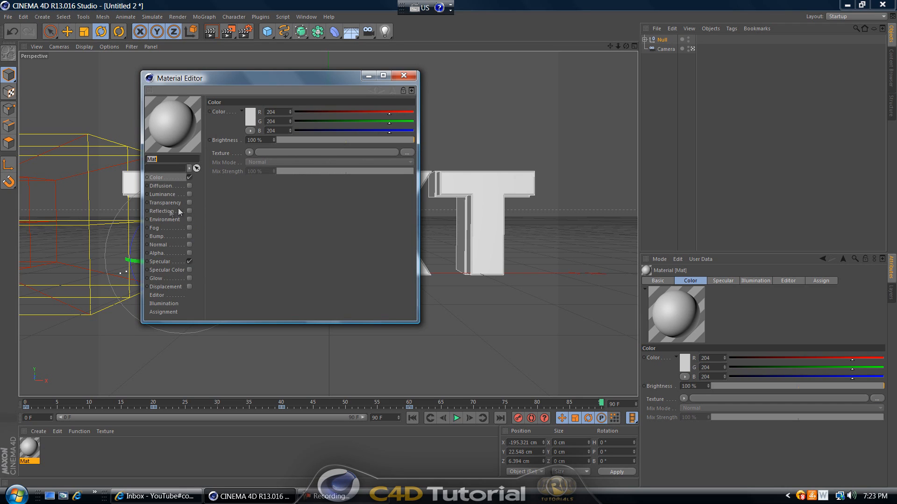
click(162, 211)
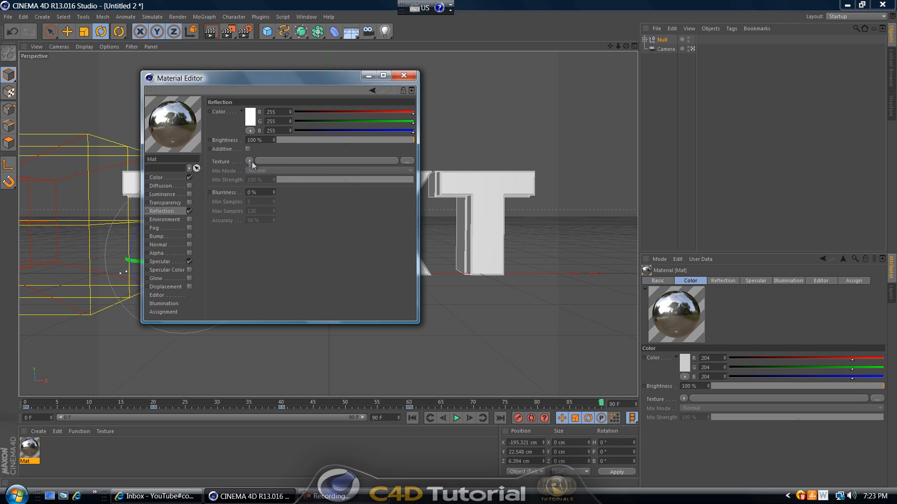
click(249, 161)
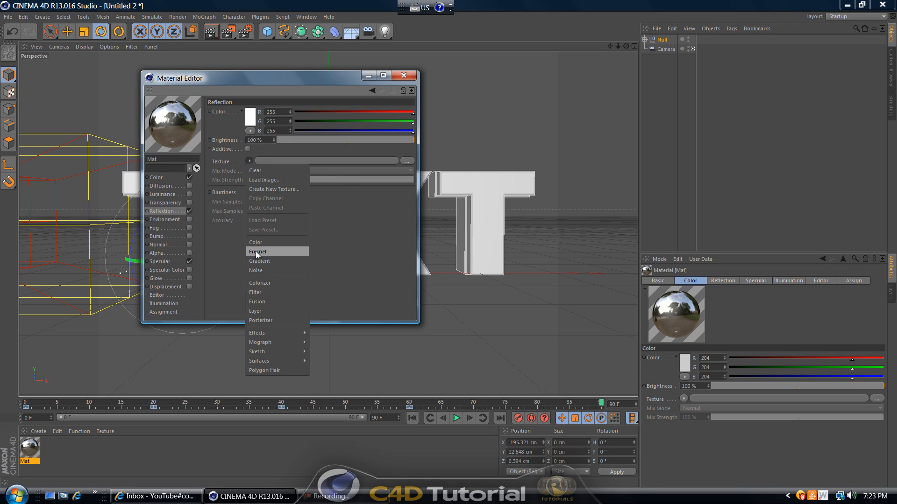
click(258, 252)
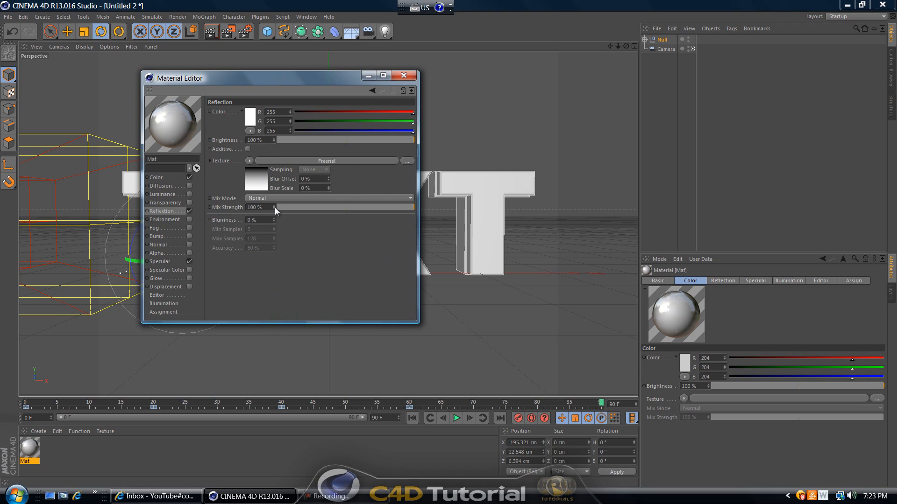
drag(412, 207, 368, 208)
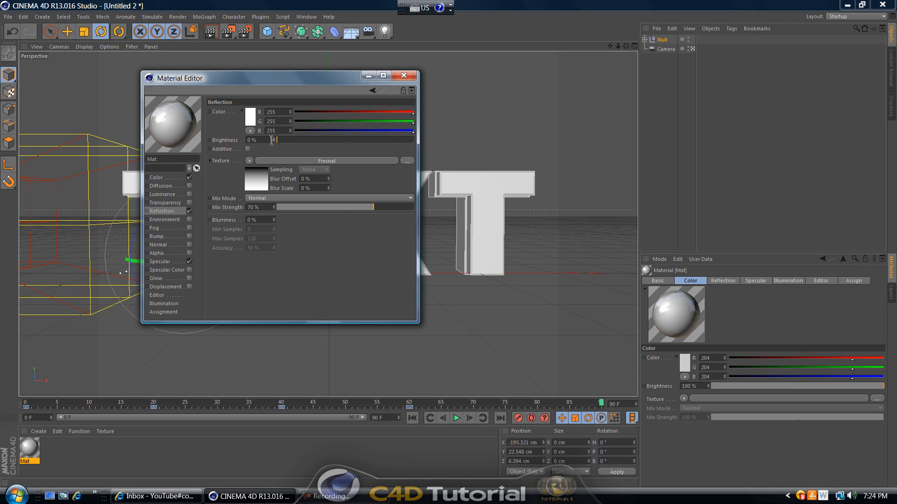
mouse_move(265, 233)
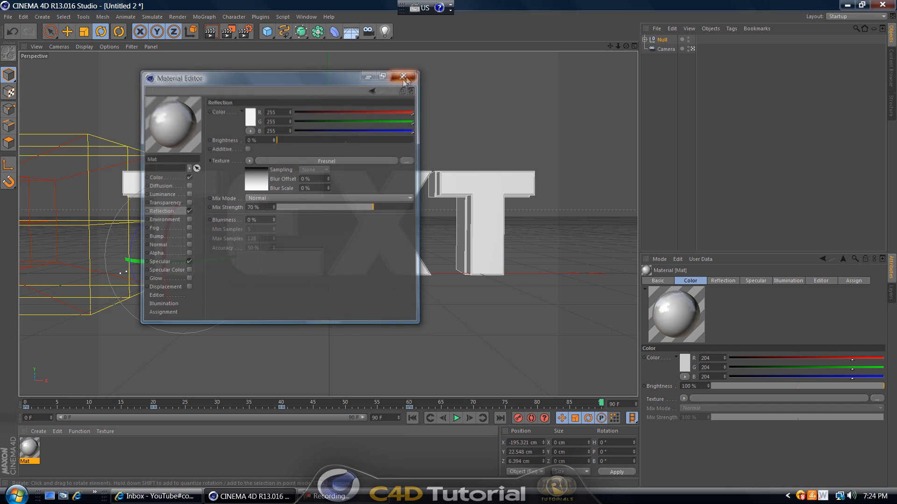
click(403, 75)
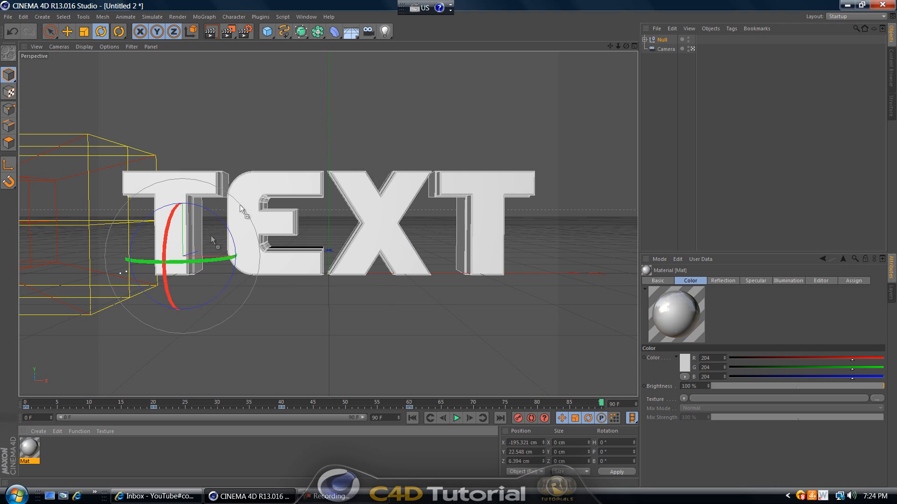
mouse_move(246, 194)
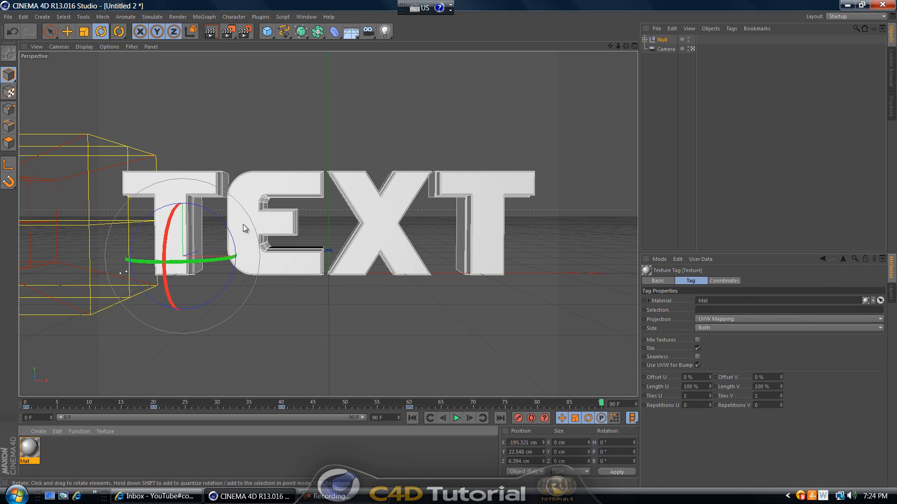
mouse_move(185, 383)
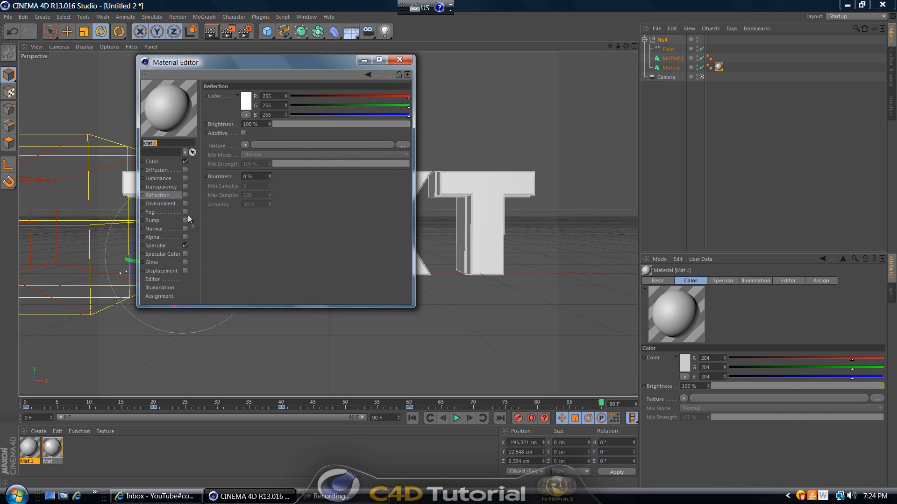
Step: Set Mat.1's colour to blue (0,106,255) in the colour chooser
click(153, 162)
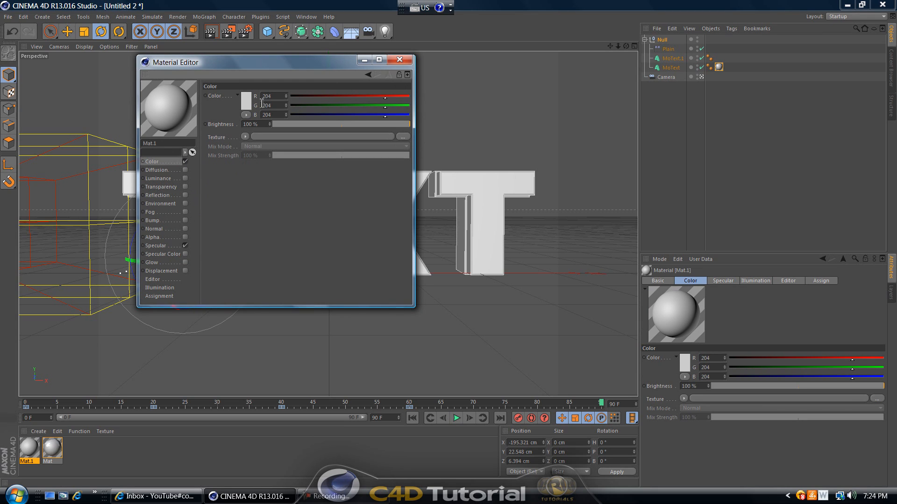
click(239, 95)
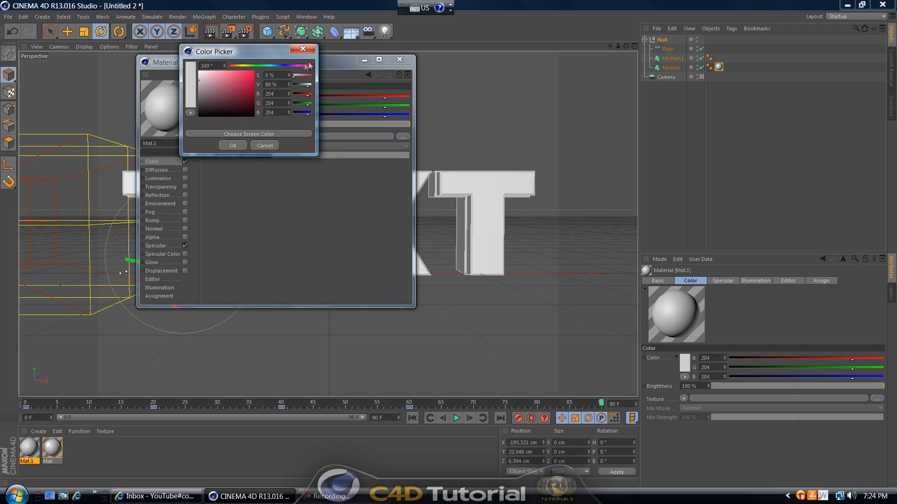
drag(309, 65, 285, 65)
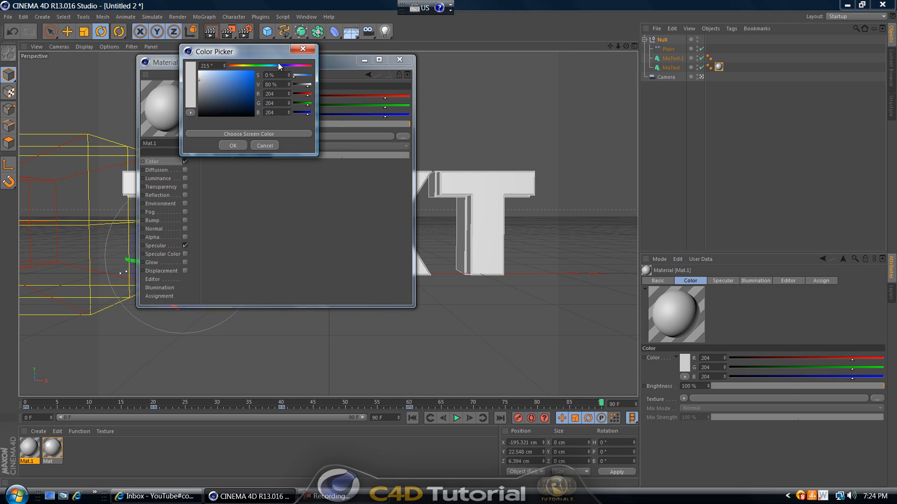
click(233, 84)
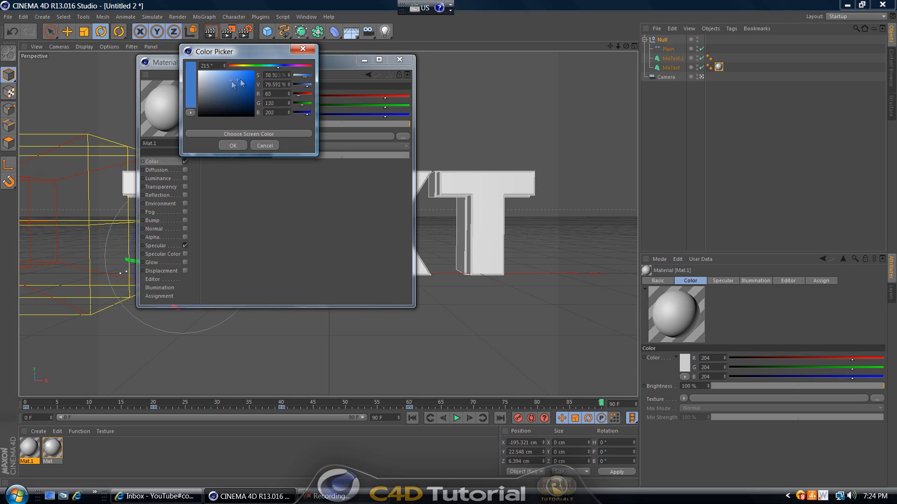
click(233, 146)
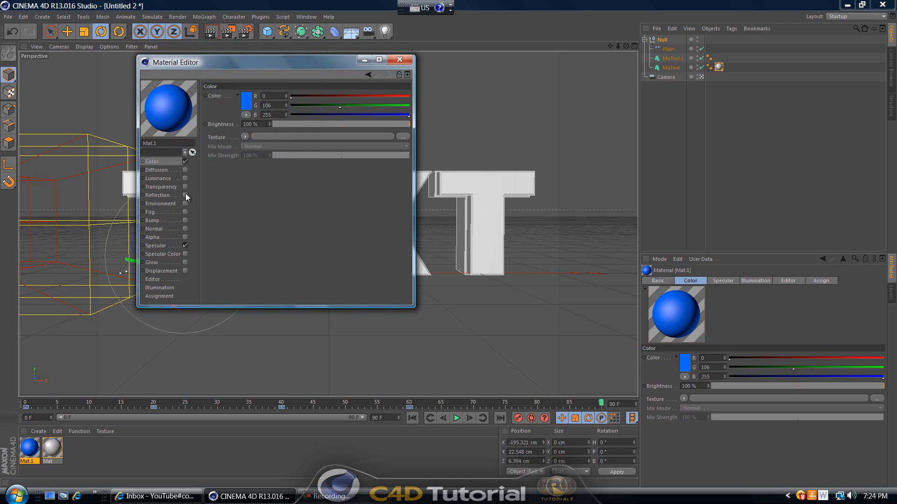
Step: Enable Reflection on Mat.1 with a gradient shader texture at 70% mix
click(184, 194)
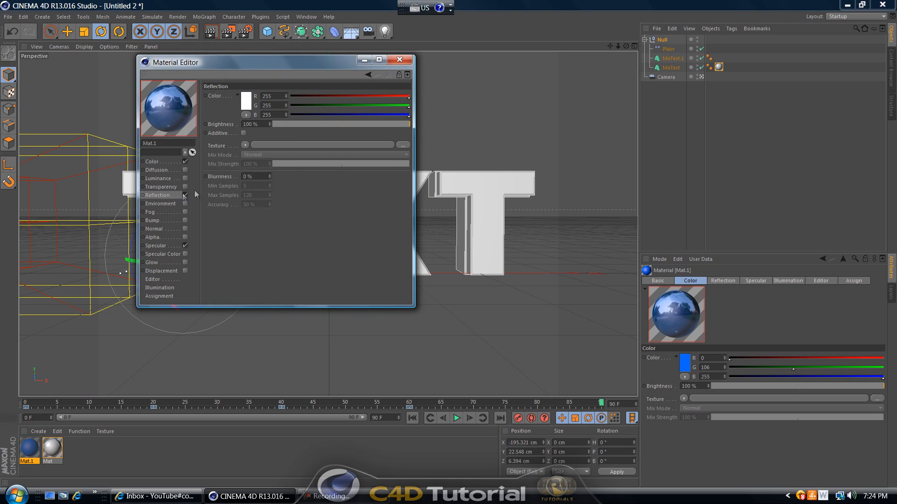
click(246, 146)
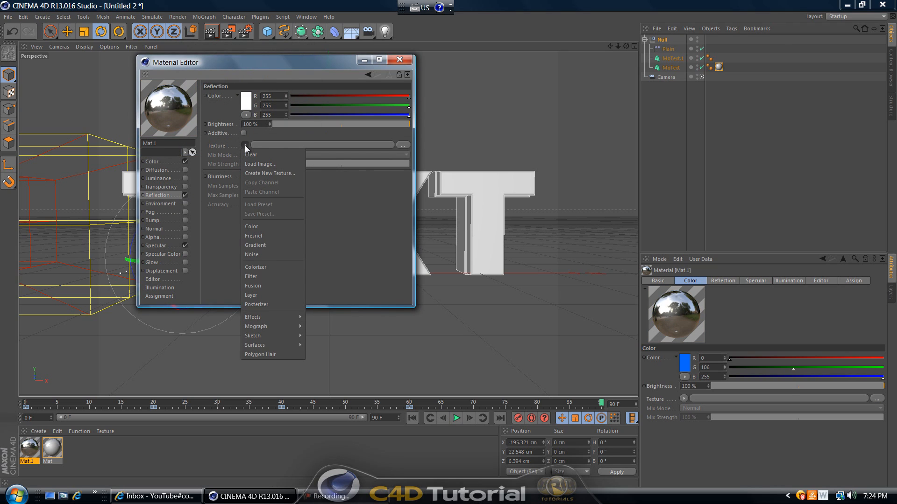
click(255, 245)
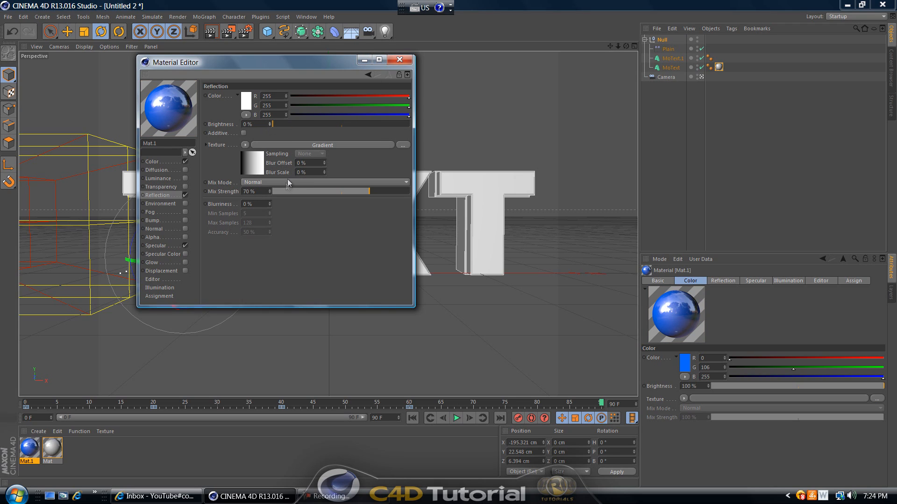
click(246, 144)
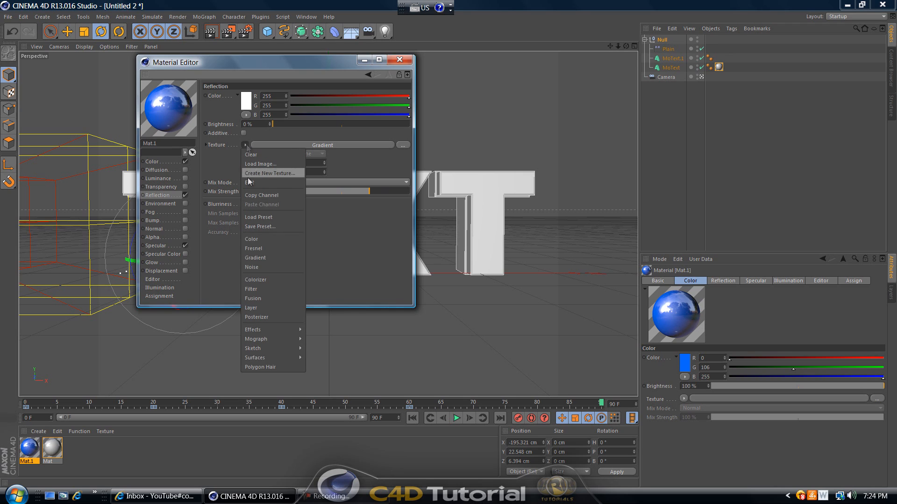
mouse_move(253, 248)
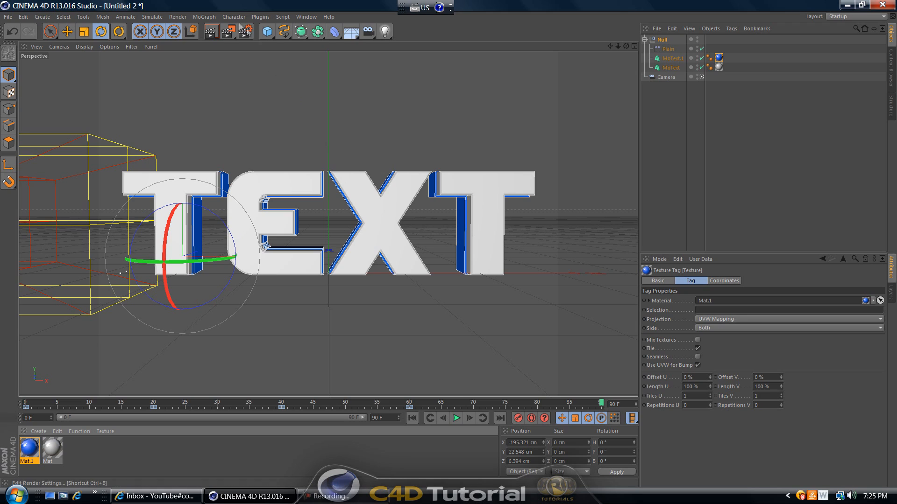
mouse_move(274, 75)
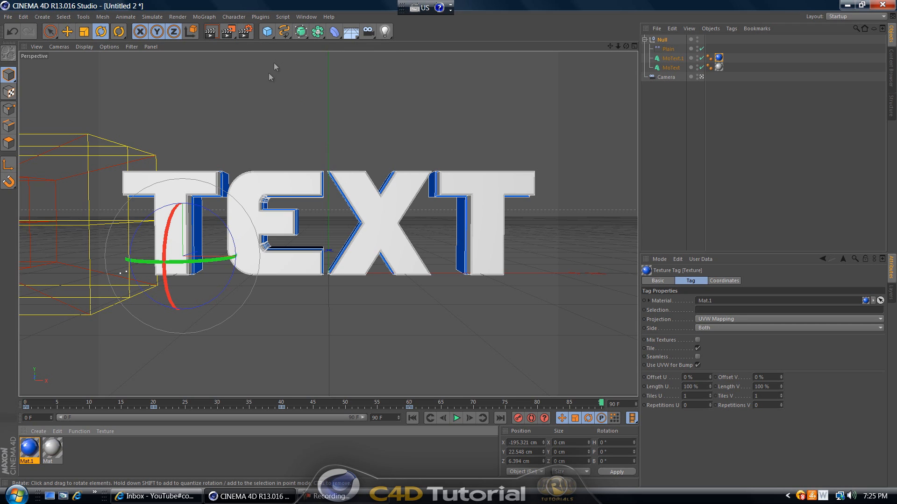
Step: Add a Plane primitive above the text and make its material Mat.2 bright white
click(266, 32)
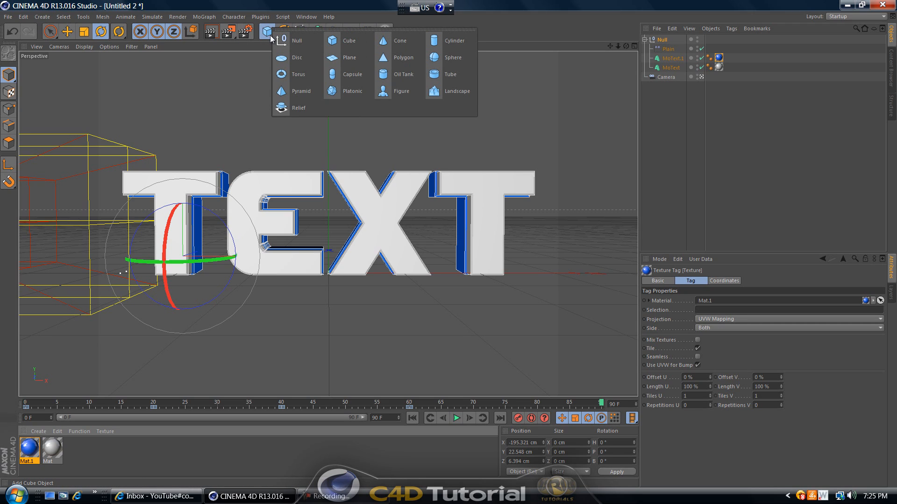
mouse_move(348, 40)
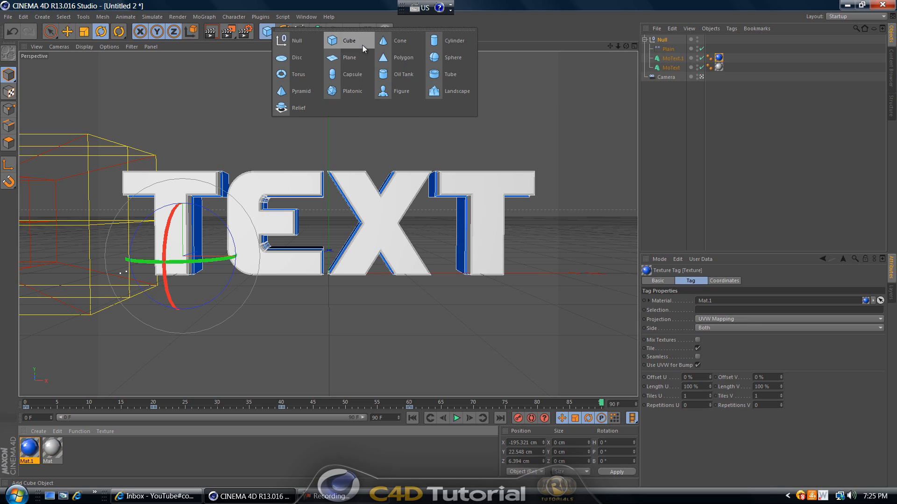
mouse_move(349, 57)
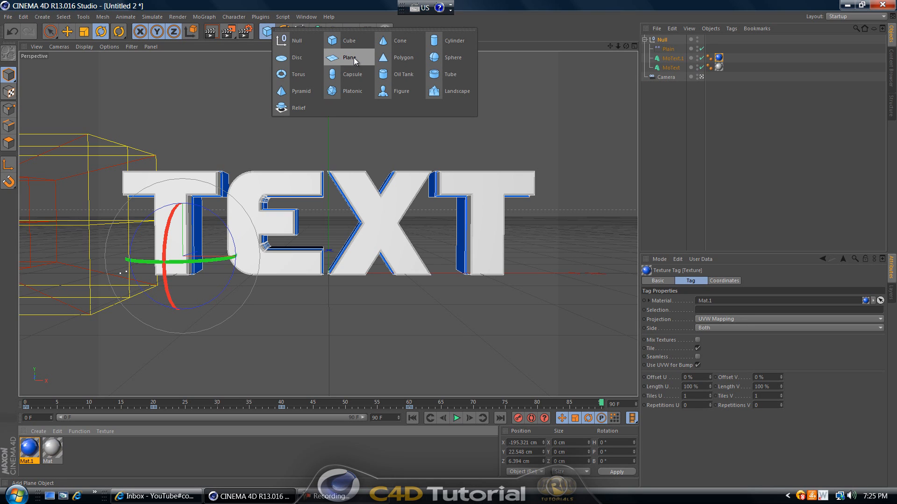
click(349, 57)
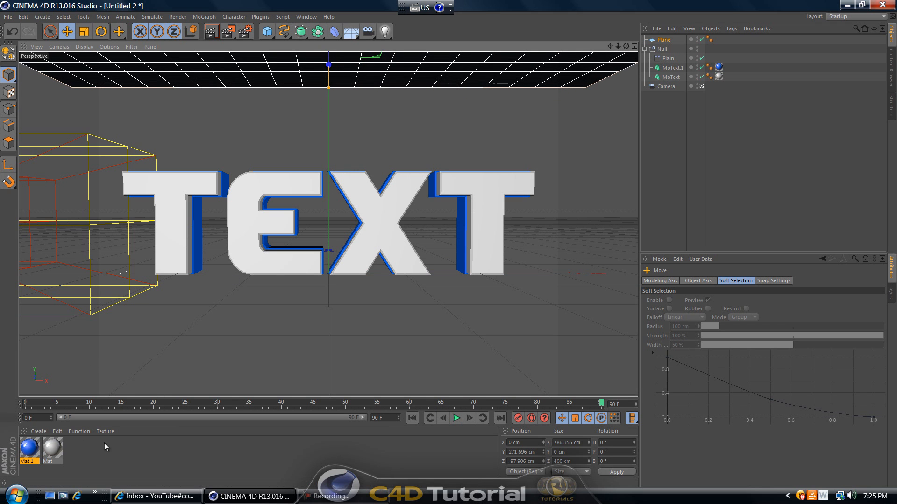
mouse_move(97, 453)
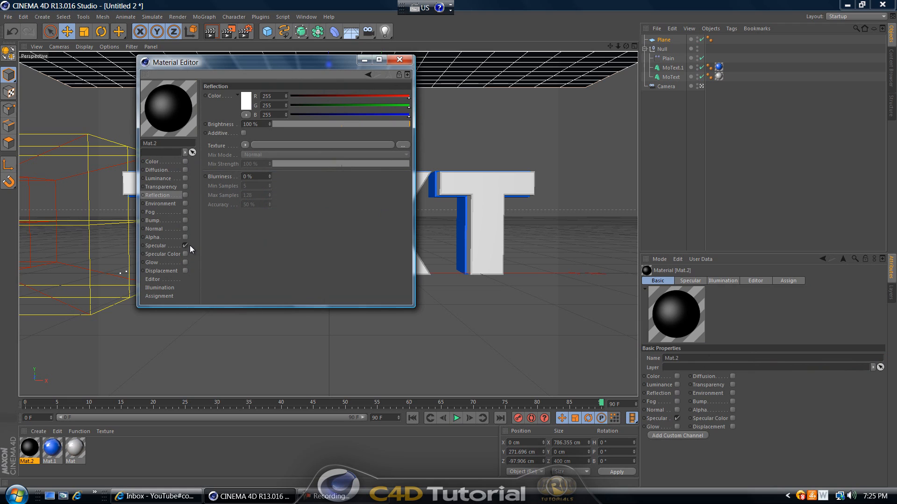
click(158, 178)
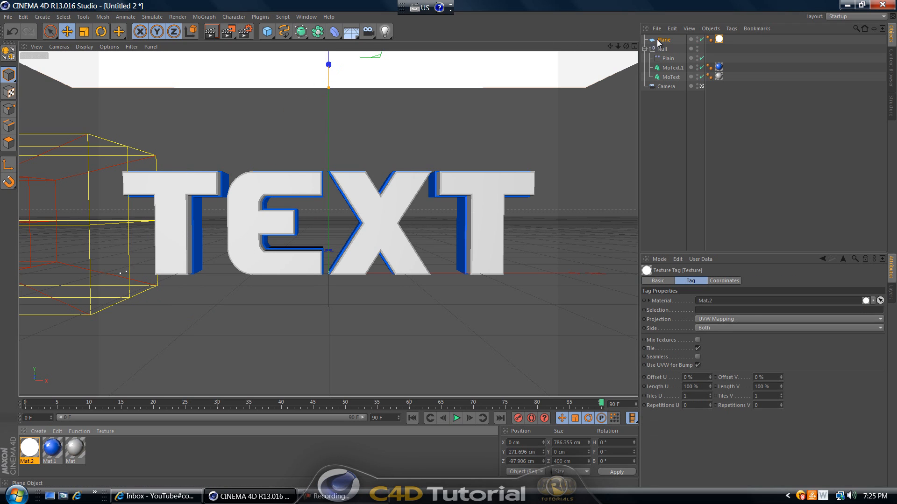
Step: Add a Compositing tag to the Plane with Receive Shadows and Seen by Camera switched off
right_click(663, 40)
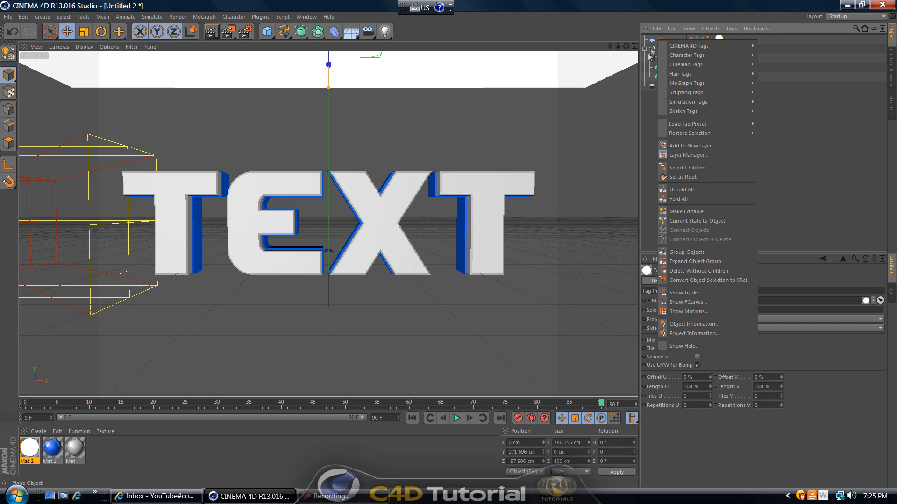
mouse_move(689, 45)
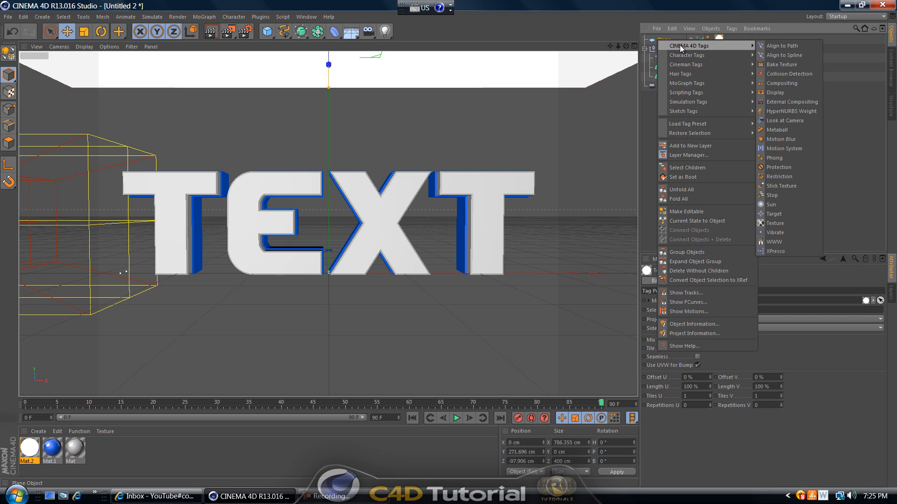
mouse_move(788, 92)
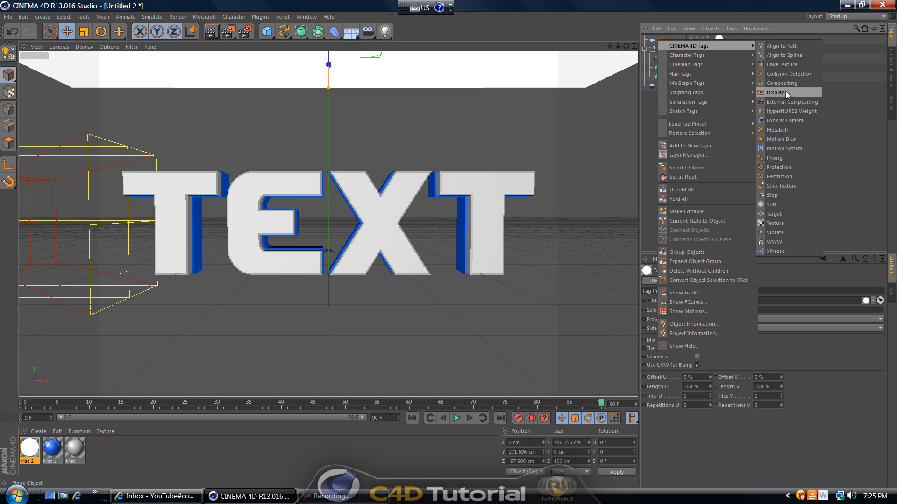
click(780, 84)
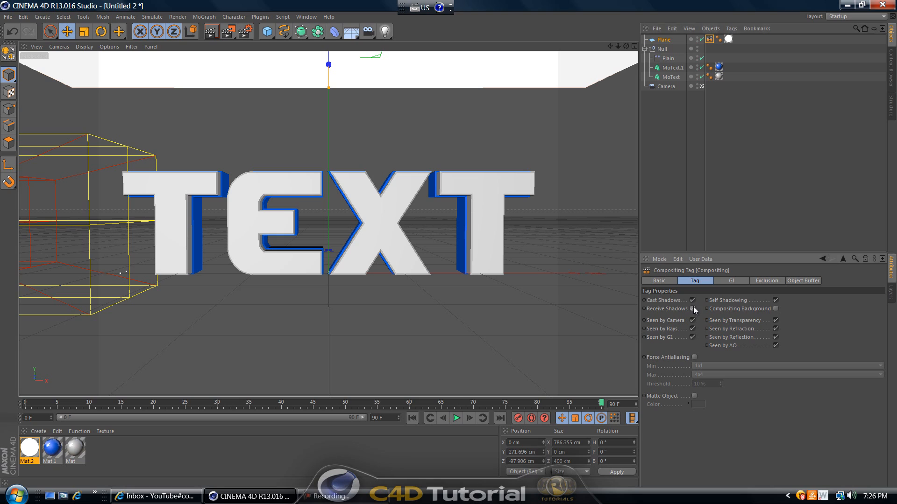
click(692, 310)
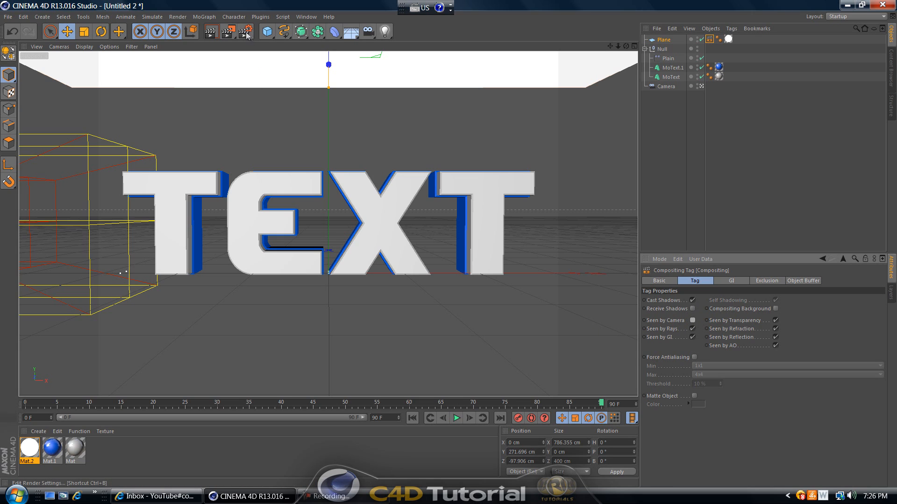
Step: Add Ambient Occlusion and Global Illumination effects in Render Settings and review the Irradiance Cache
click(245, 32)
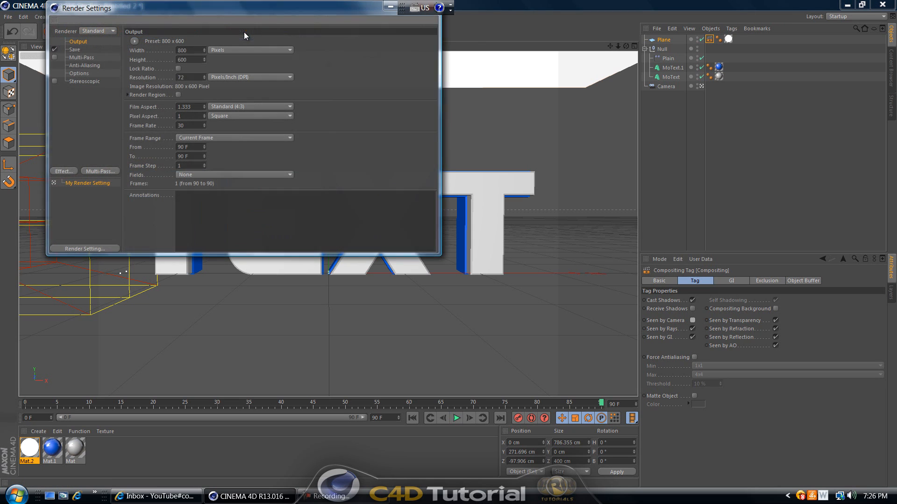
click(62, 171)
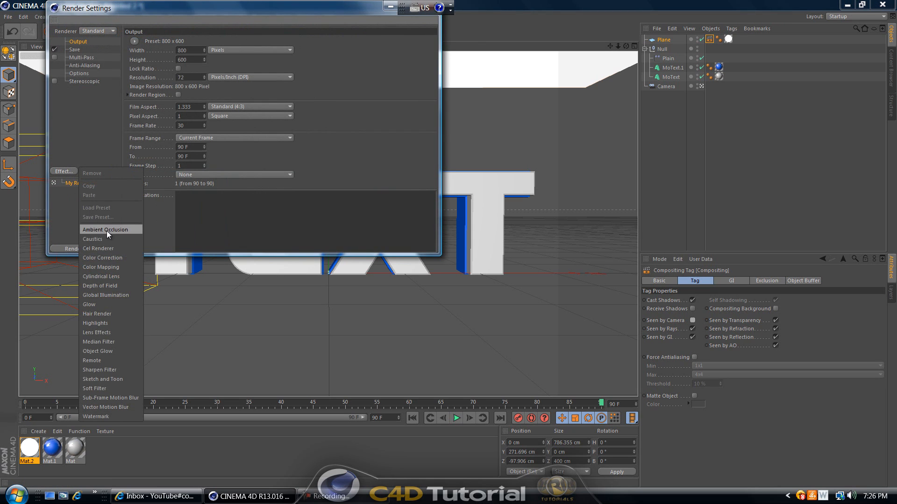
click(104, 230)
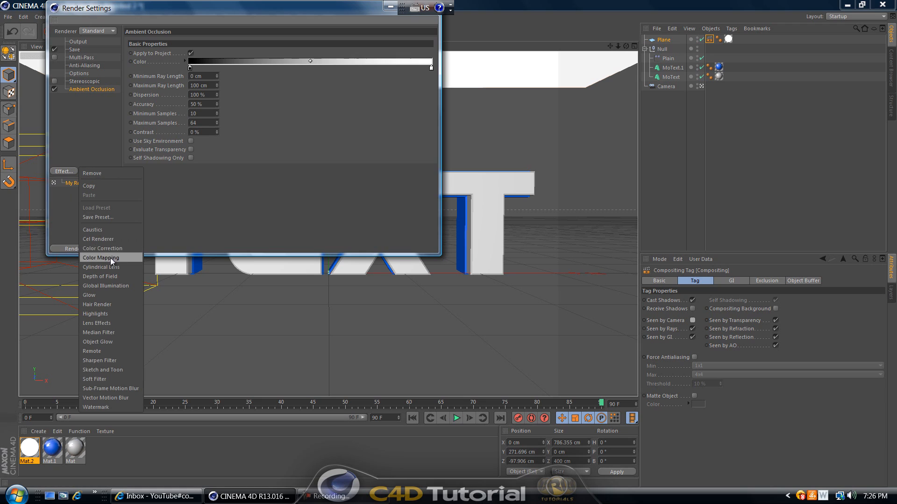
click(105, 286)
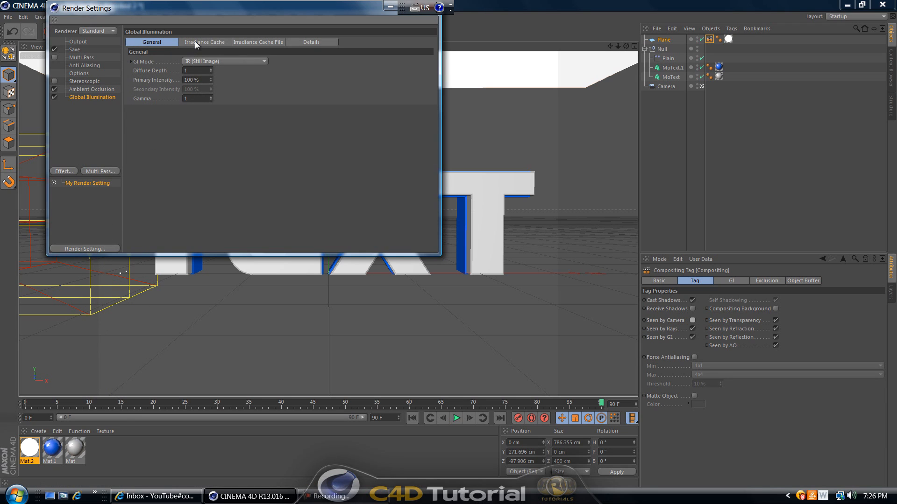
click(205, 42)
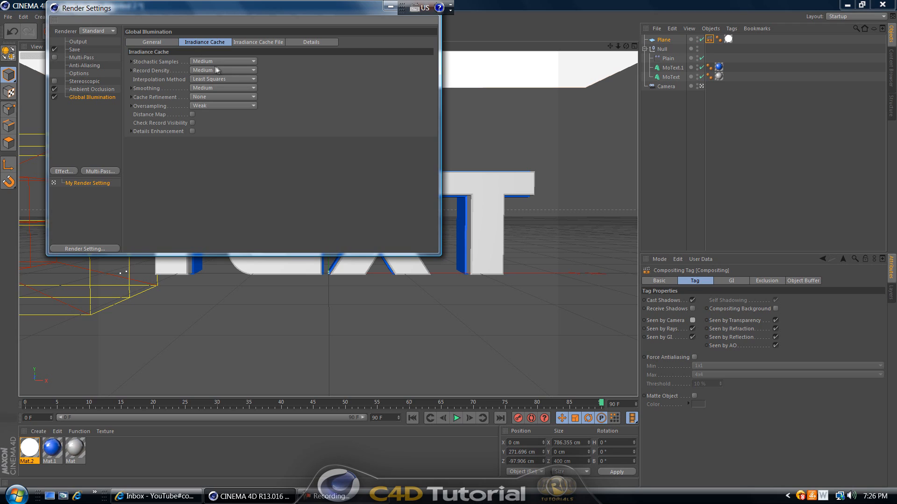
click(222, 70)
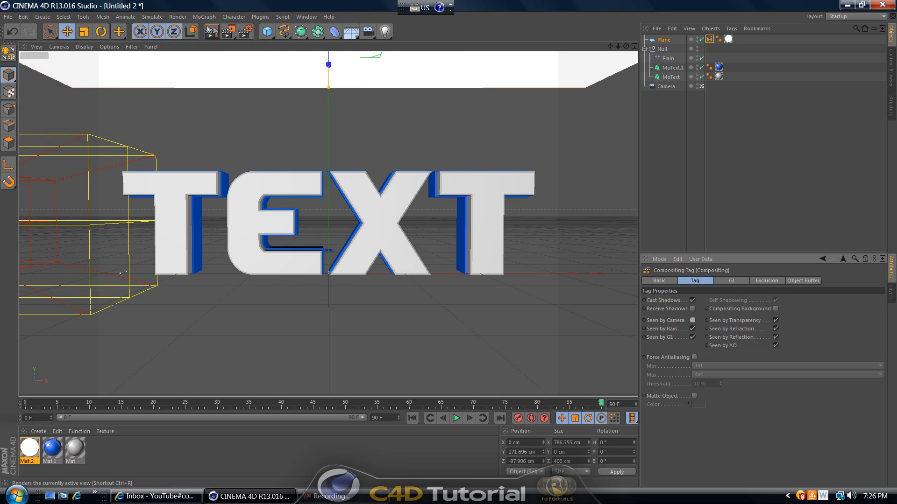
mouse_move(211, 32)
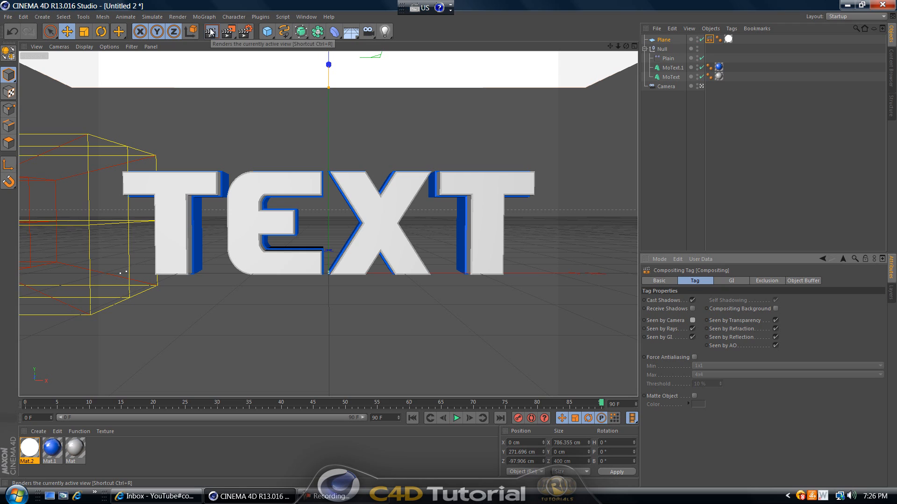
click(210, 32)
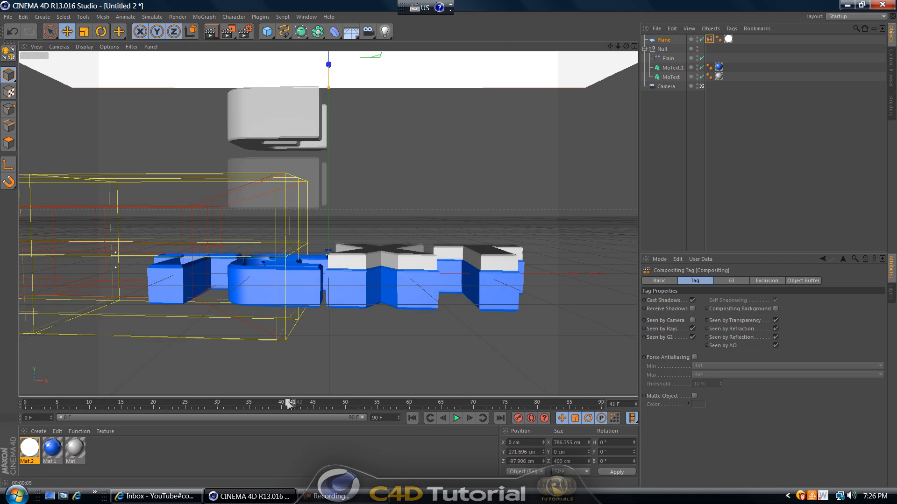
drag(289, 402, 234, 401)
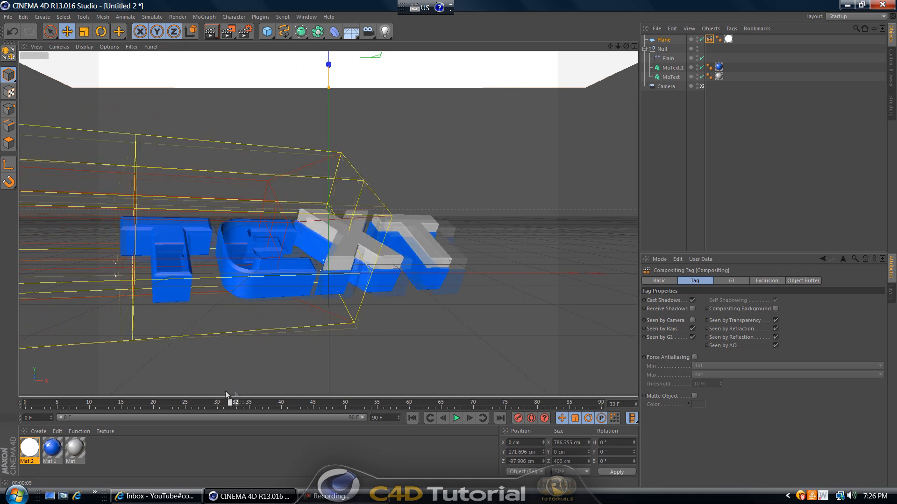
drag(230, 404, 223, 404)
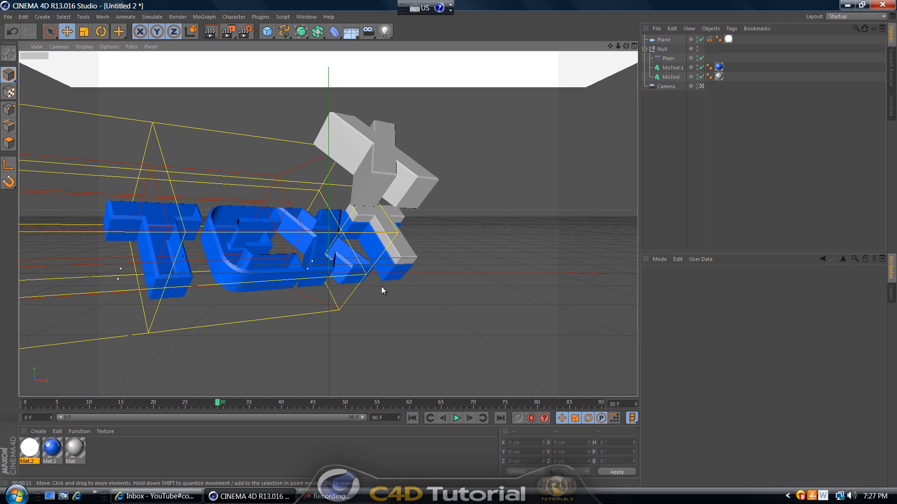
mouse_move(394, 294)
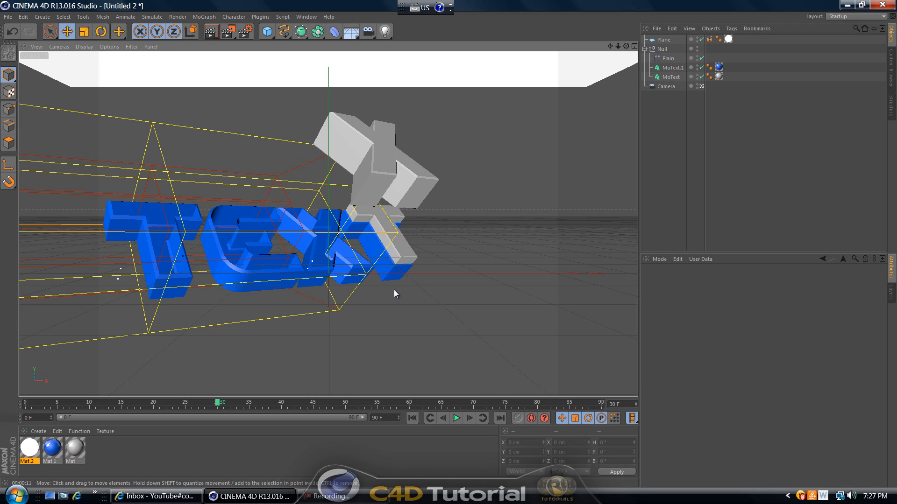
mouse_move(398, 279)
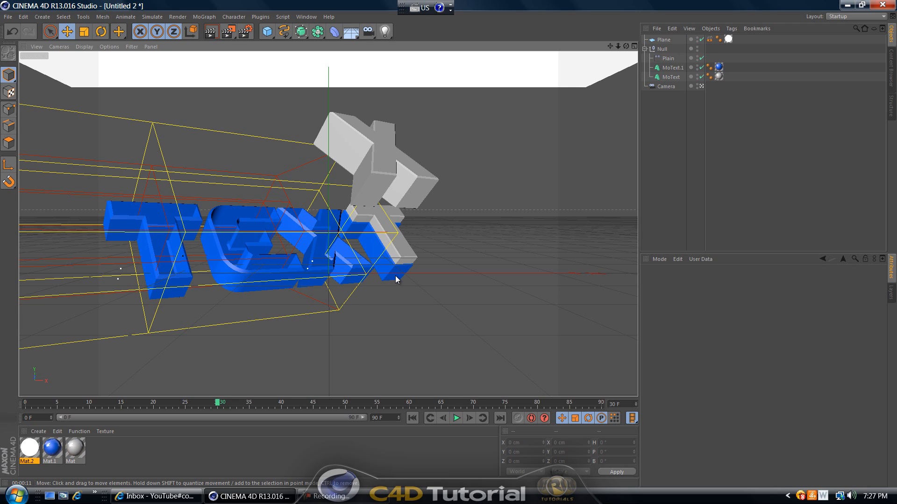
mouse_move(340, 449)
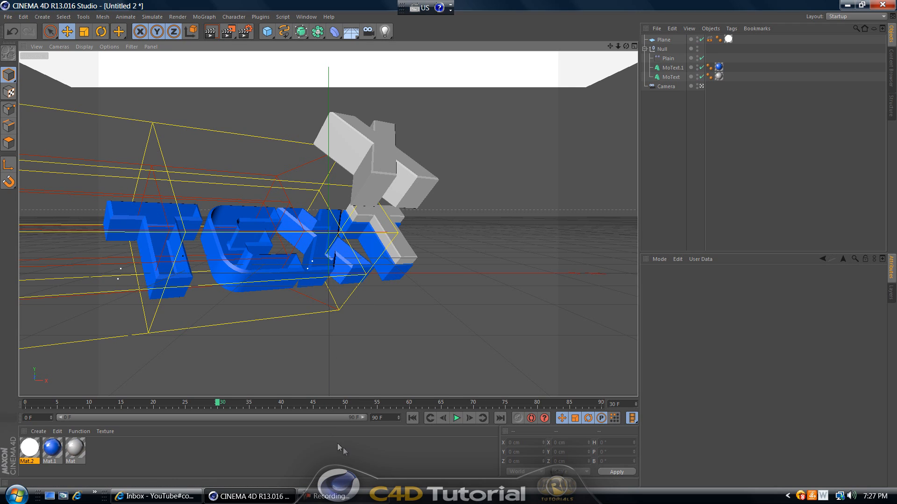